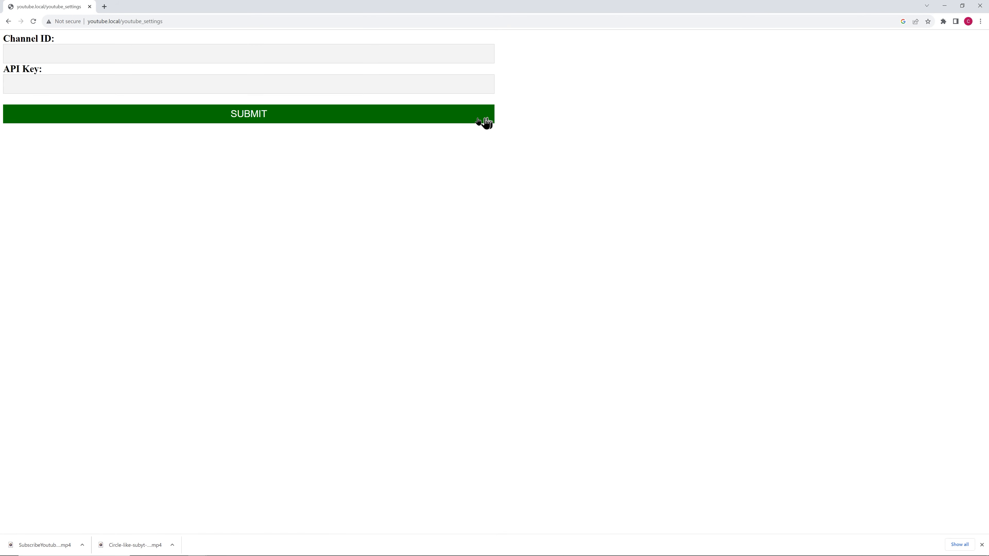
# Step: Submit the channel ID and API key settings and return to the youtube.local dashboard
pyautogui.click(248, 113)
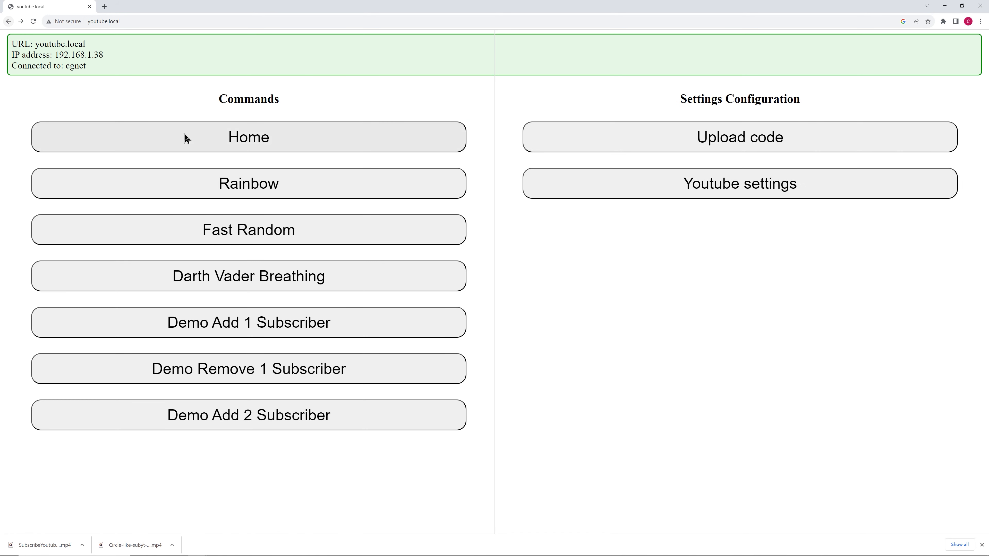
pyautogui.click(248, 183)
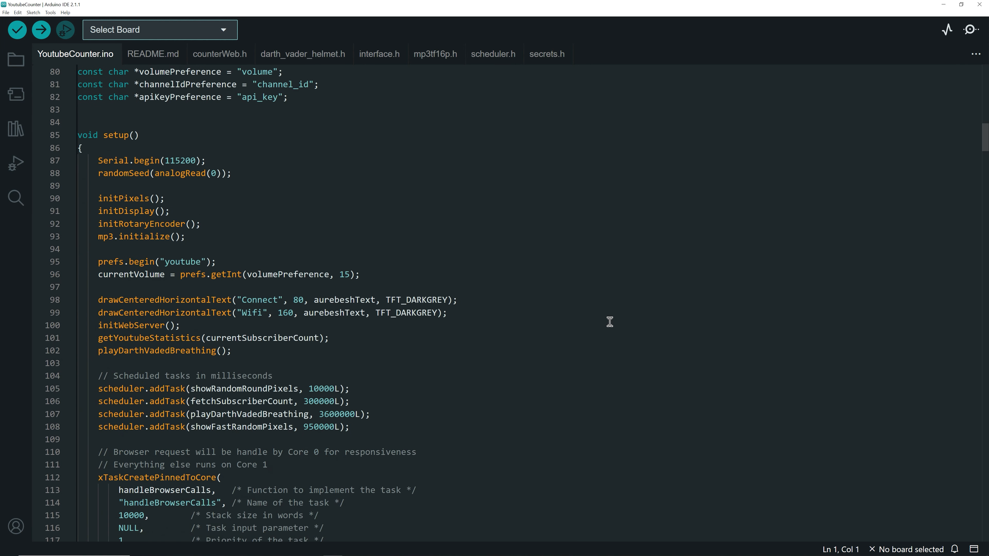
pyautogui.scroll(-3)
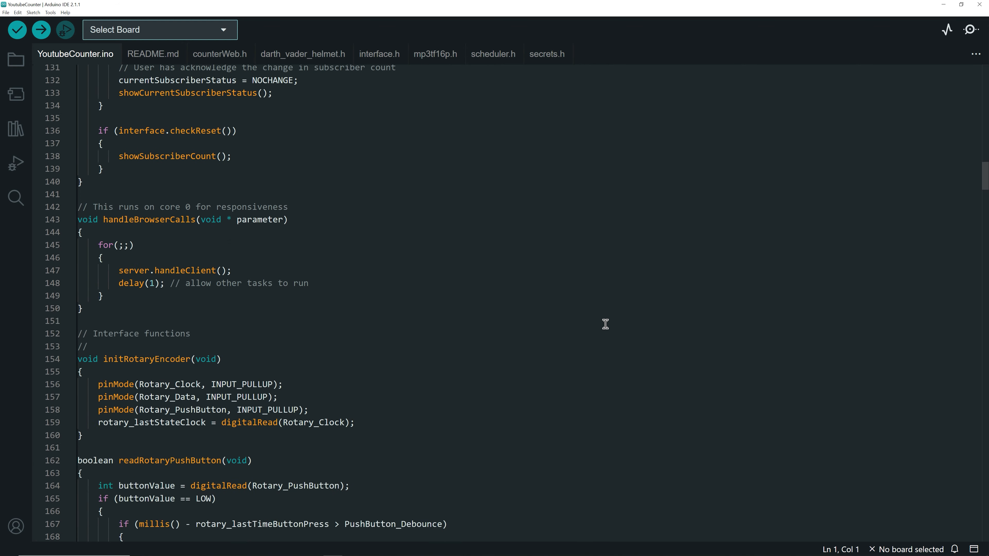
pyautogui.scroll(-3)
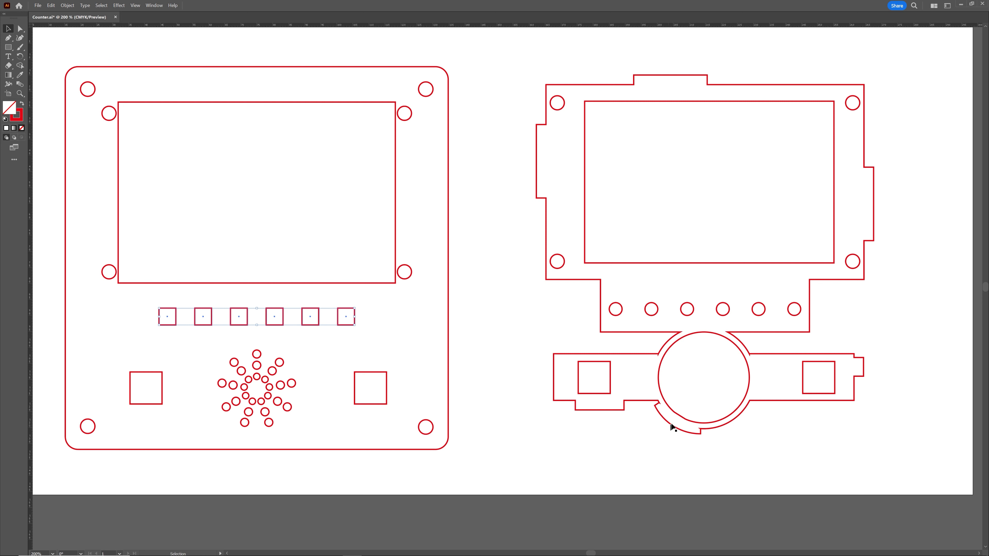
pyautogui.click(688, 416)
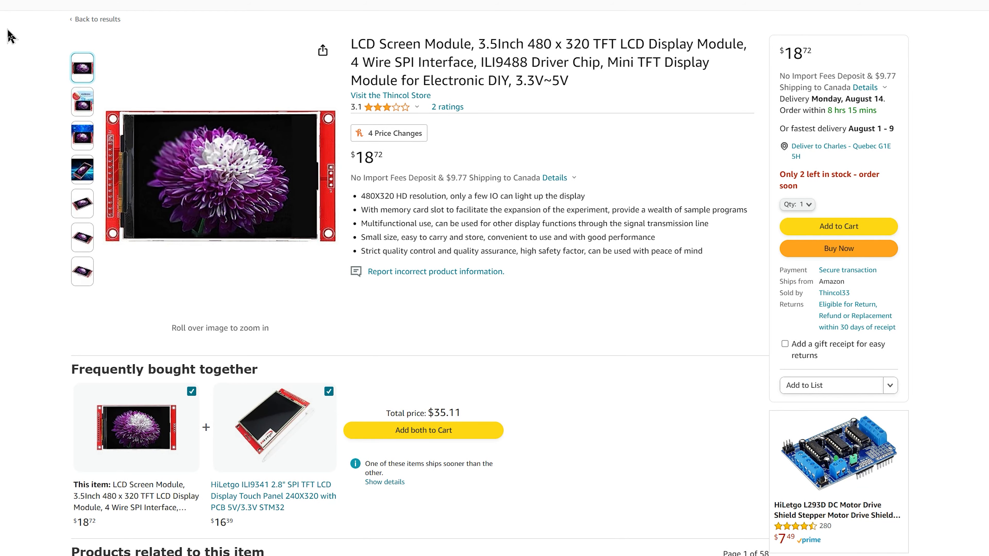
pyautogui.moveTo(67, 155)
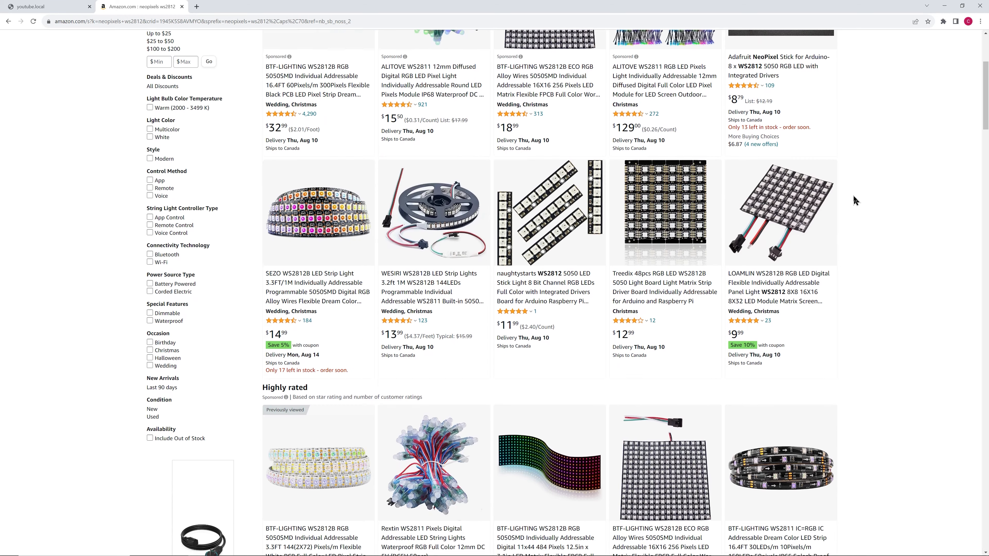
# Step: Scroll the WS2812 NeoPixel search results and switch back to the youtube.local tab
pyautogui.scroll(-3)
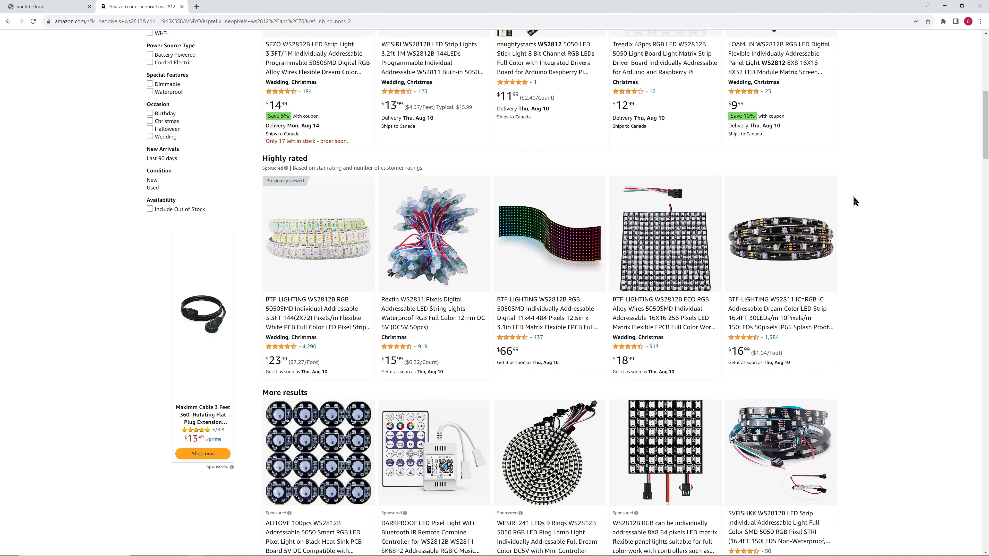
pyautogui.click(47, 6)
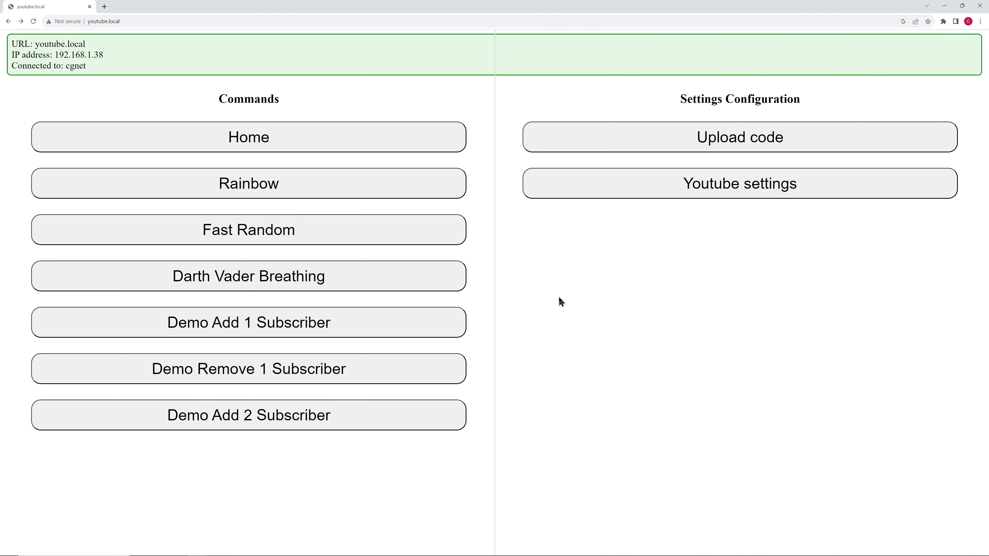
pyautogui.moveTo(491, 224)
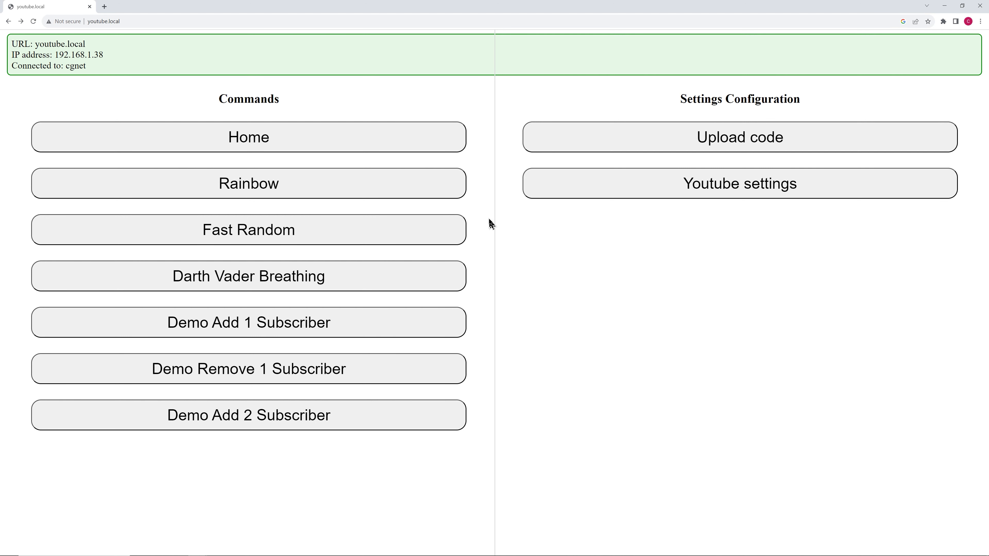
pyautogui.moveTo(485, 216)
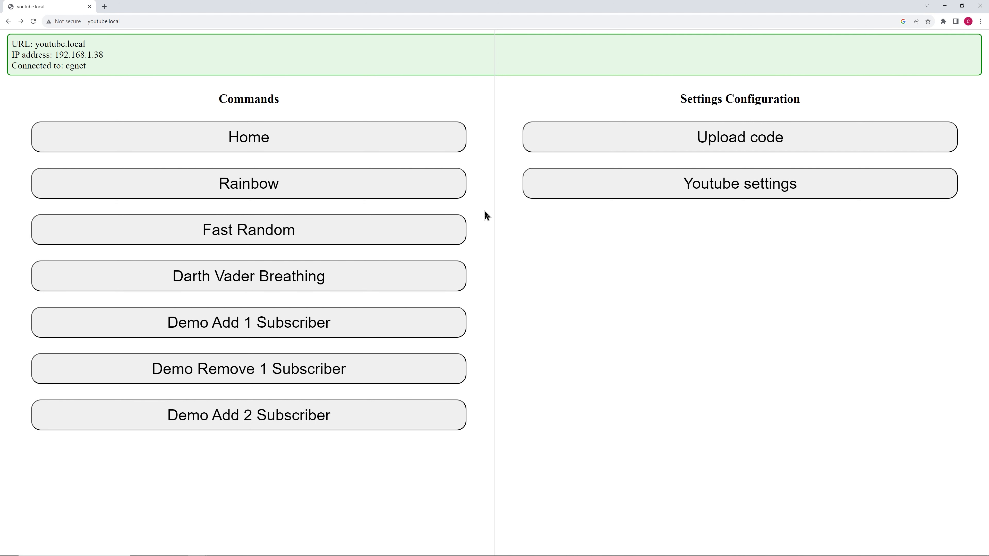
pyautogui.moveTo(484, 103)
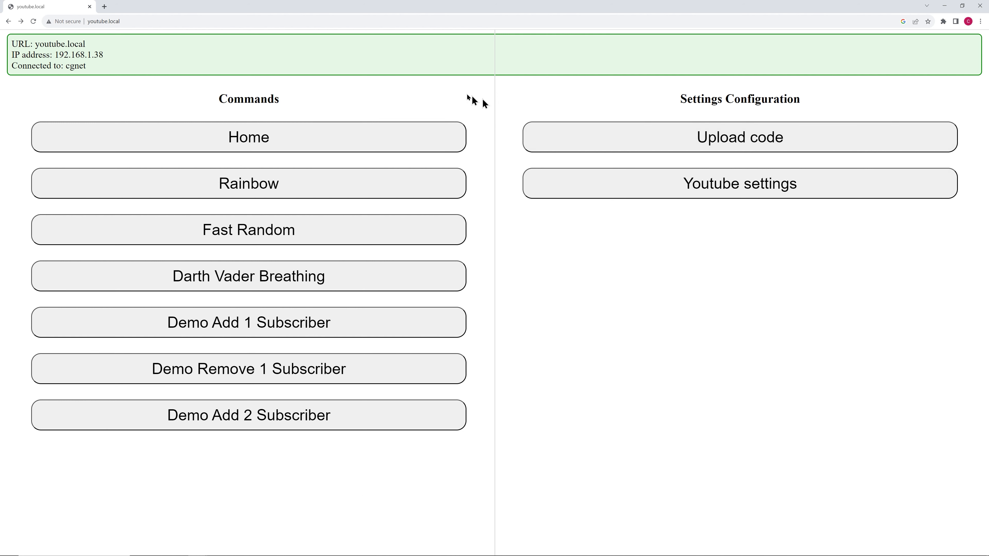
pyautogui.moveTo(159, 96)
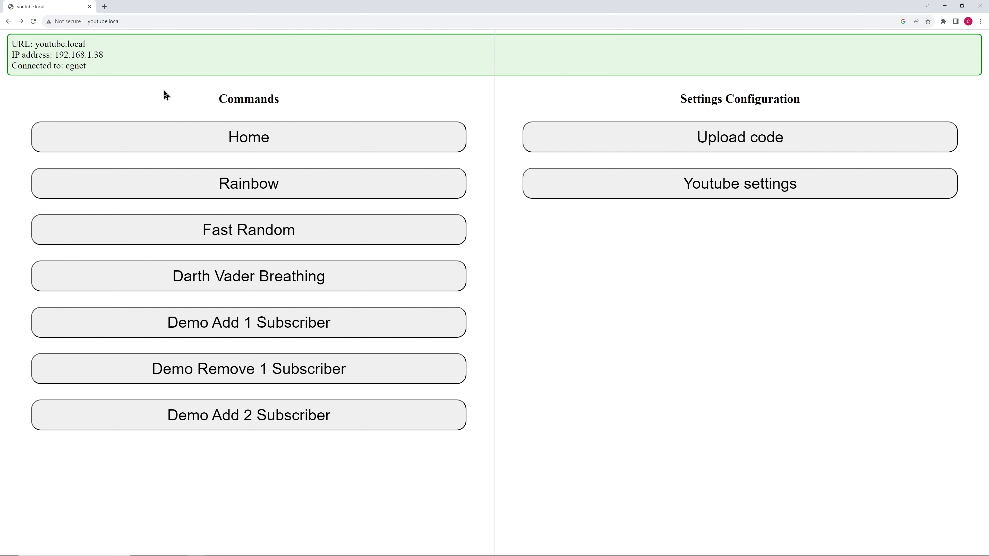
pyautogui.moveTo(434, 223)
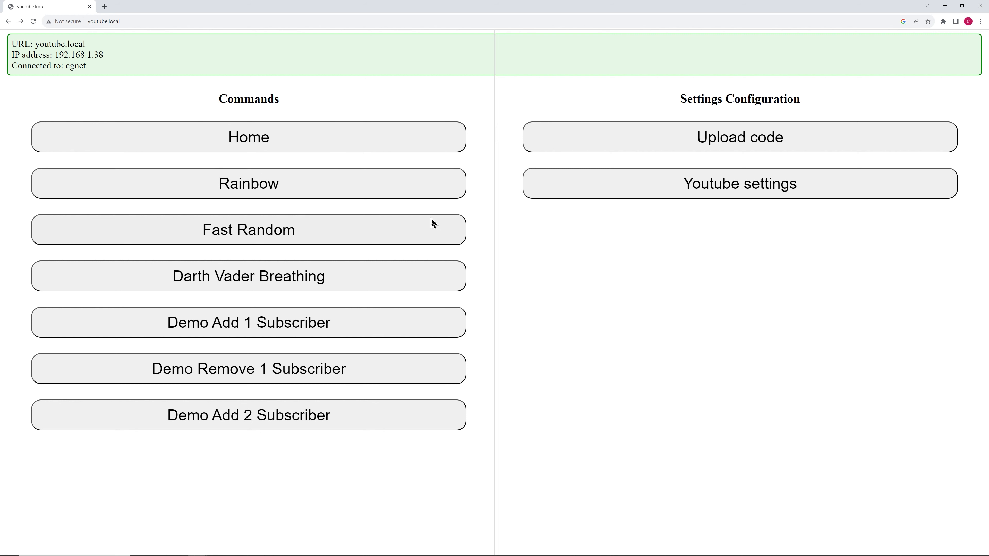
pyautogui.moveTo(478, 251)
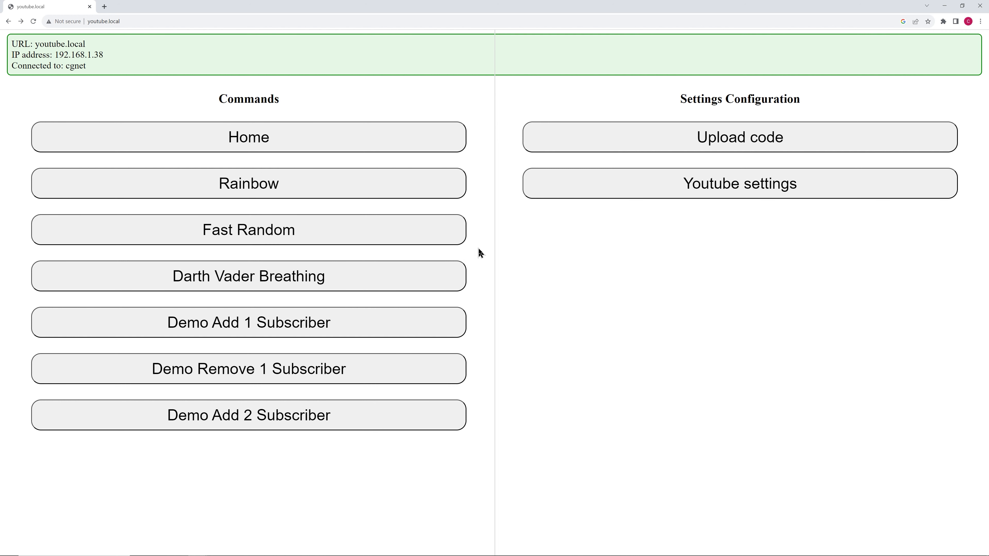
pyautogui.moveTo(483, 255)
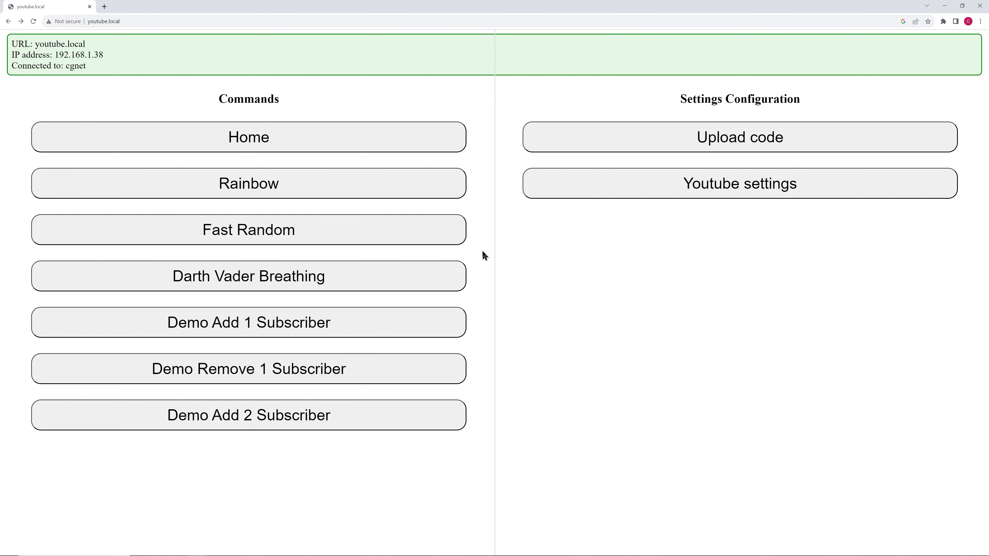
pyautogui.moveTo(488, 261)
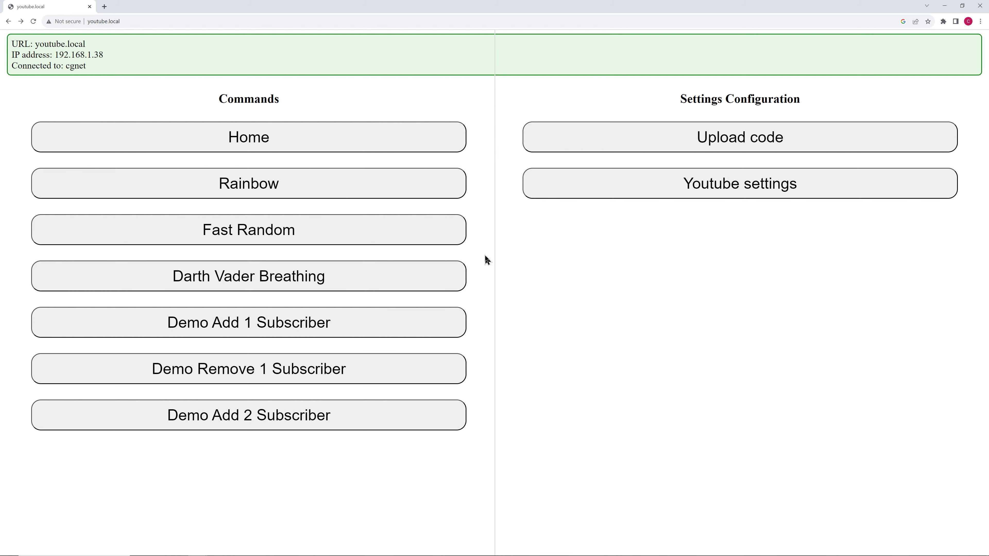
pyautogui.moveTo(526, 280)
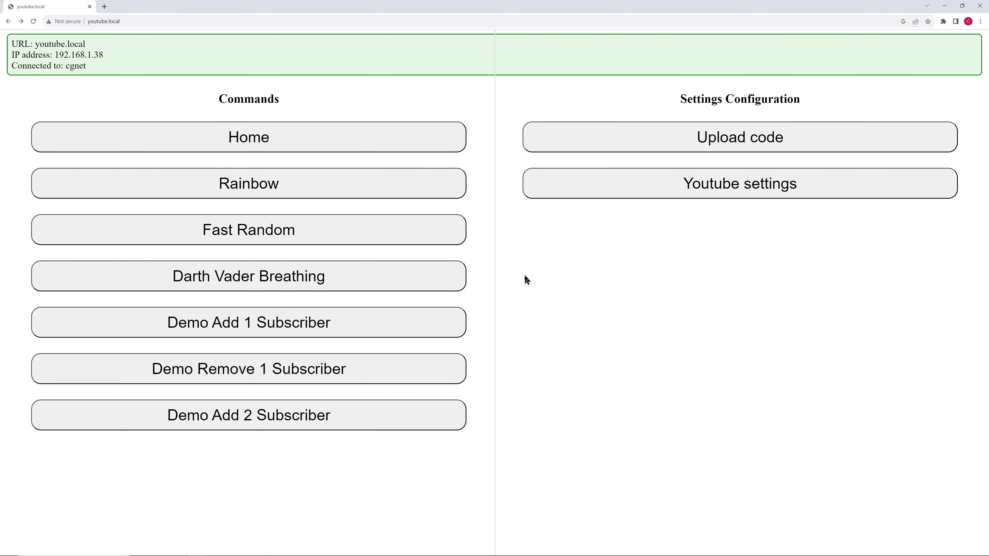
pyautogui.moveTo(523, 281)
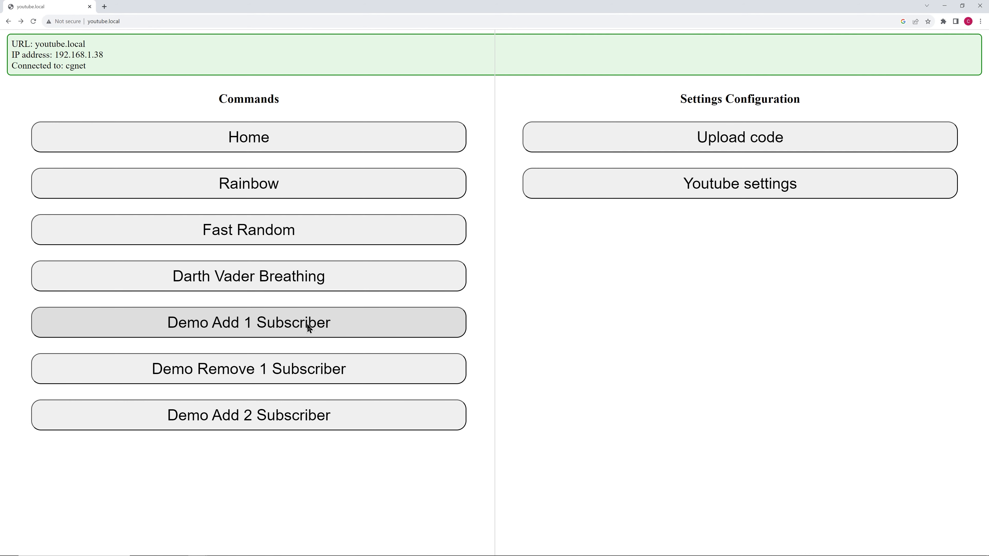
pyautogui.moveTo(565, 316)
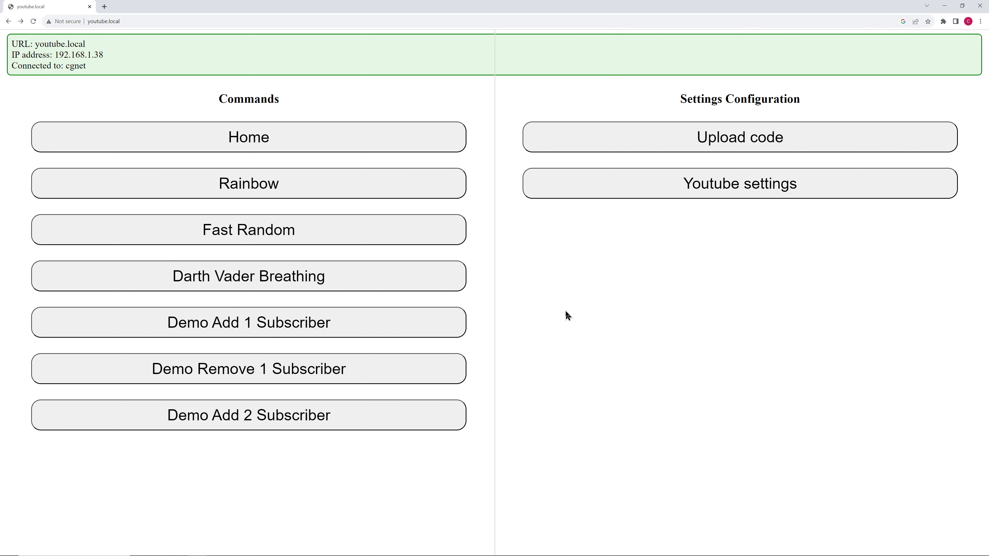
pyautogui.moveTo(299, 369)
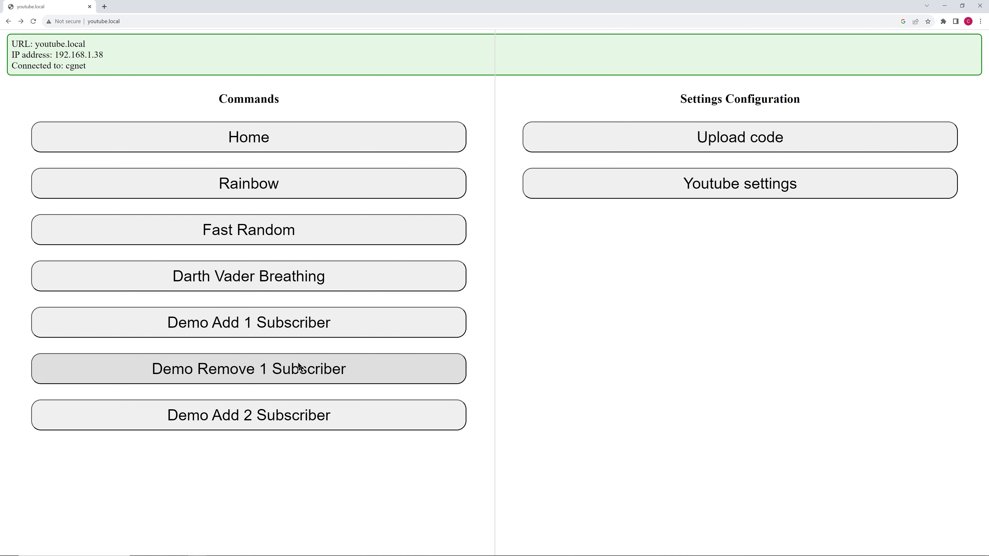
pyautogui.moveTo(268, 455)
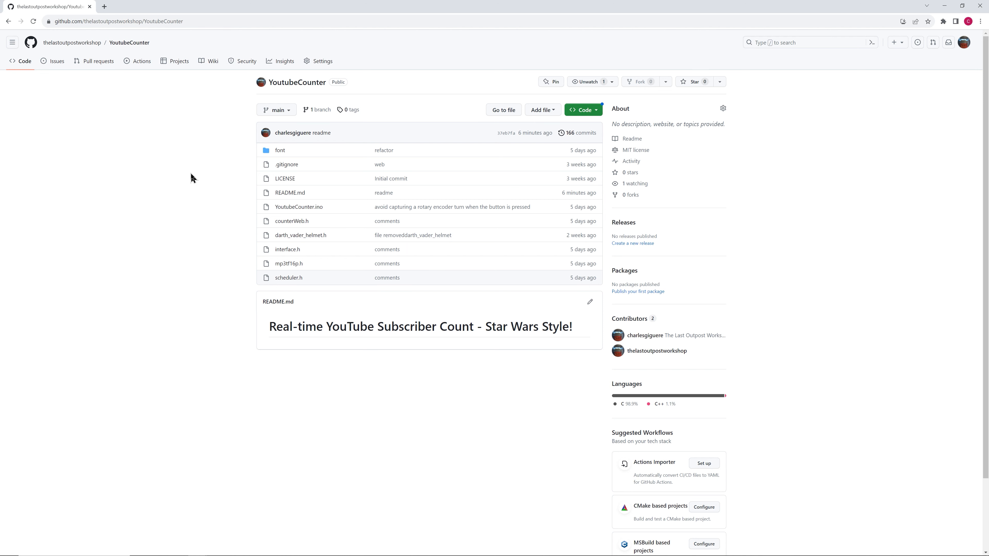
# Step: Download the YoutubeCounter repository from GitHub as a ZIP archive
pyautogui.click(116, 21)
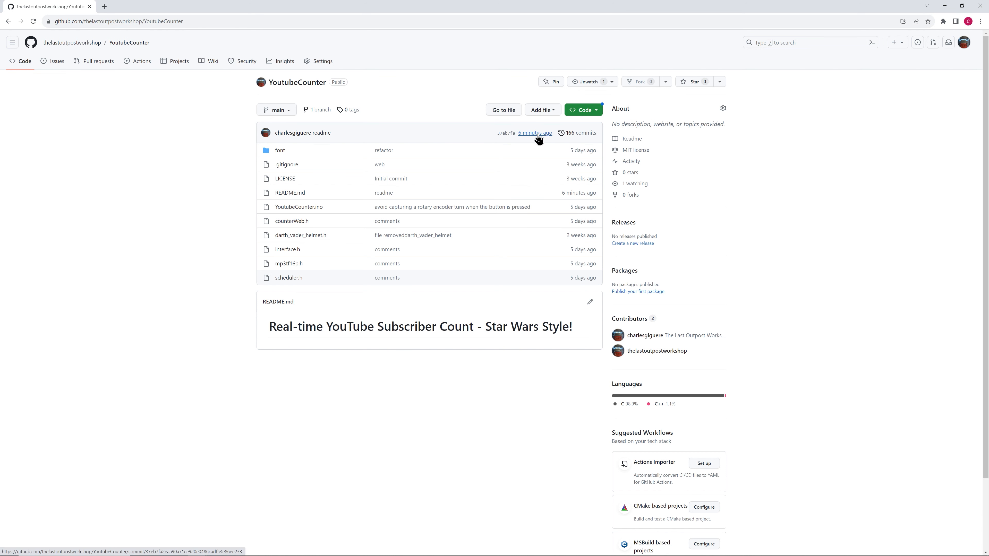
pyautogui.click(581, 110)
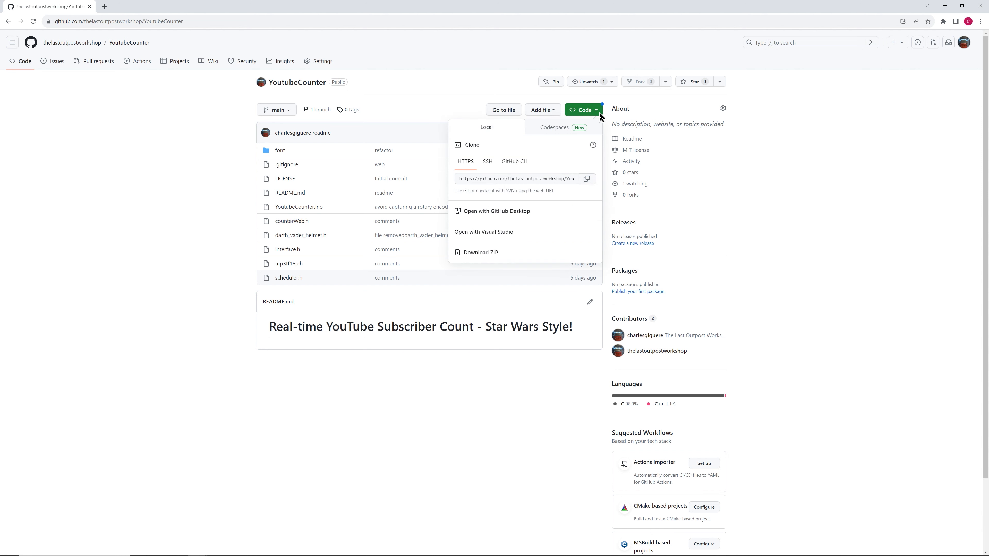
pyautogui.click(480, 252)
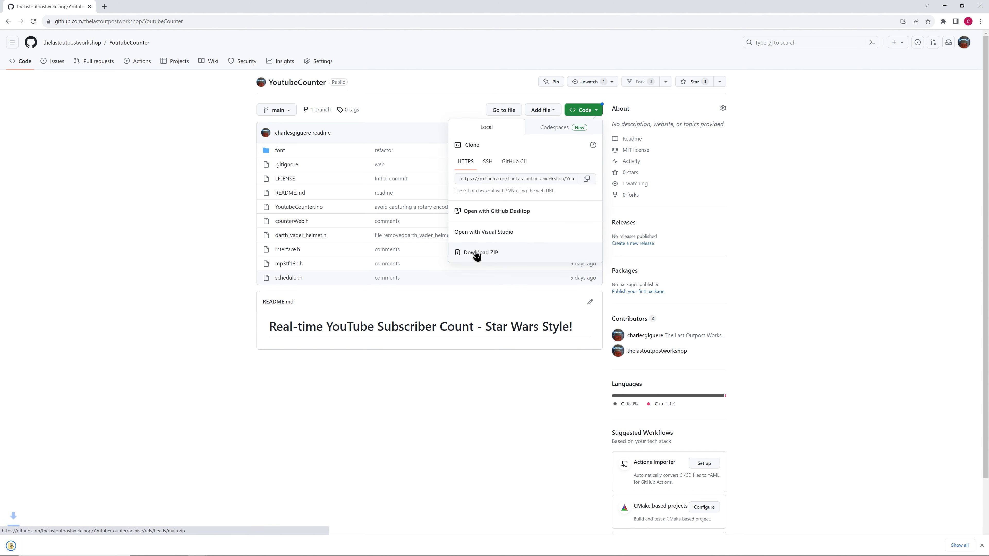
pyautogui.click(480, 253)
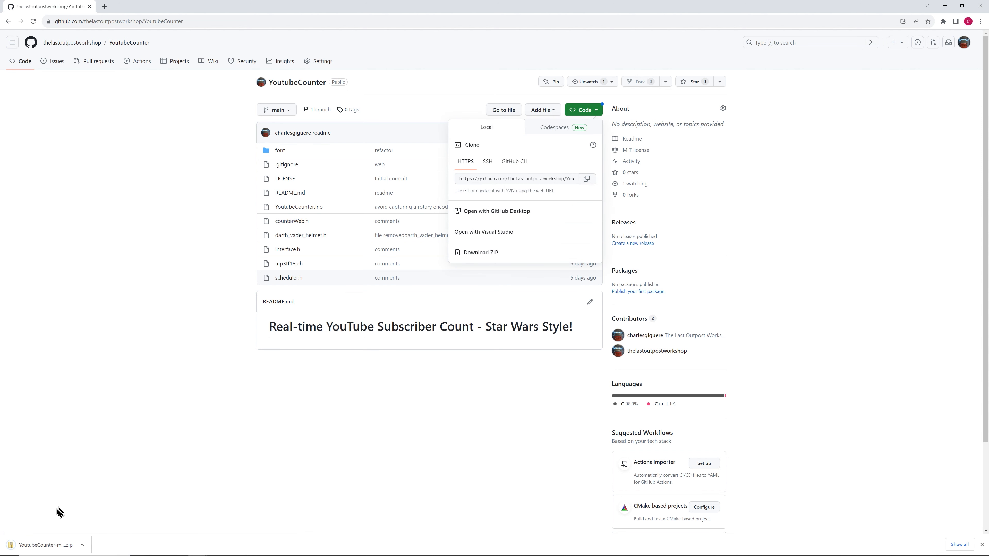
# Step: Reveal the downloaded YoutubeCounter-main.zip in its Downloads folder
pyautogui.click(81, 545)
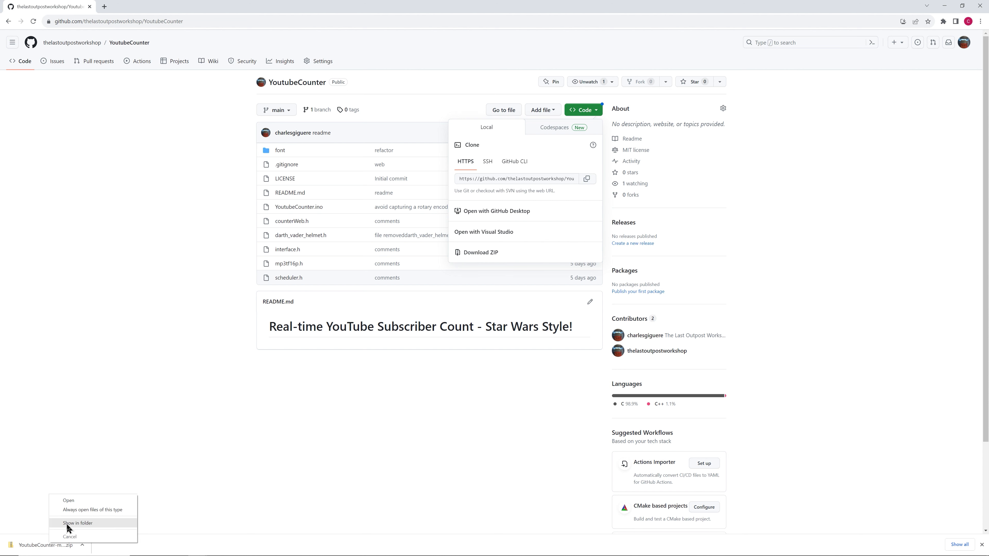
pyautogui.click(78, 523)
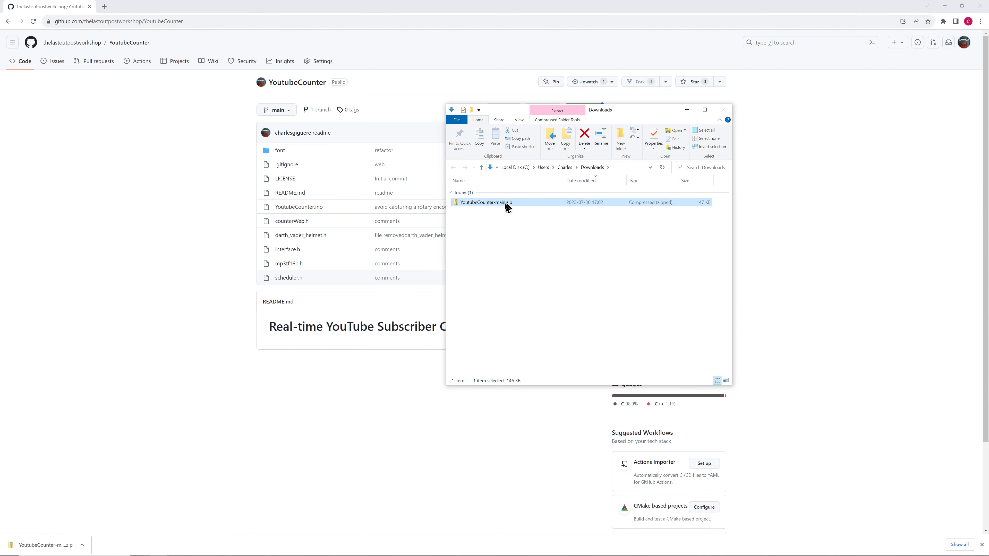
# Step: Extract YoutubeCounter-main.zip into its own folder with 7-Zip
pyautogui.rightClick(485, 202)
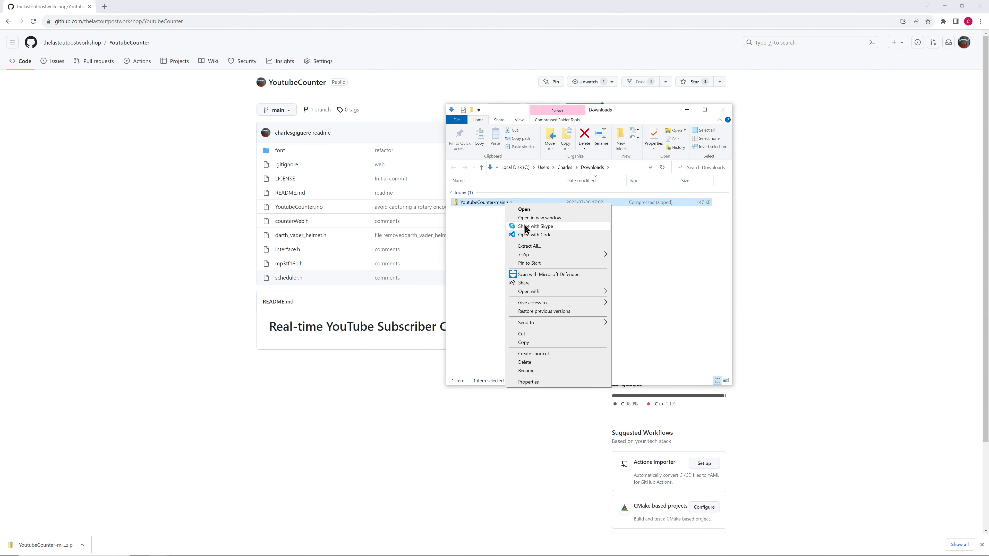
pyautogui.moveTo(523, 254)
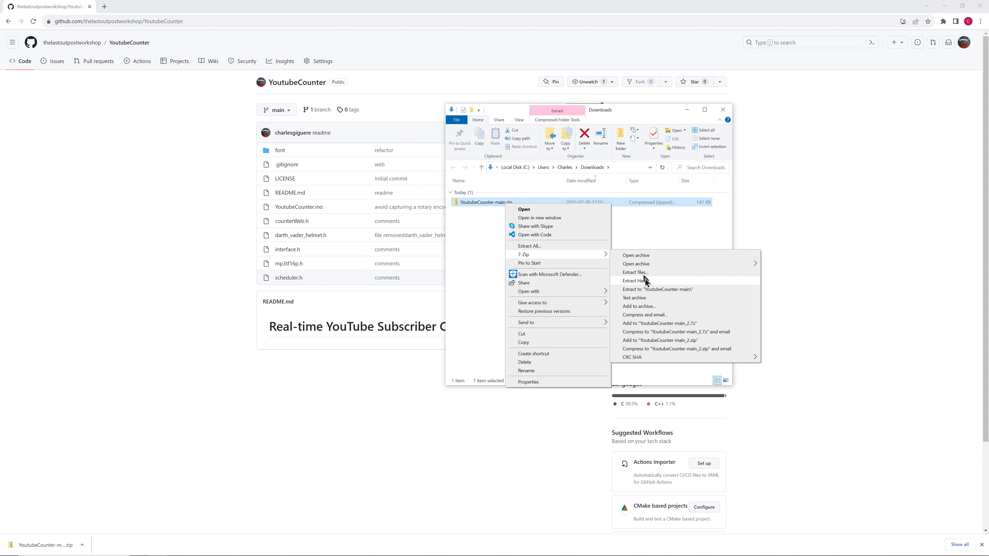
pyautogui.moveTo(668, 293)
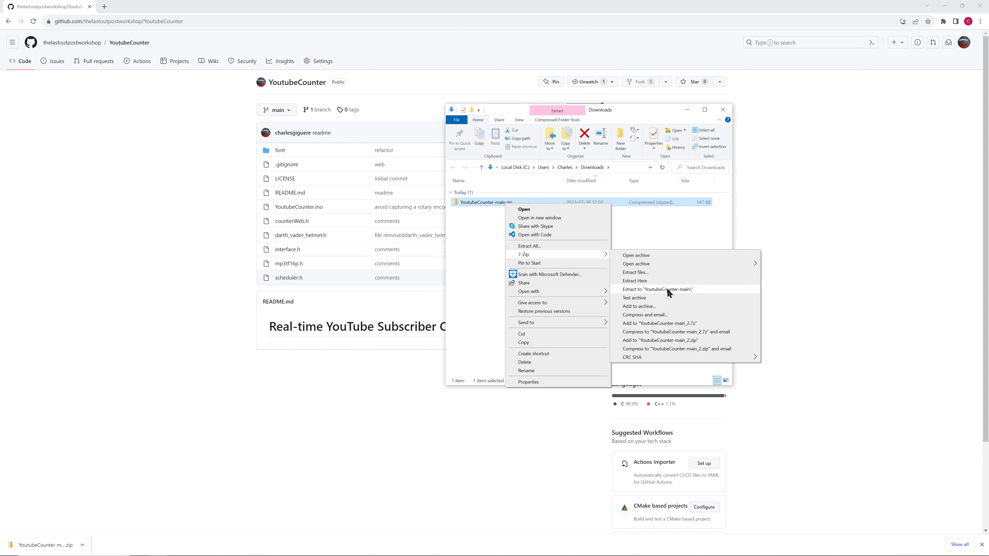
pyautogui.click(657, 290)
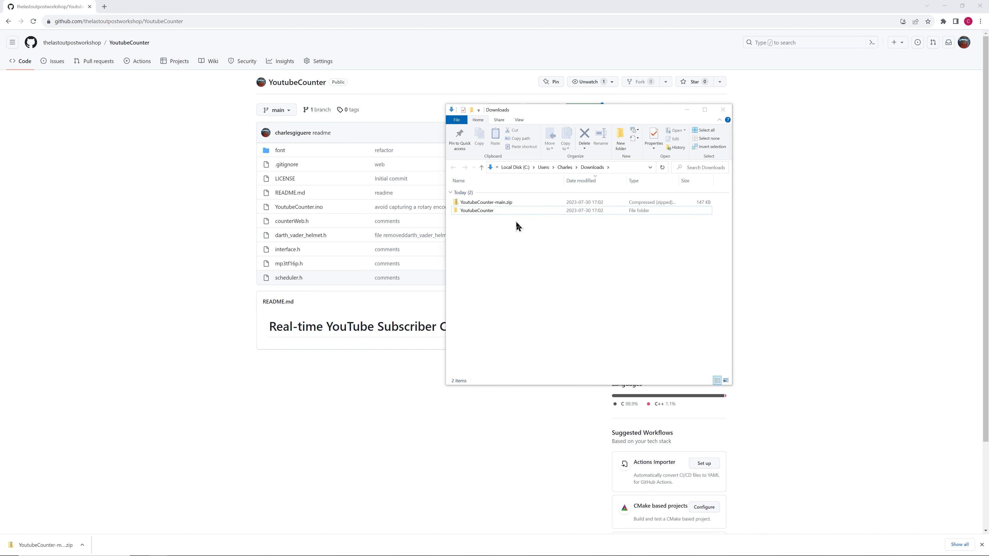
# Step: Open the extracted YoutubeCounter folder and load YoutubeCounter.ino in Arduino IDE
pyautogui.click(477, 210)
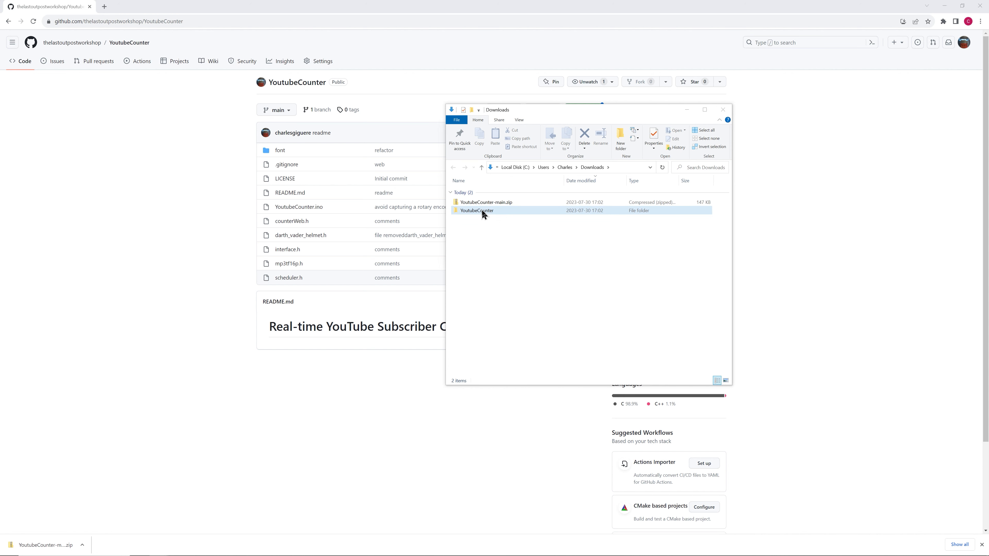
pyautogui.doubleClick(477, 210)
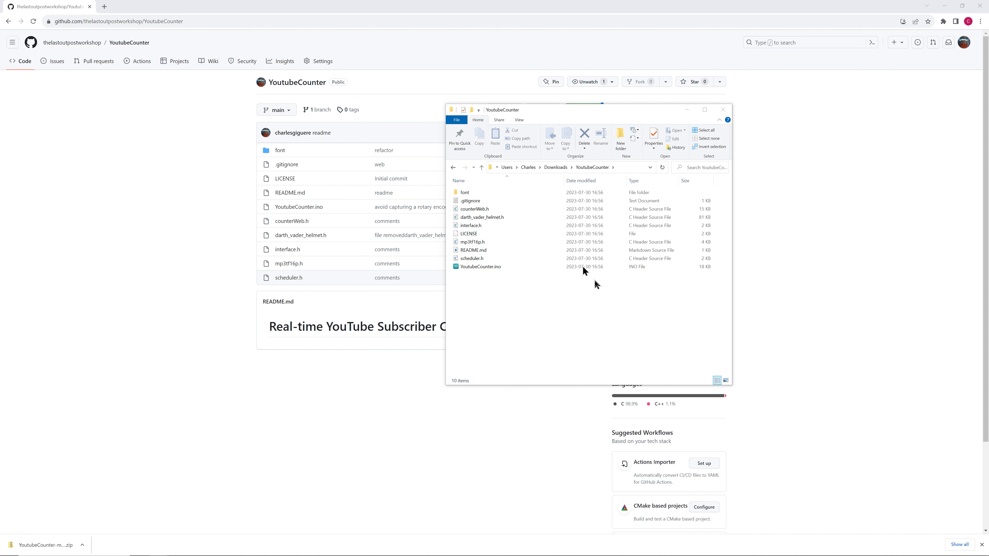
pyautogui.click(480, 266)
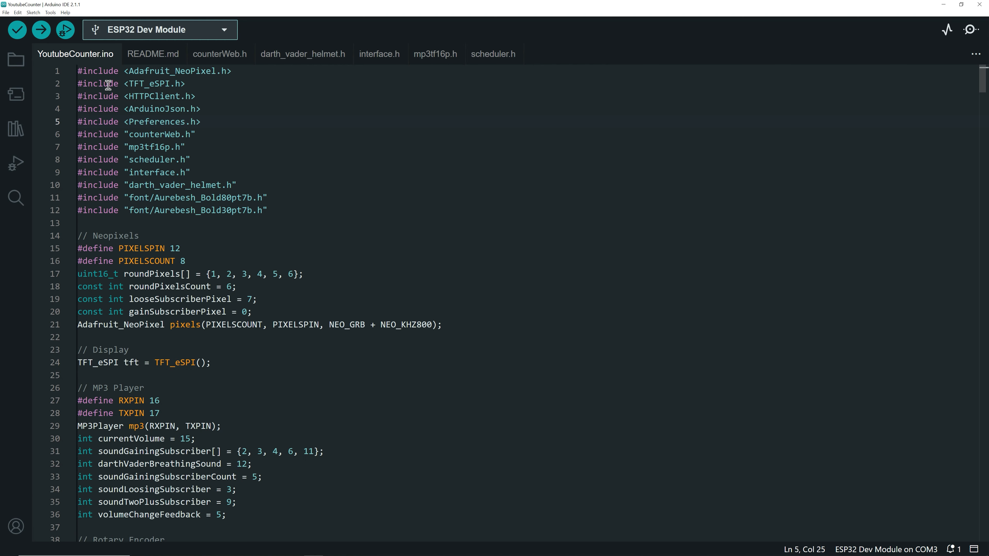
pyautogui.moveTo(130, 95)
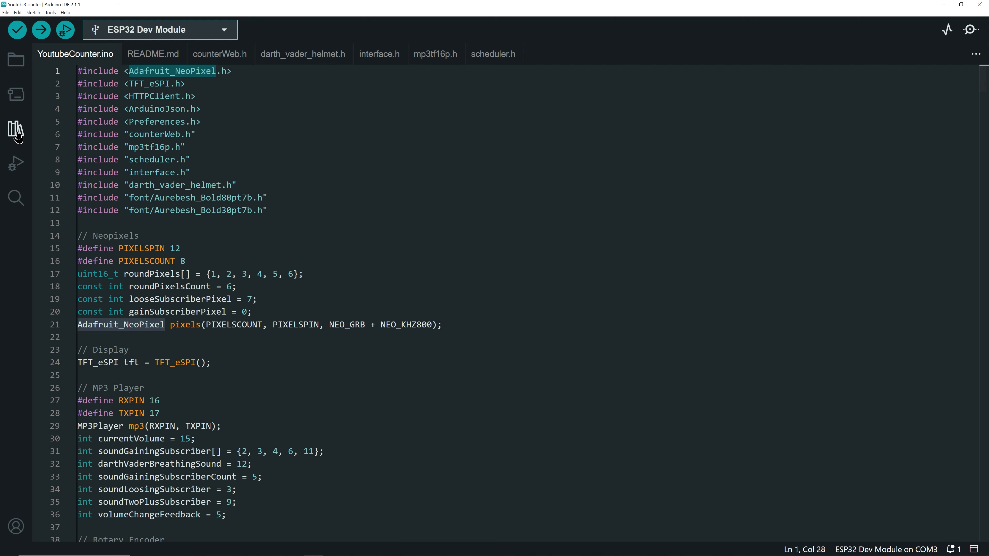
# Step: Search the Library Manager for neopixel to confirm Adafruit NeoPixel 1.11.0 is installed
pyautogui.click(15, 129)
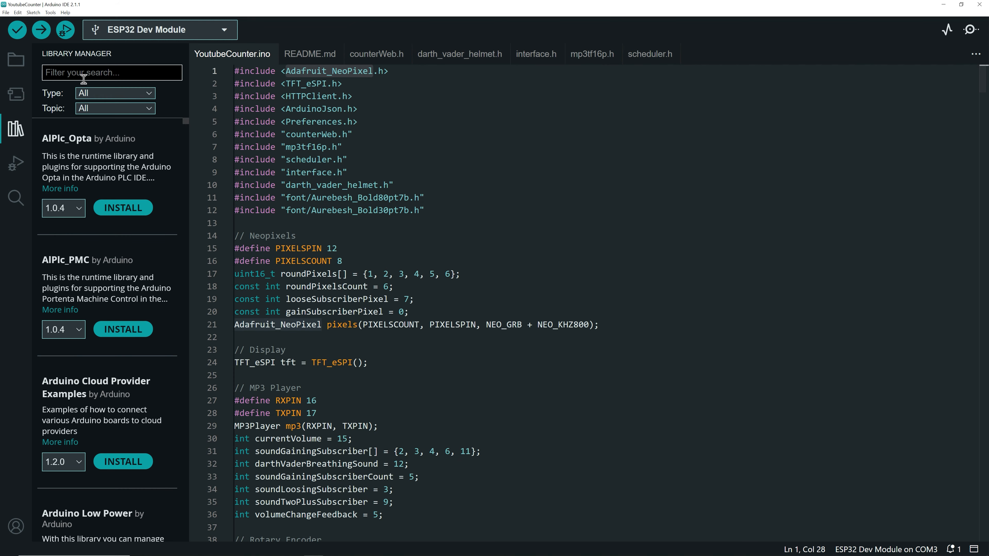
pyautogui.write('neopixel')
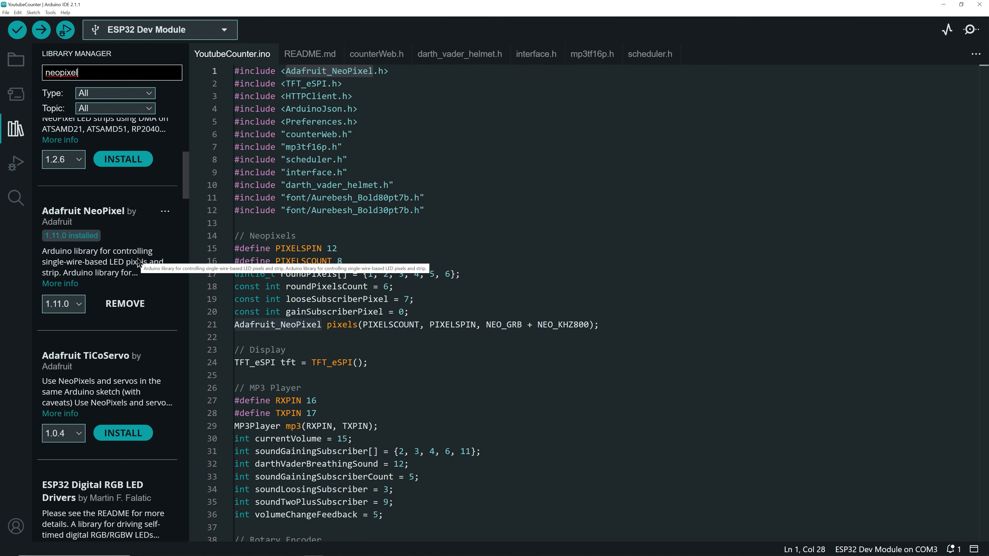
pyautogui.moveTo(92, 297)
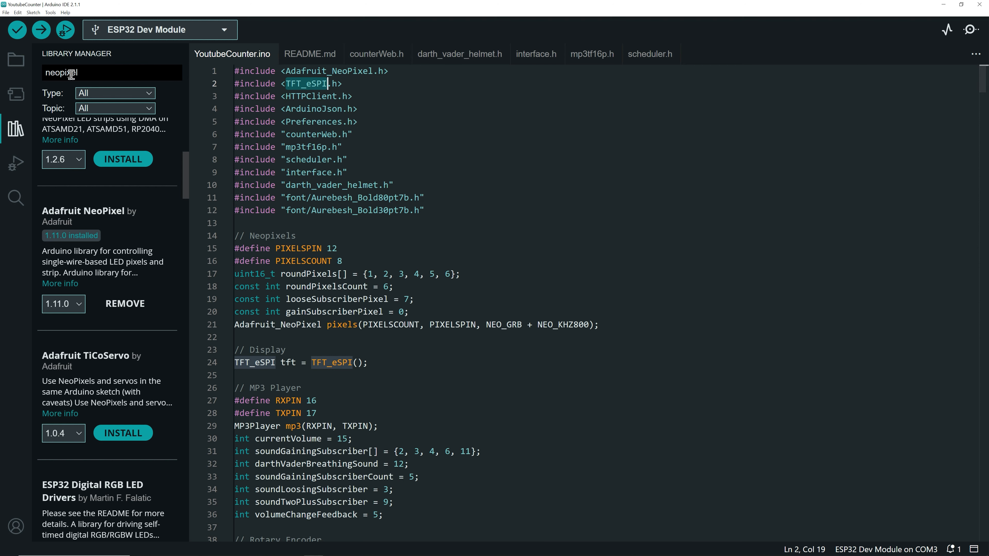
# Step: Search the Library Manager for tft_espi to confirm TFT_eSPI by Bodmer 2.5.0 is installed
pyautogui.write('tft')
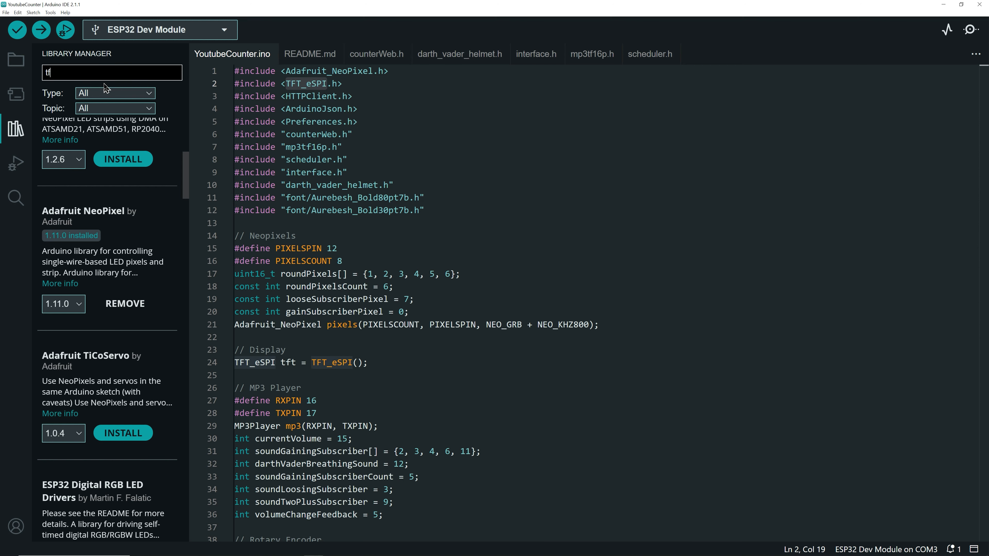
pyautogui.write('ft_espi')
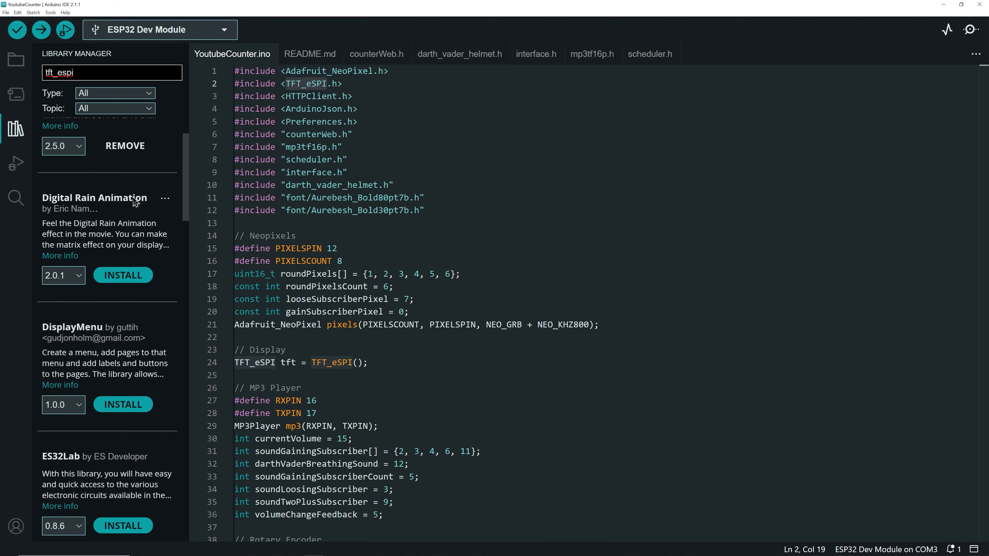
pyautogui.scroll(-3)
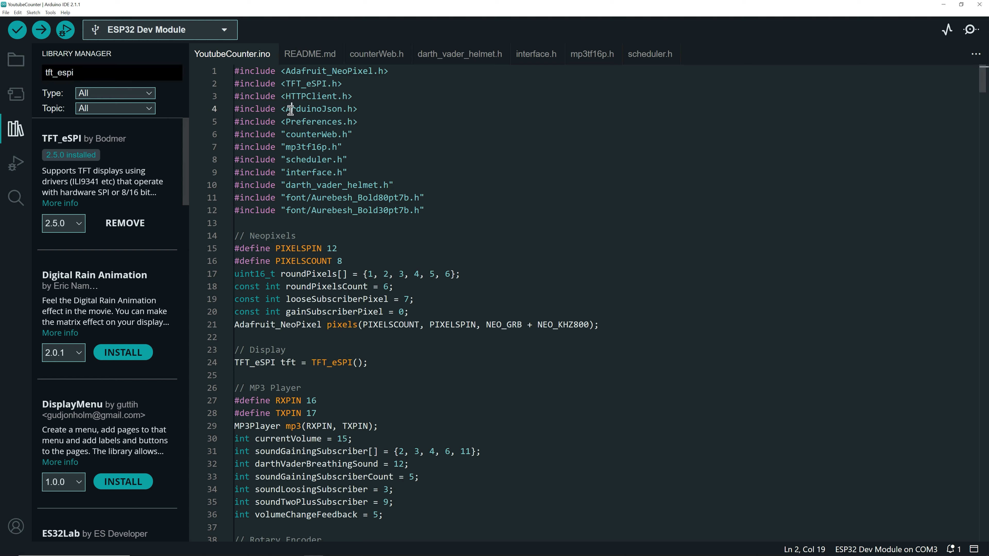
# Step: Search the Library Manager for json to confirm ArduinoJson 6.21.3 is installed
pyautogui.doubleClick(315, 108)
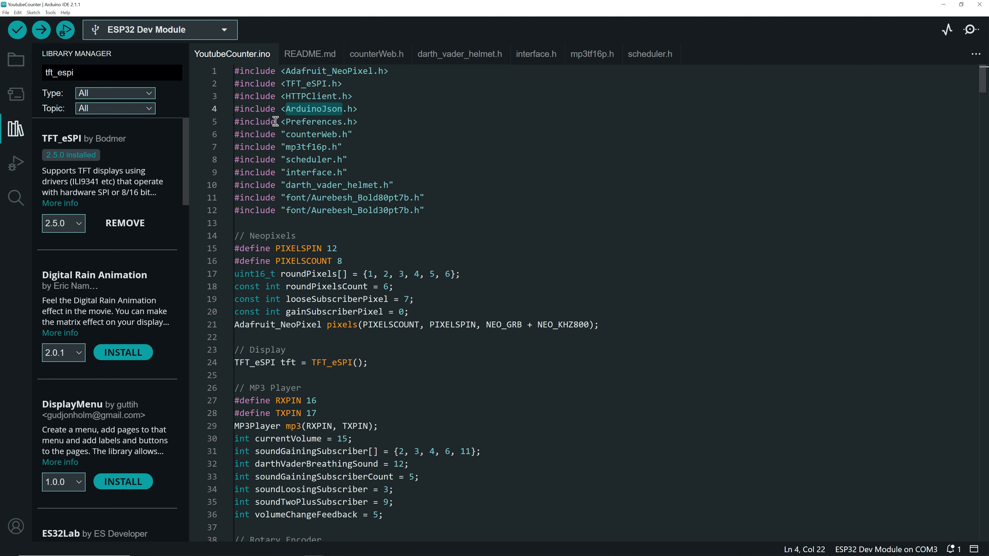
pyautogui.doubleClick(59, 72)
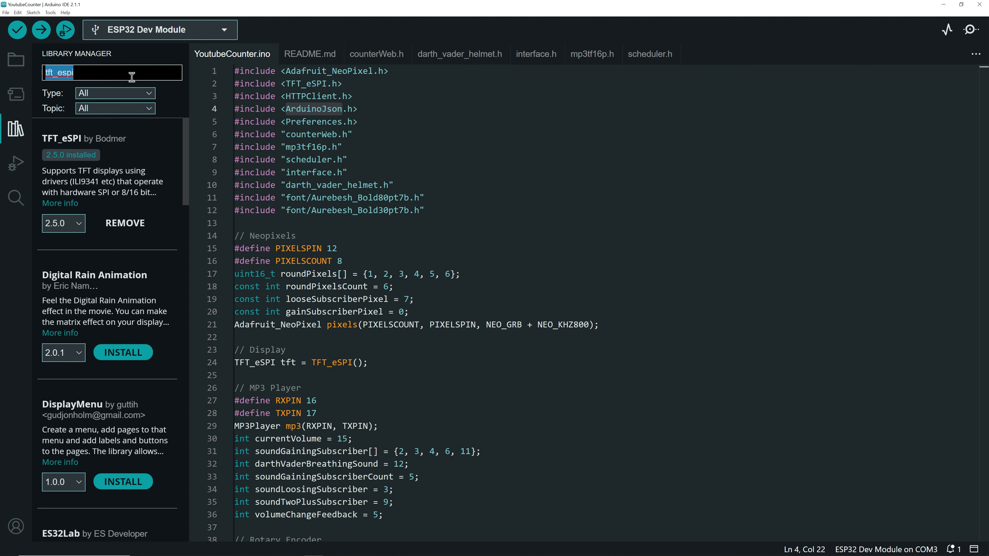
pyautogui.write('j')
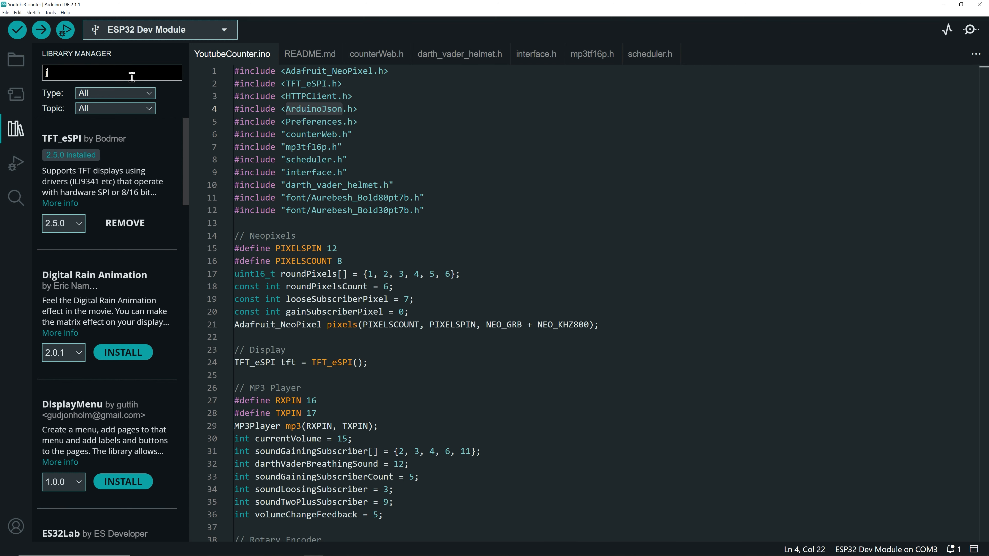
pyautogui.write('son')
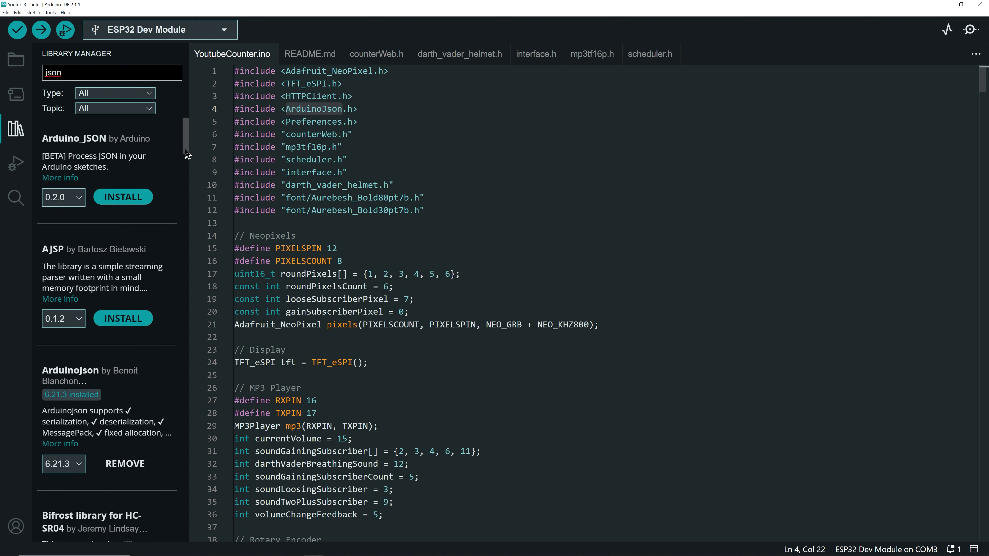
pyautogui.scroll(-3)
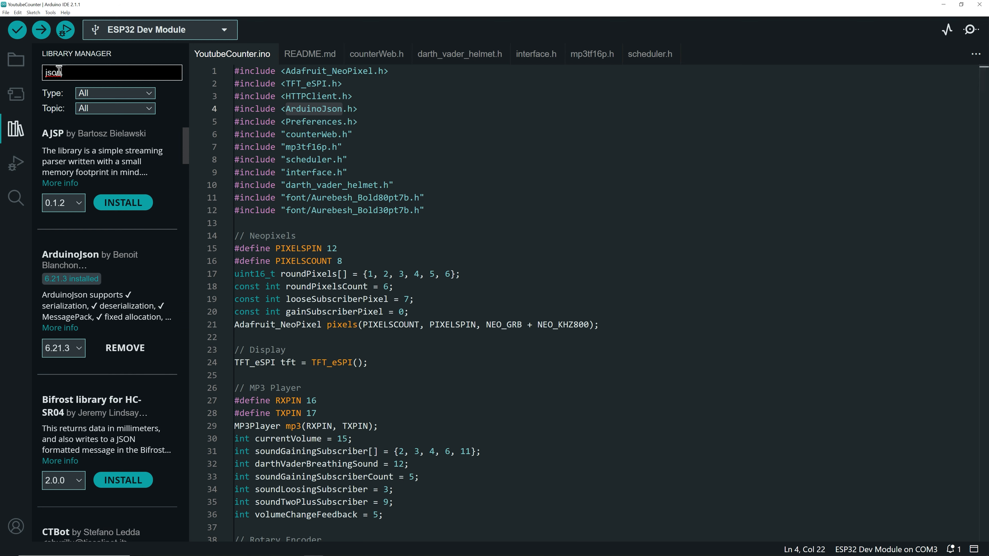
pyautogui.doubleClick(53, 73)
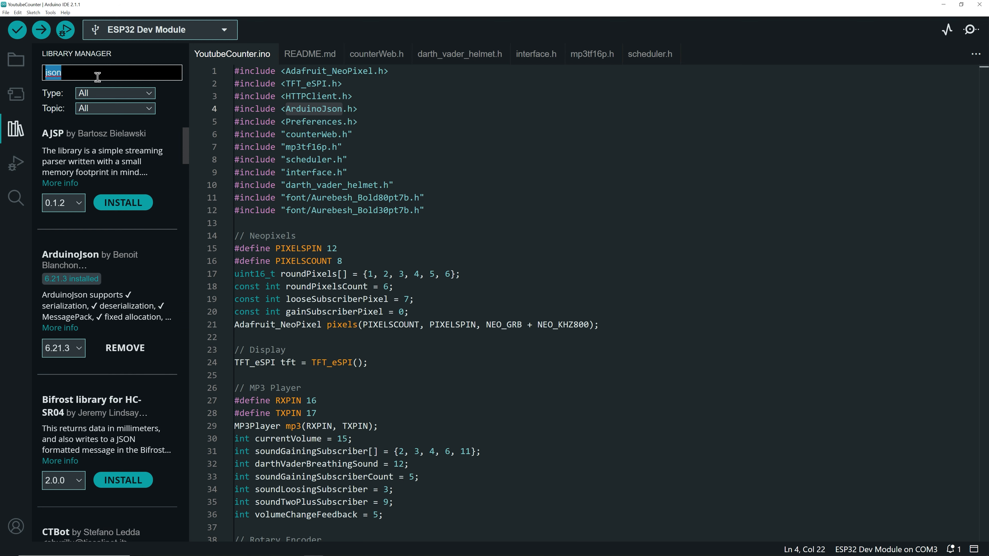
# Step: Search the Library Manager for dfp to confirm DFRobotDFPlayerMini 1.0.6 is installed
pyautogui.write('dfp')
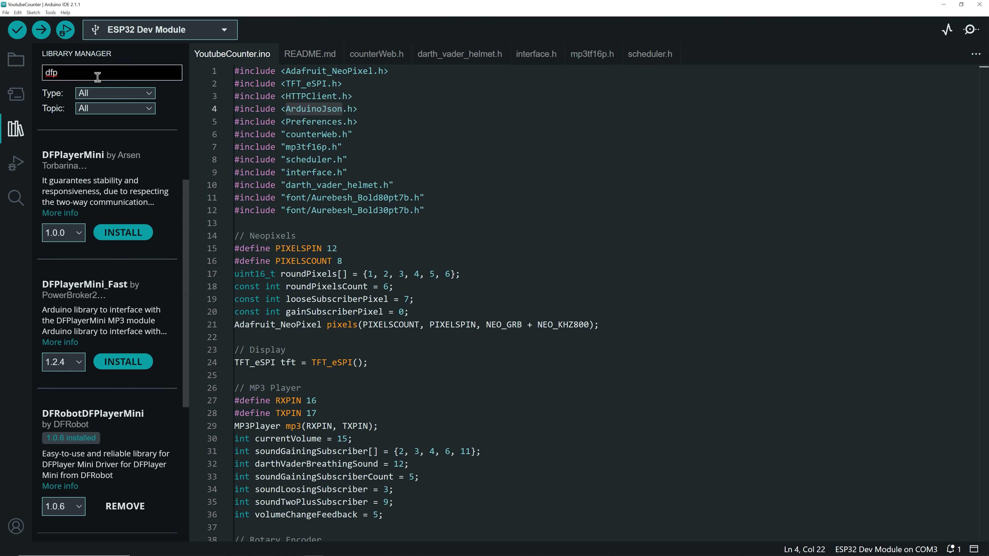
pyautogui.scroll(-3)
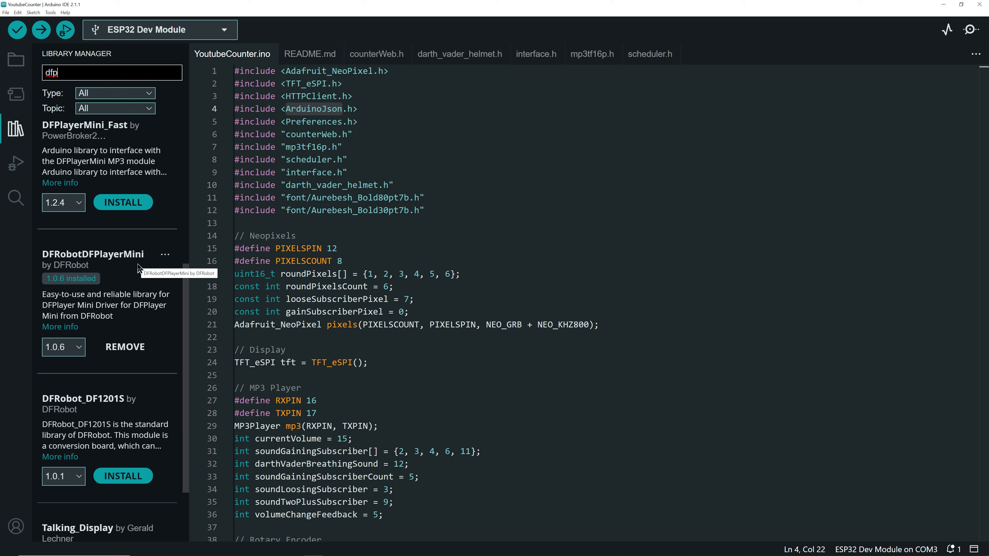
pyautogui.moveTo(73, 269)
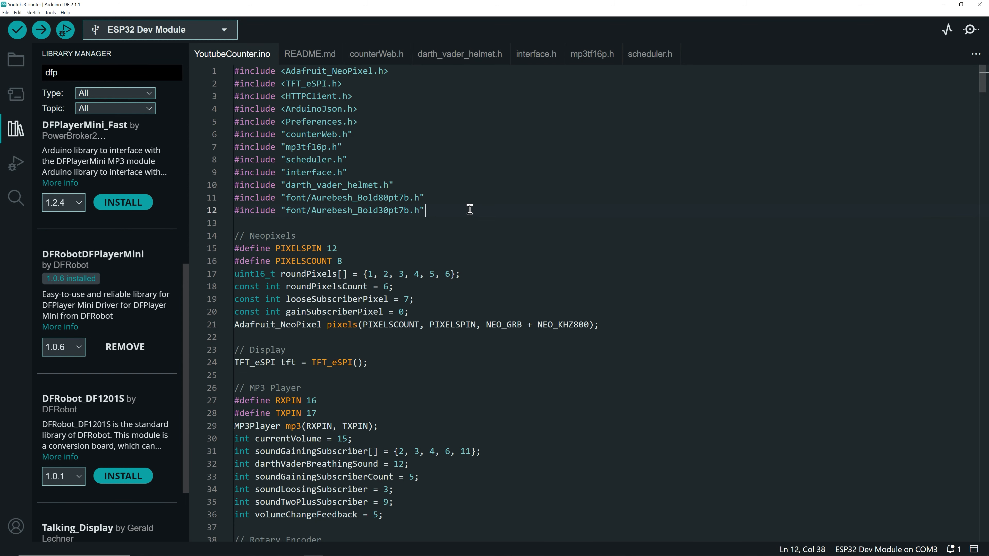
pyautogui.moveTo(466, 213)
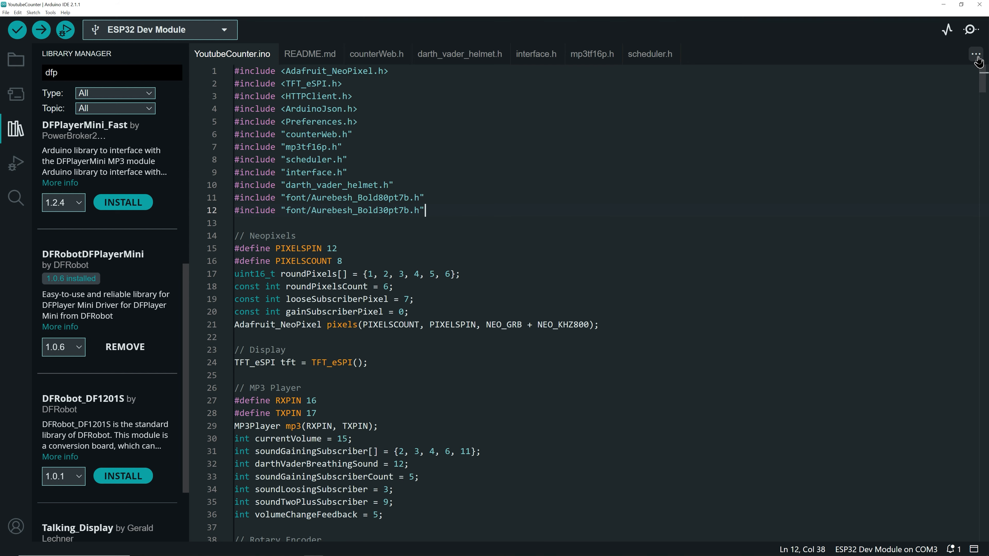
# Step: Add a new empty secrets.h file as a tab in the YoutubeCounter sketch
pyautogui.click(975, 53)
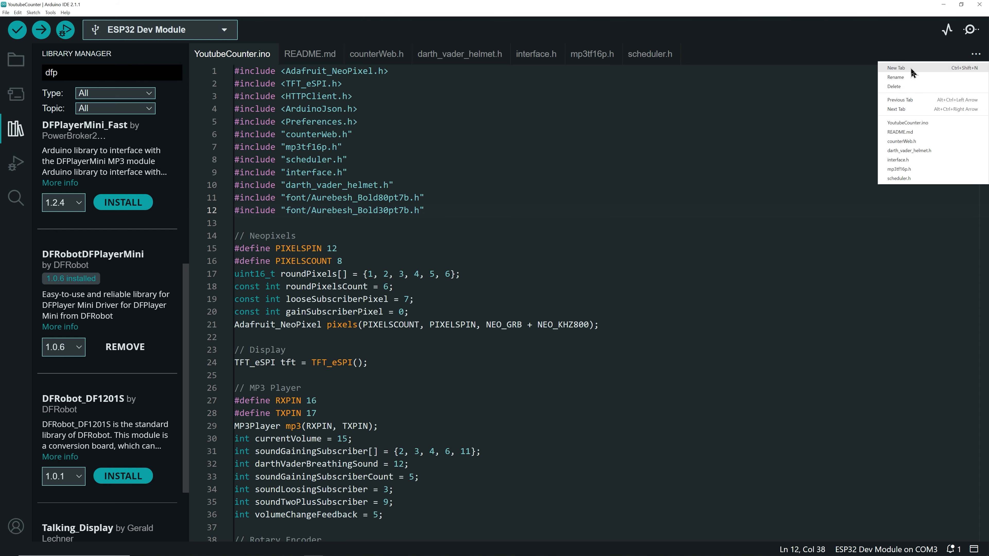
pyautogui.click(895, 68)
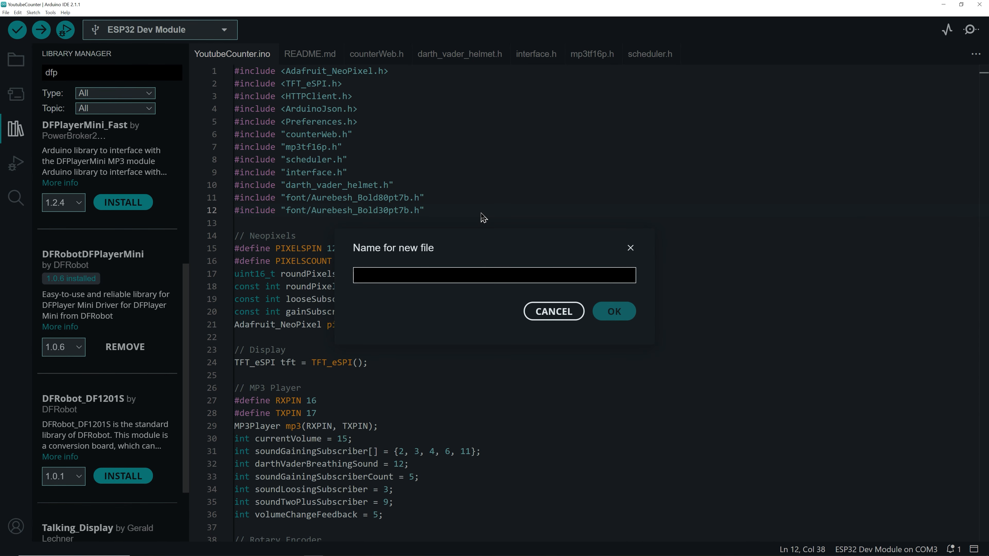
pyautogui.write('secrets')
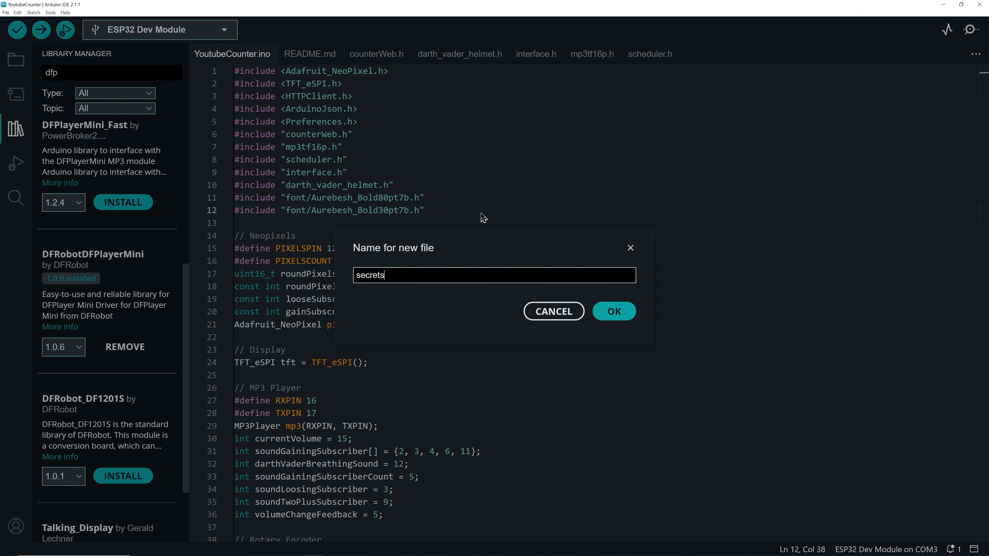
pyautogui.write('.h')
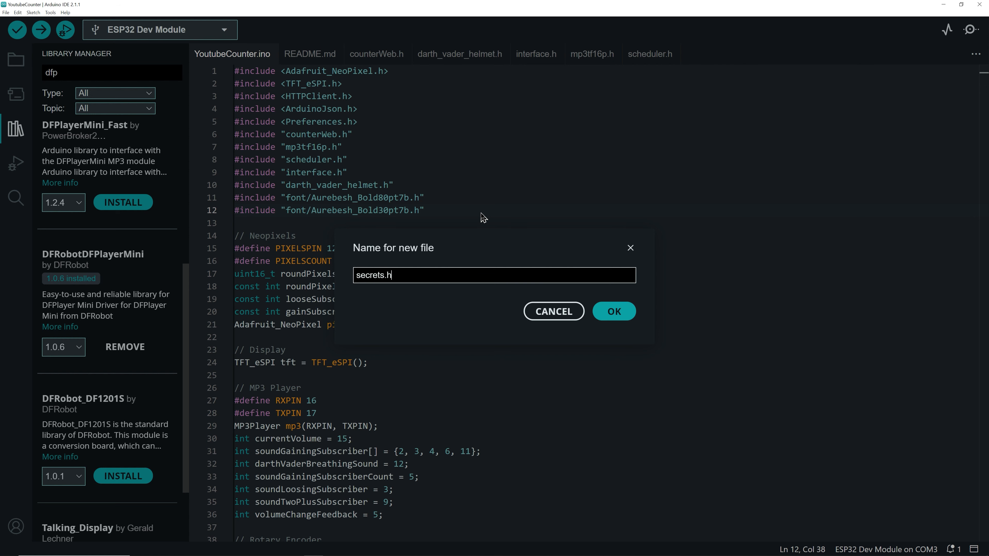
pyautogui.click(613, 311)
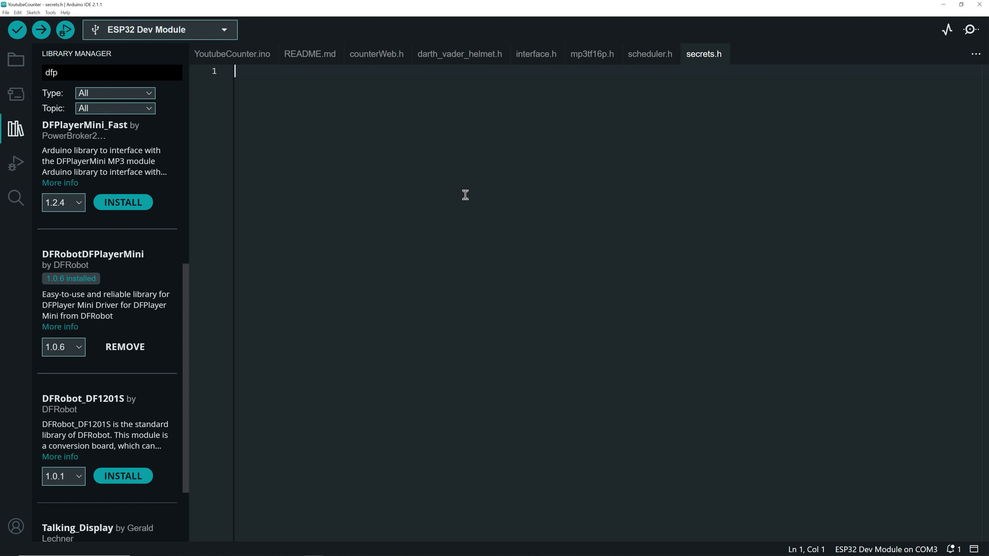
# Step: Declare const char *ssid = ""; commented as your wifi network's ssid
pyautogui.write('const')
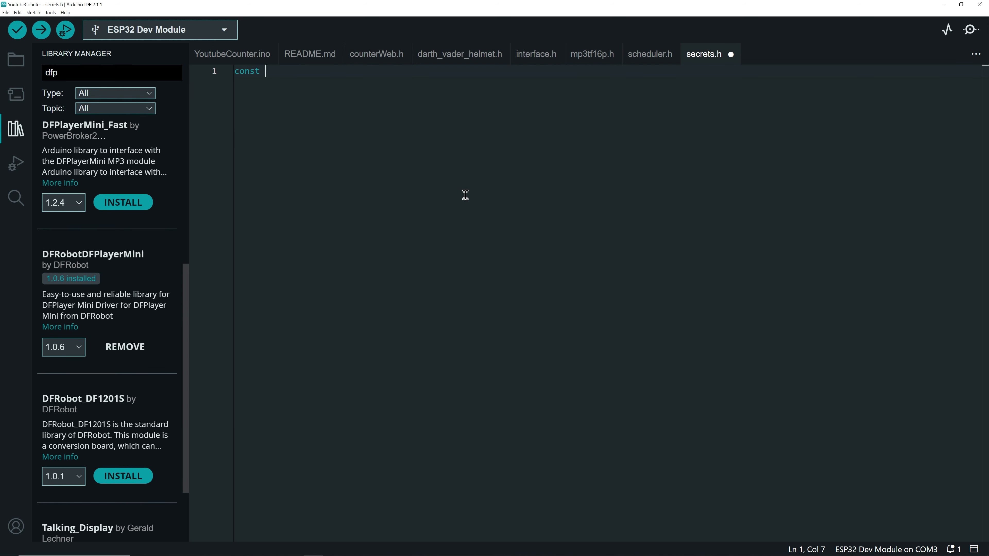
pyautogui.write('char *')
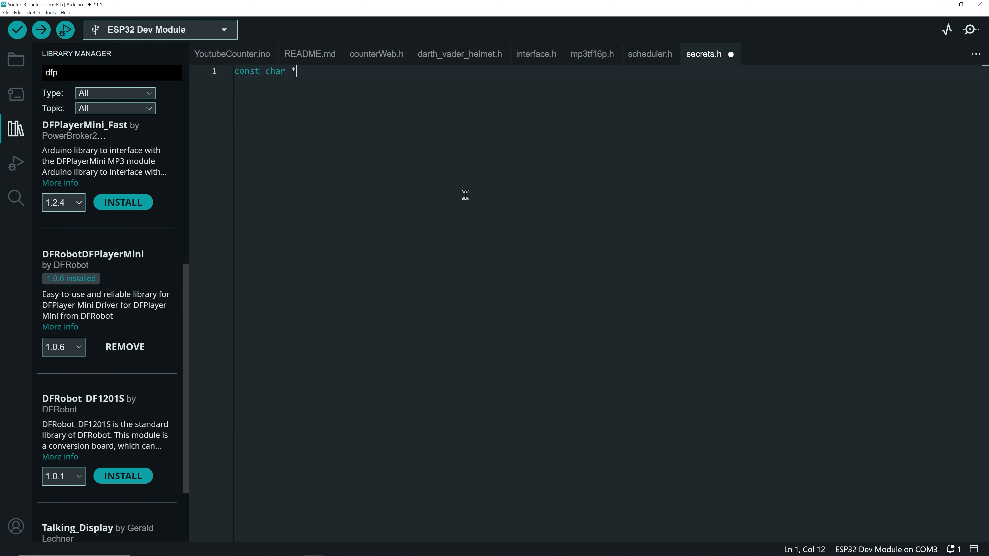
pyautogui.write('ssid')
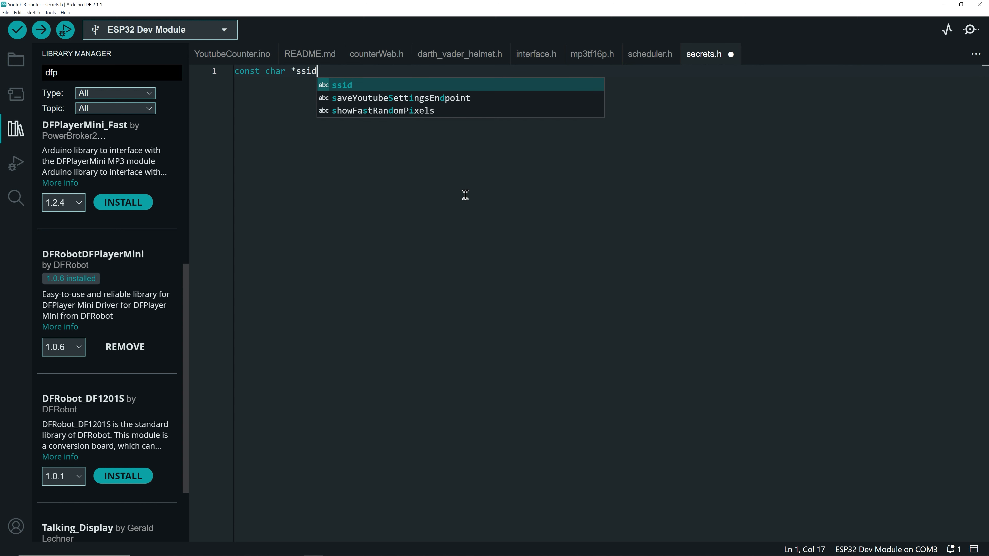
pyautogui.write('= ""')
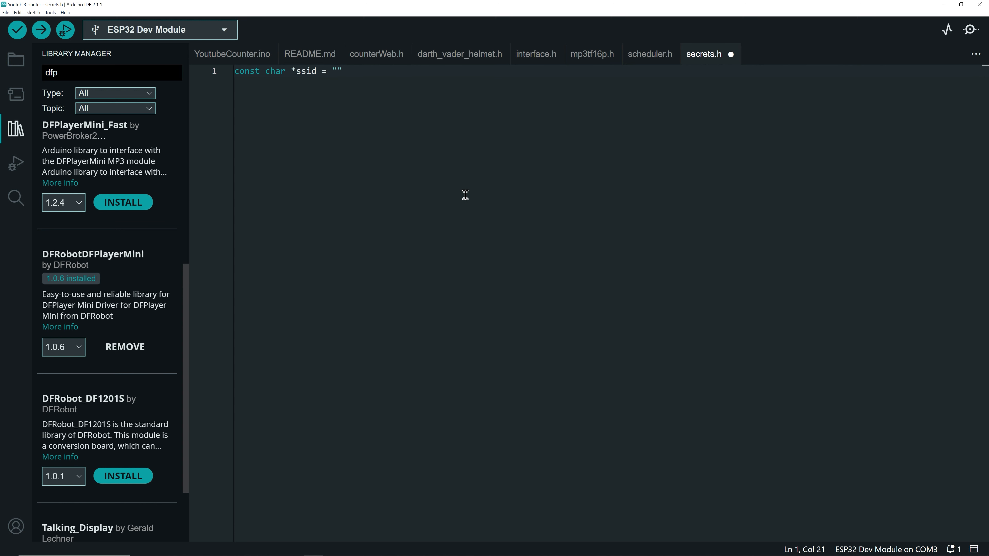
pyautogui.write('; //')
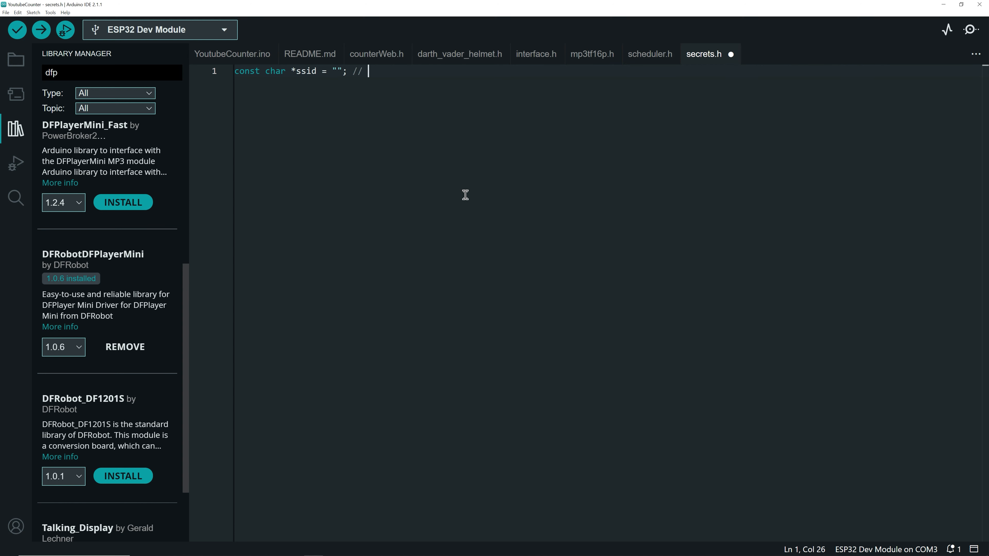
pyautogui.write('ssid of')
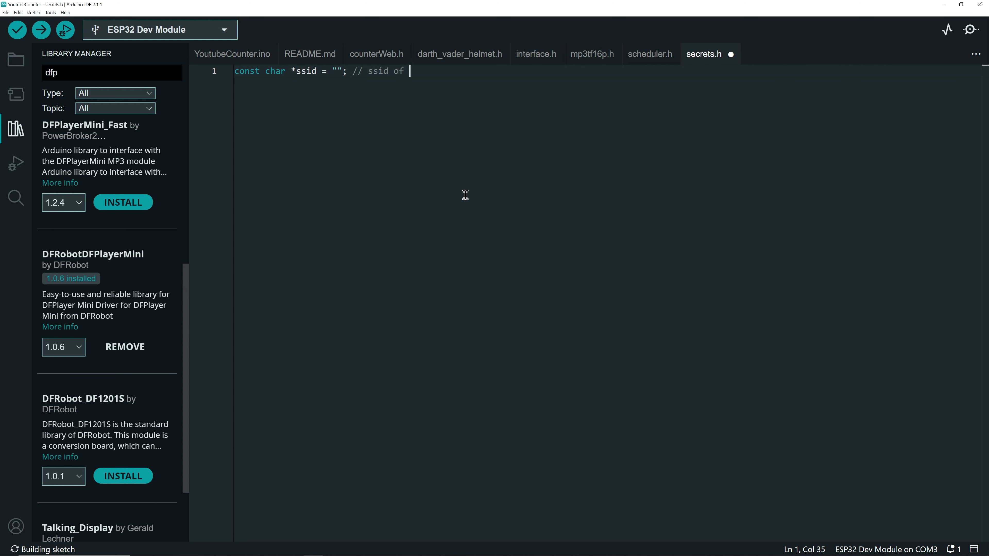
pyautogui.write('your wifi n')
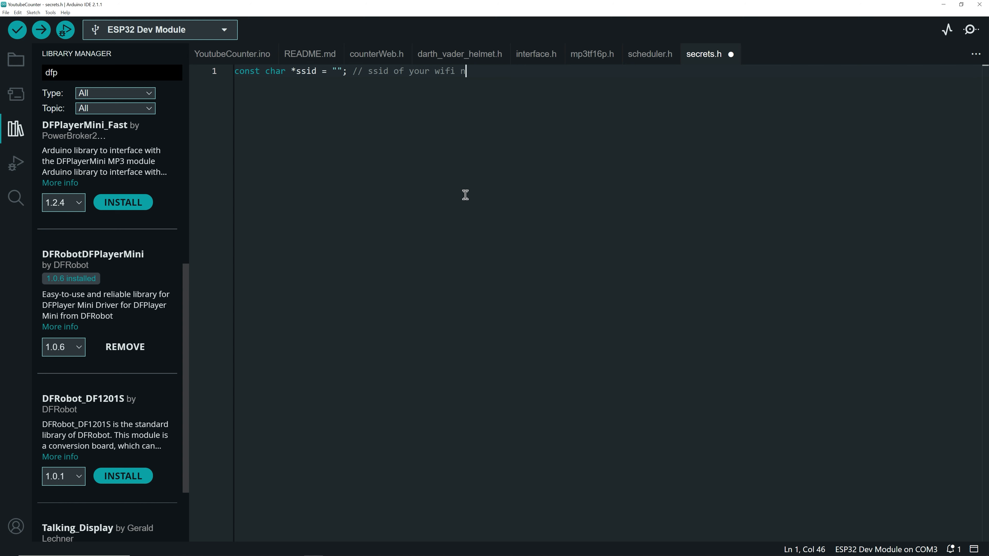
pyautogui.write('etwork')
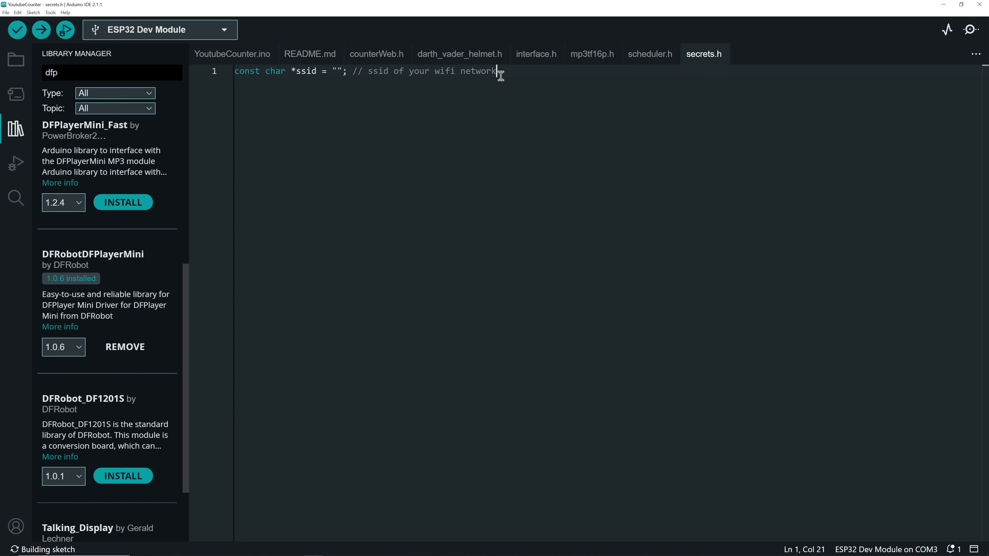
# Step: Declare const char *password = ""; commented as the wifi network's password, then save
pyautogui.write('constr')
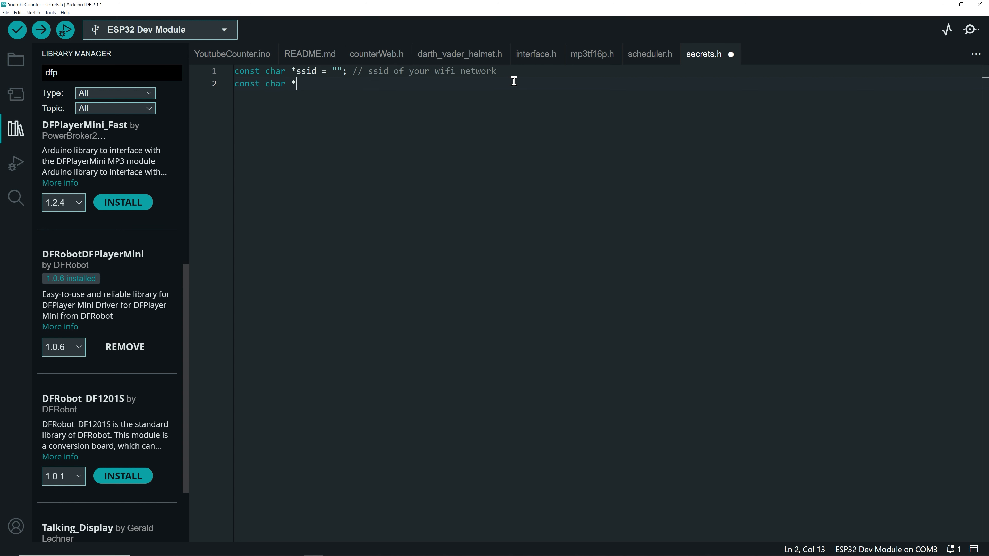
pyautogui.write('password')
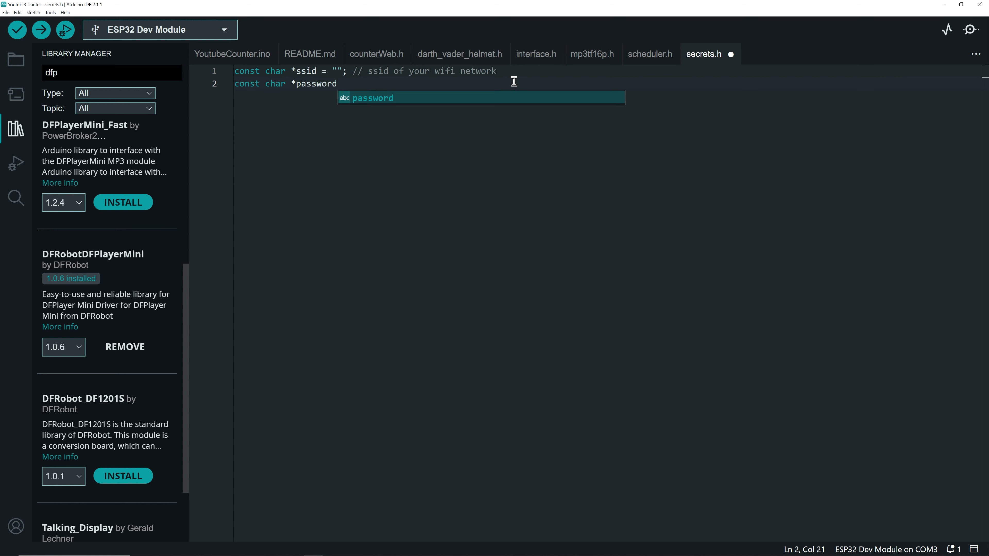
pyautogui.write('= ""; // pa')
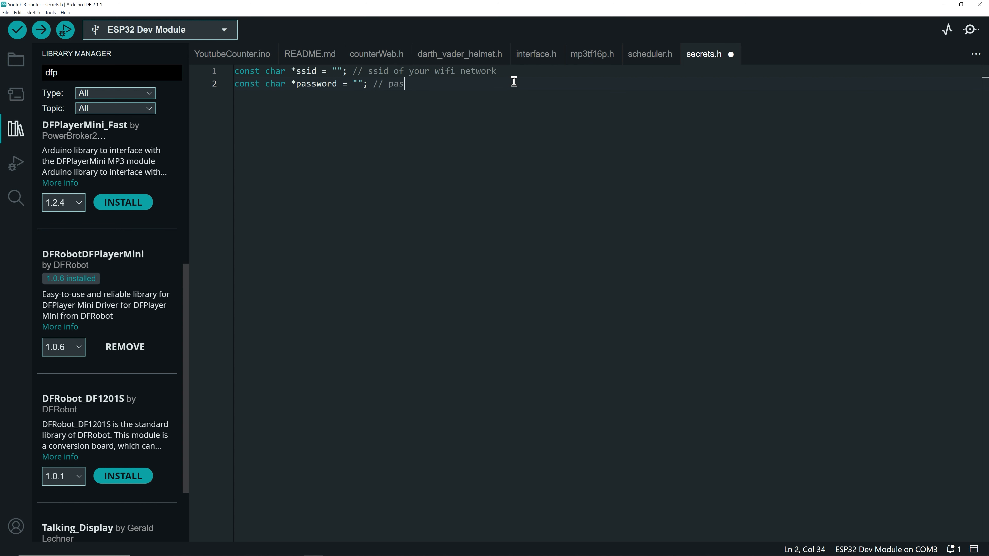
pyautogui.write('sword of your wifi')
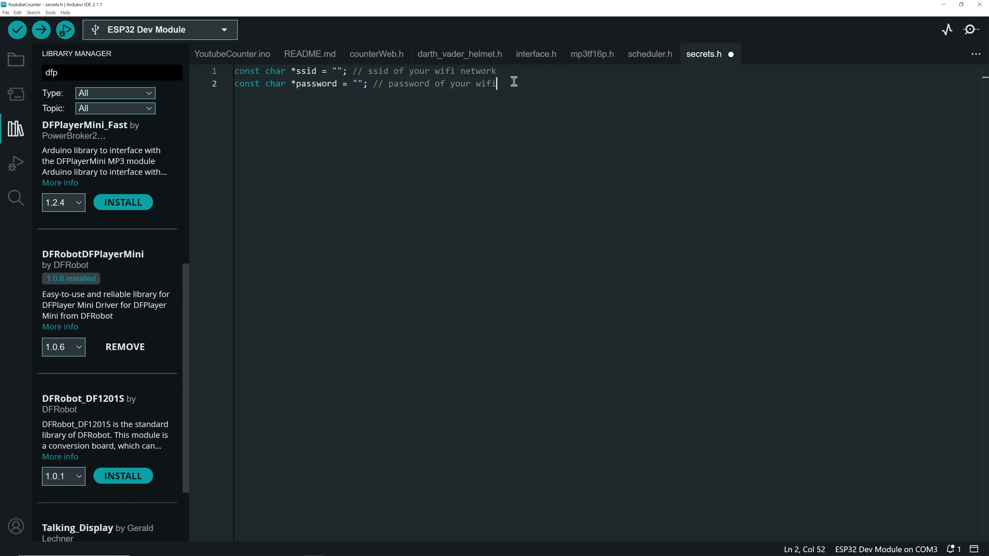
pyautogui.write('network')
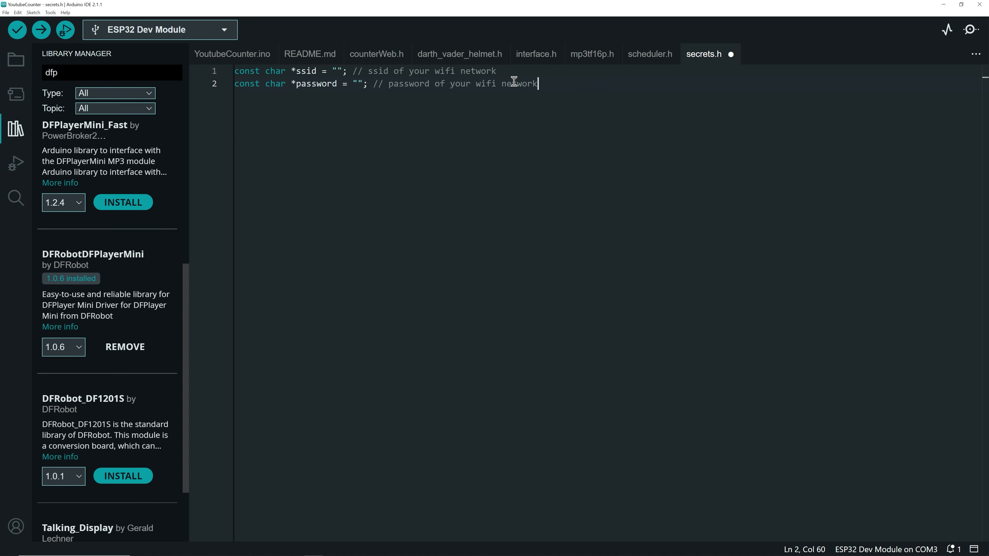
pyautogui.click(16, 30)
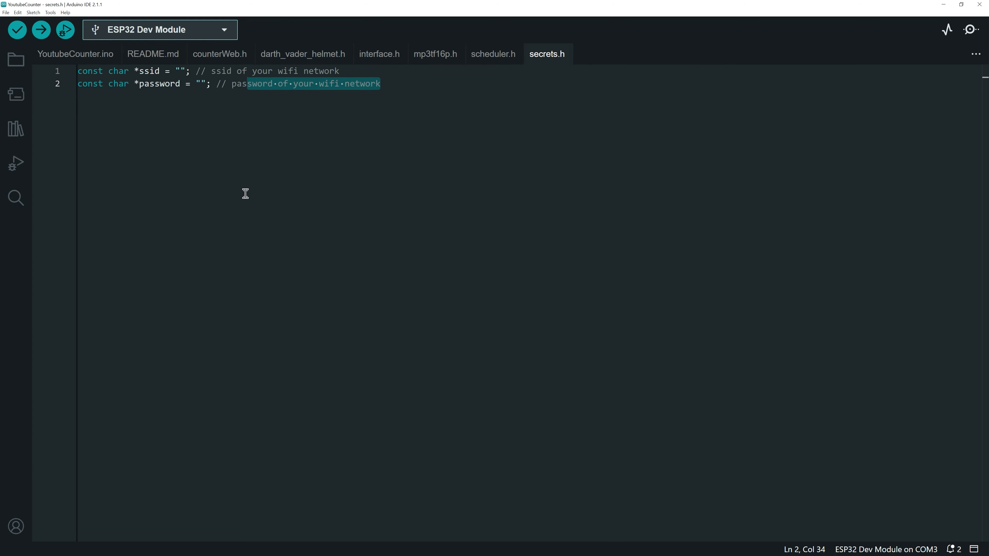
pyautogui.moveTo(235, 183)
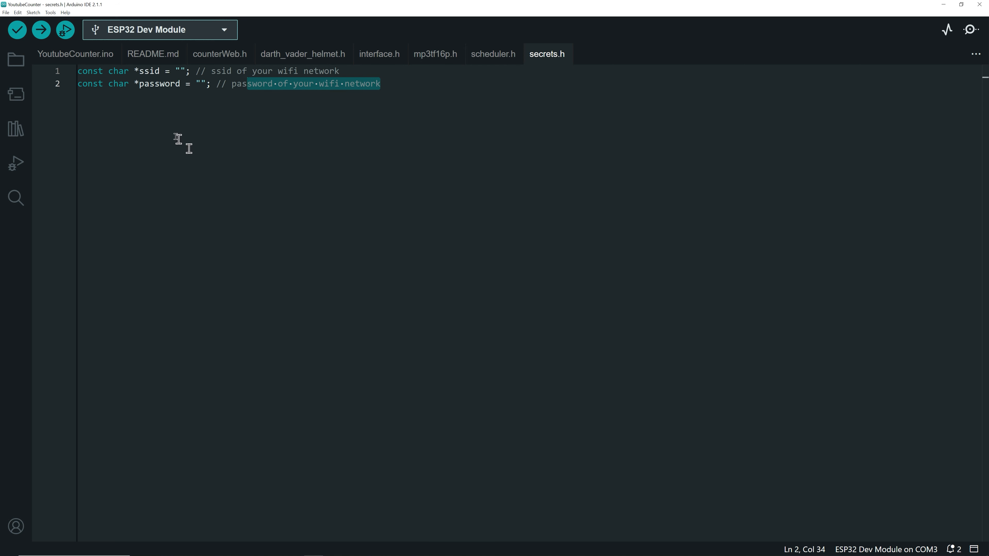
pyautogui.moveTo(94, 64)
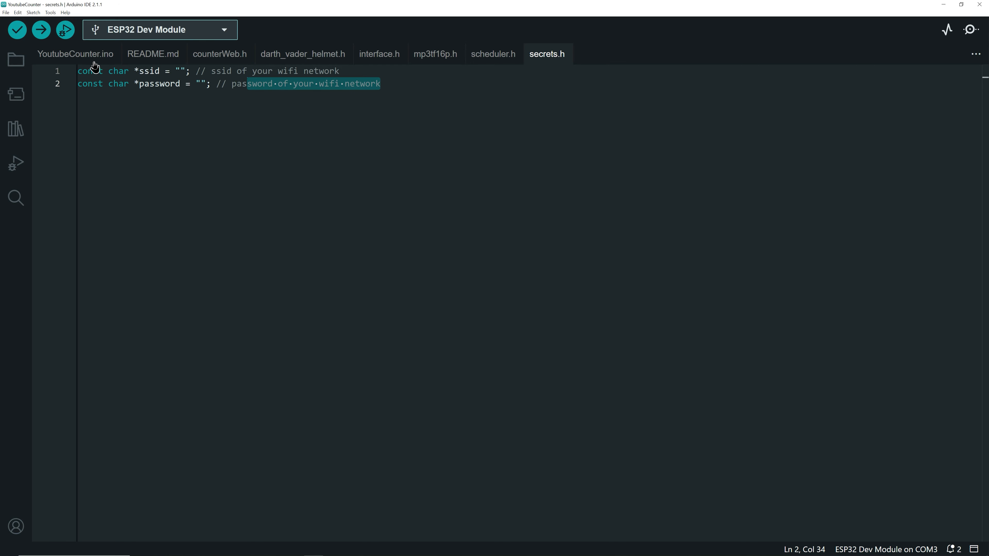
# Step: Jump from YoutubeCounter.ino's TFT_eSPI include to the TFT_eSPI.h library source via Go to Definition
pyautogui.click(75, 54)
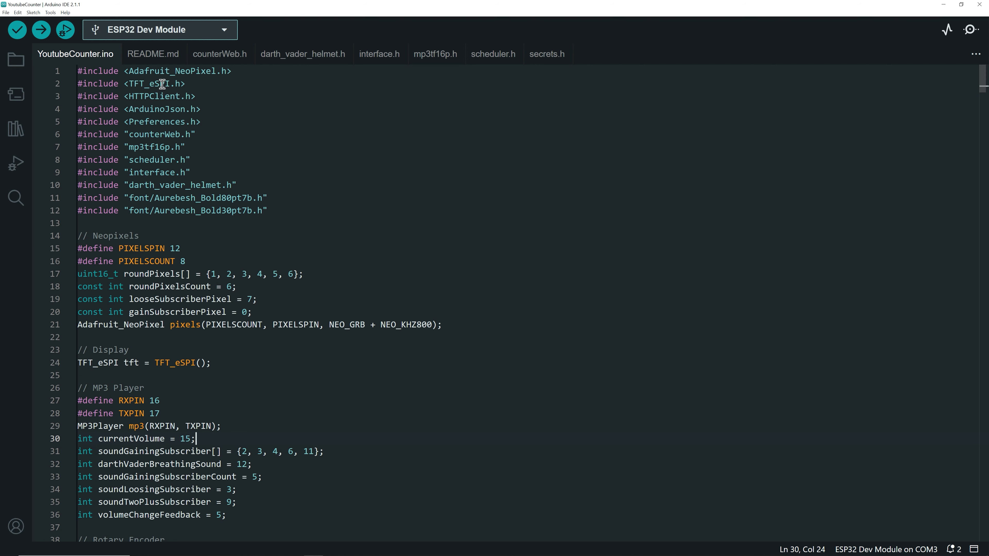
pyautogui.rightClick(161, 84)
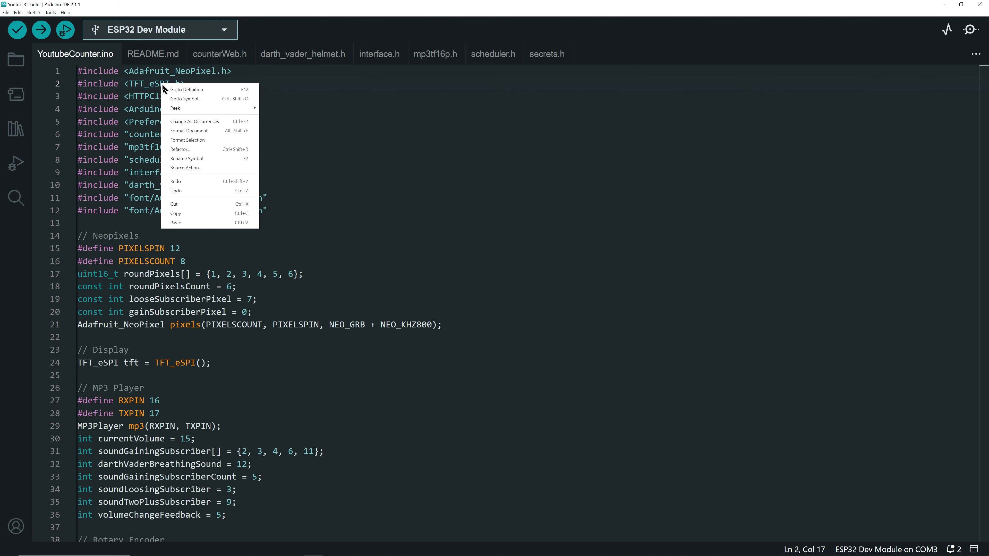
pyautogui.moveTo(196, 89)
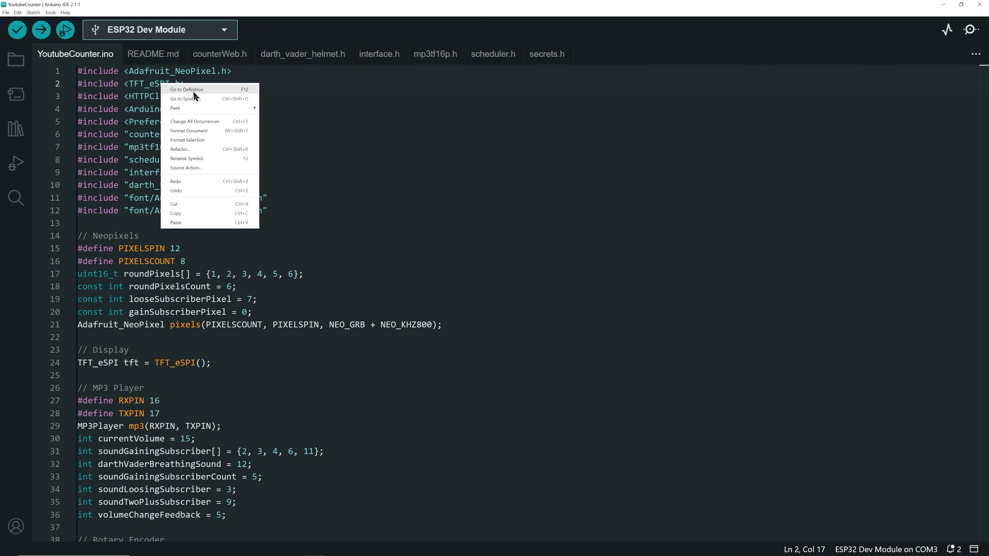
pyautogui.click(185, 90)
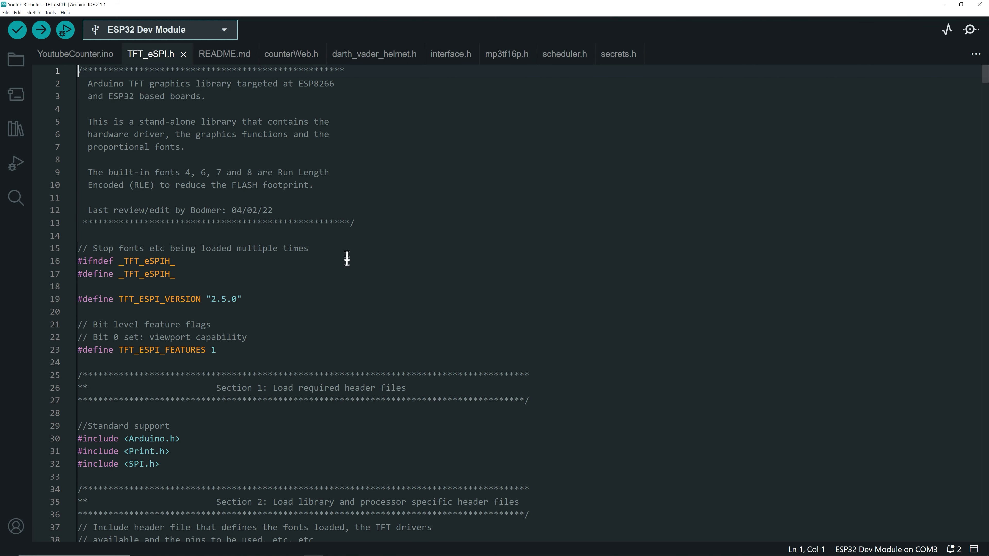
pyautogui.scroll(-3)
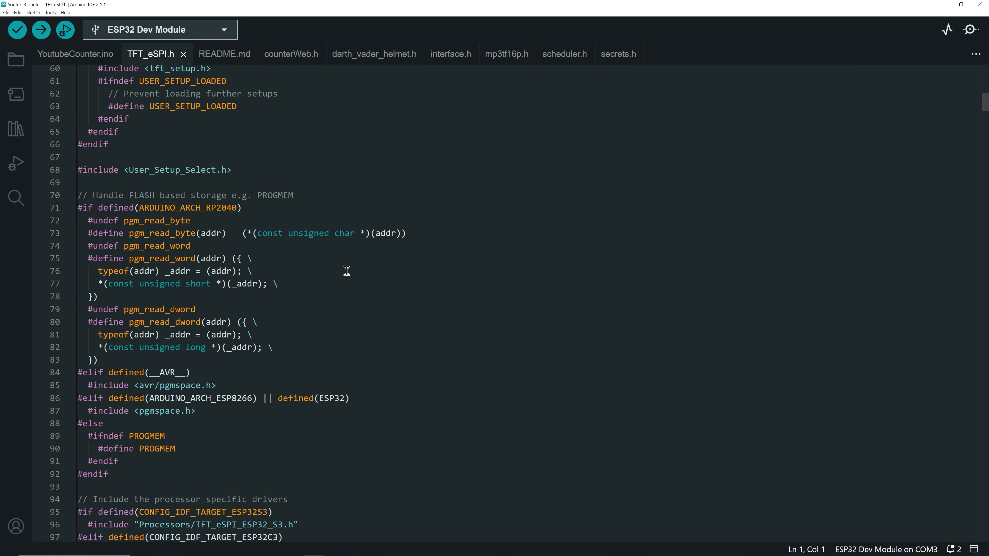
pyautogui.rightClick(191, 220)
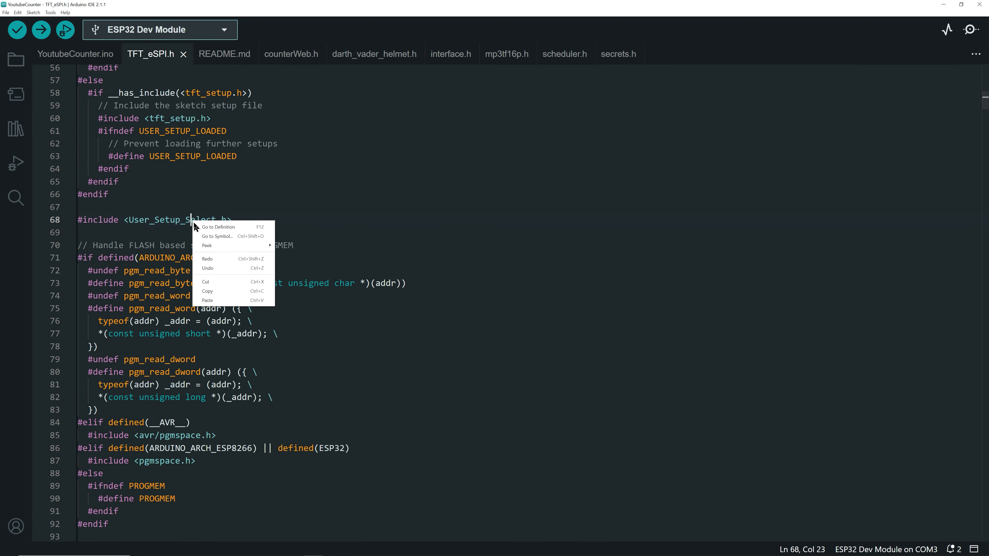
# Step: Review User_Setup_Select.h to see User_Setup.h and Setup21_ILI9488.h includes are active
pyautogui.click(217, 227)
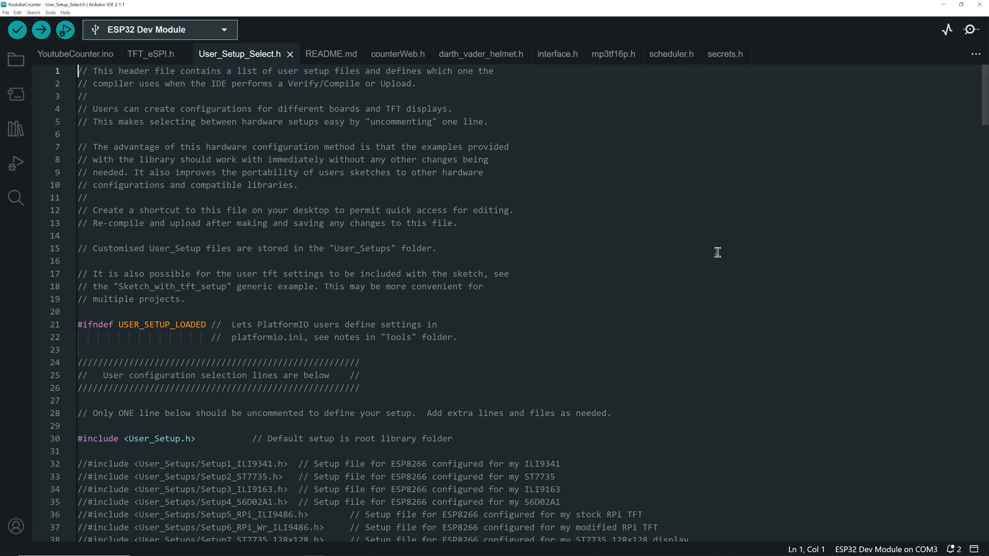
pyautogui.scroll(-3)
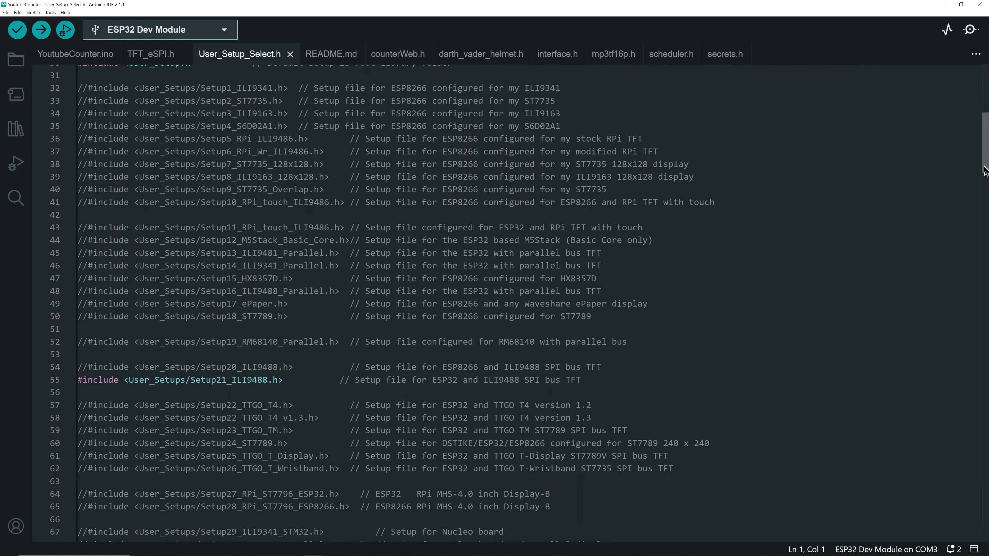
pyautogui.scroll(-3)
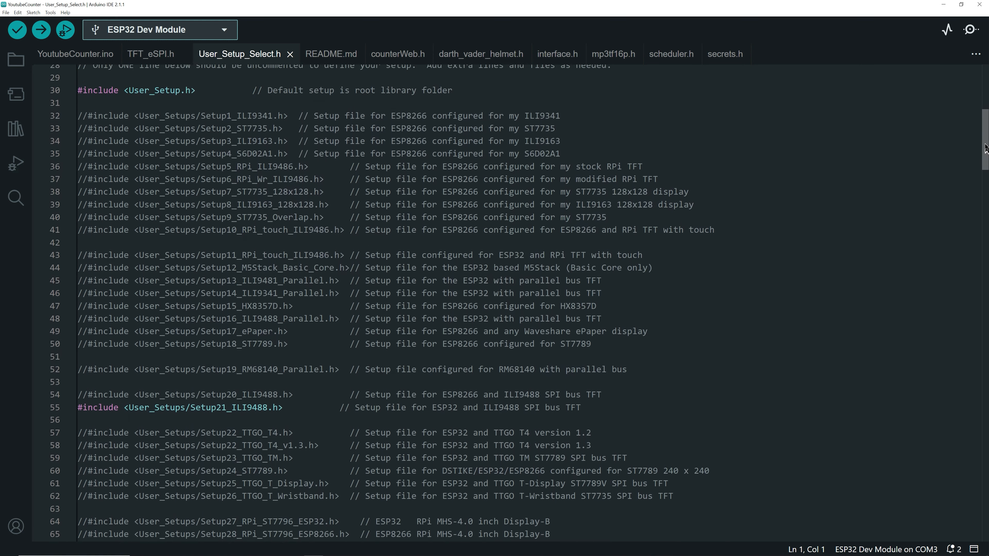
pyautogui.scroll(-3)
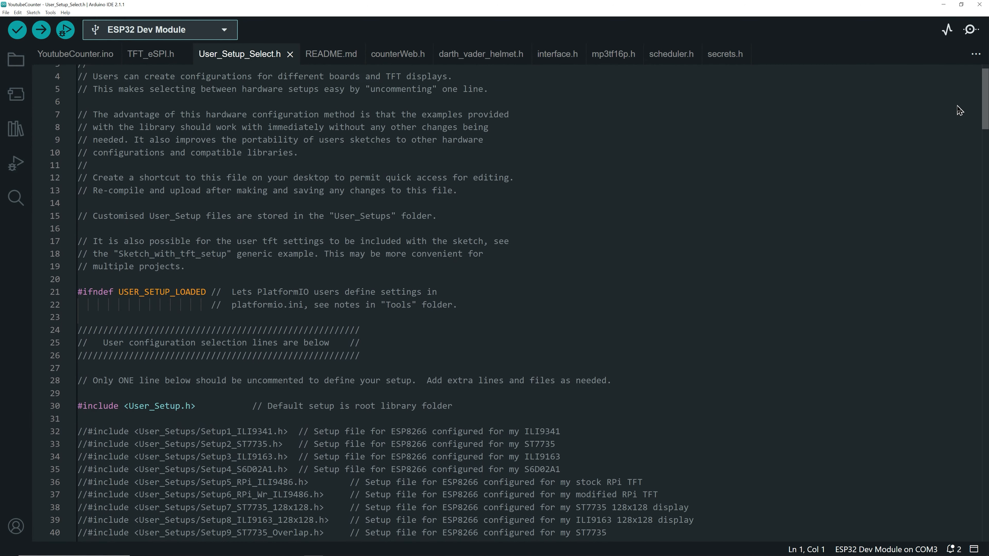
pyautogui.scroll(-3)
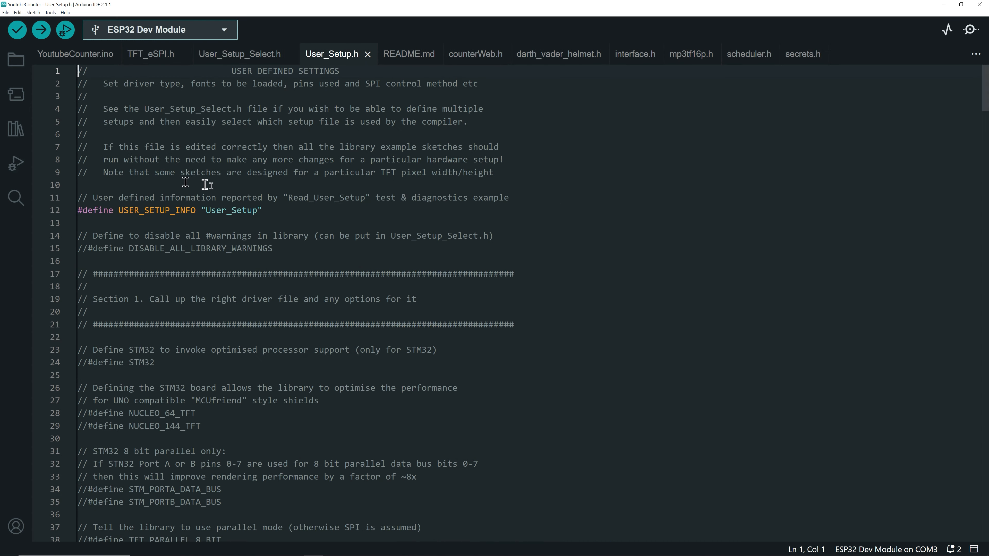
# Step: Scroll User_Setup.h to its driver section showing ILI9488_DRIVER defined
pyautogui.scroll(-3)
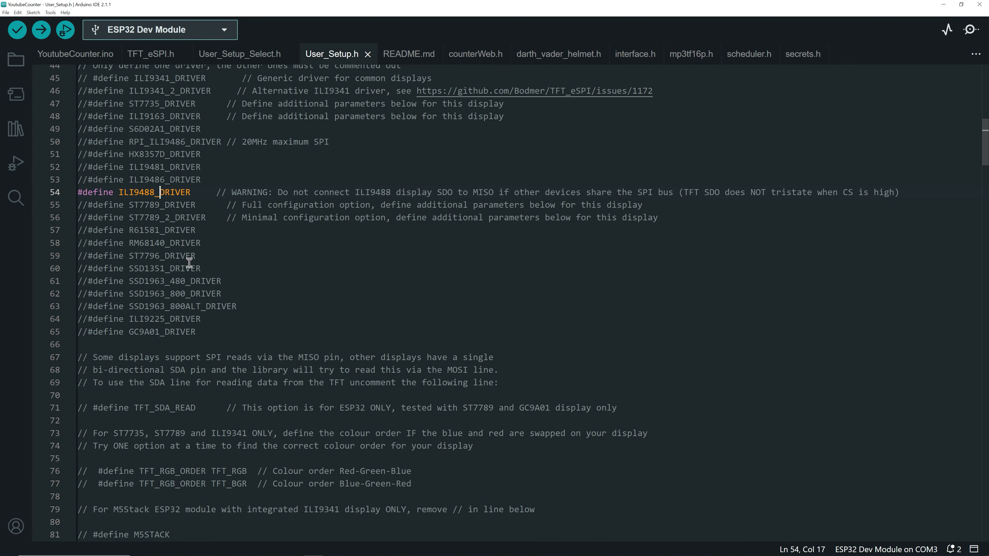
pyautogui.moveTo(382, 150)
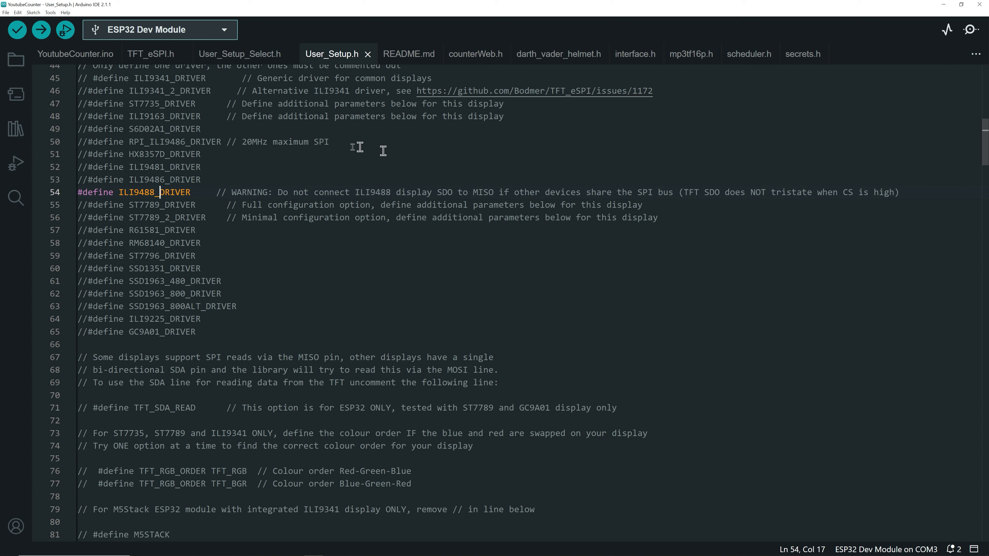
pyautogui.moveTo(387, 214)
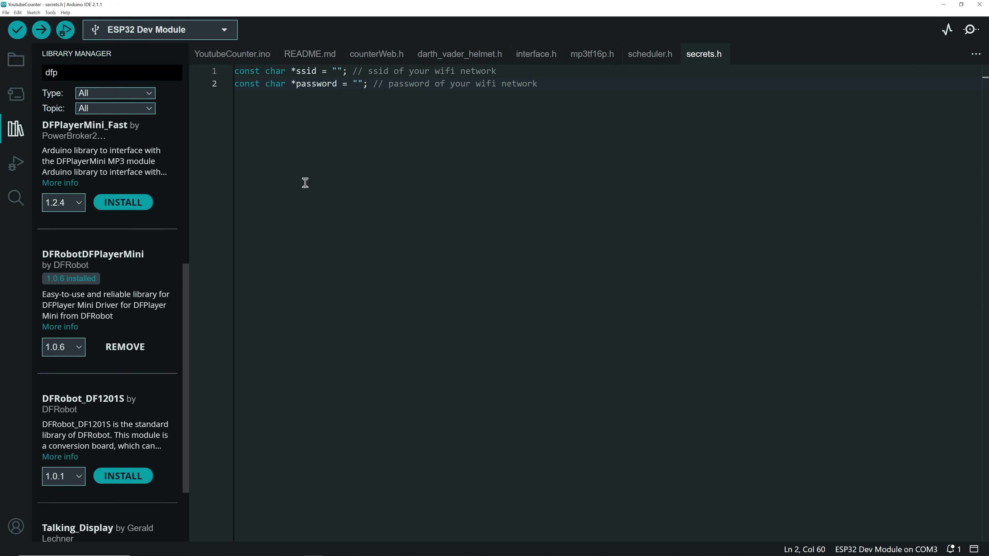
pyautogui.click(159, 29)
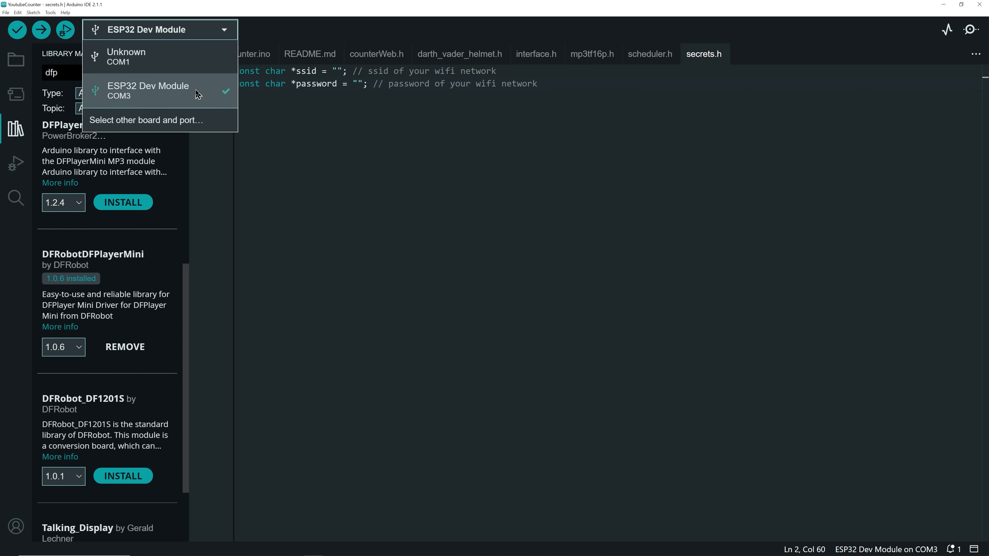
pyautogui.moveTo(314, 116)
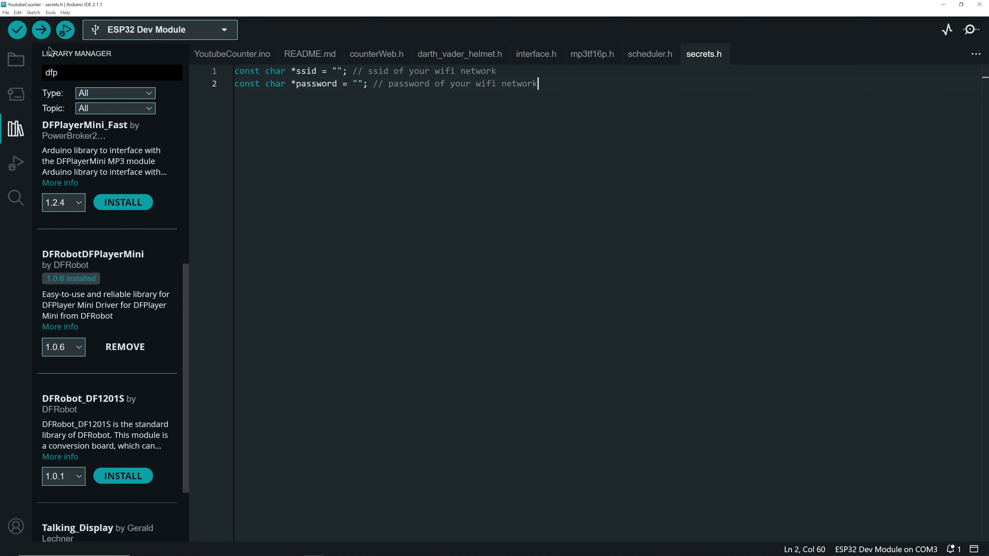
pyautogui.click(40, 30)
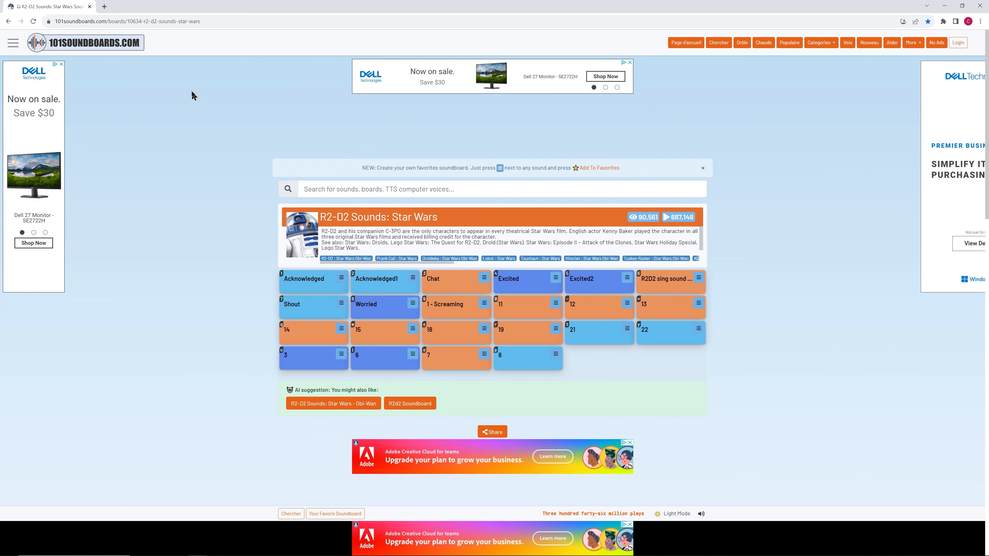
pyautogui.moveTo(213, 139)
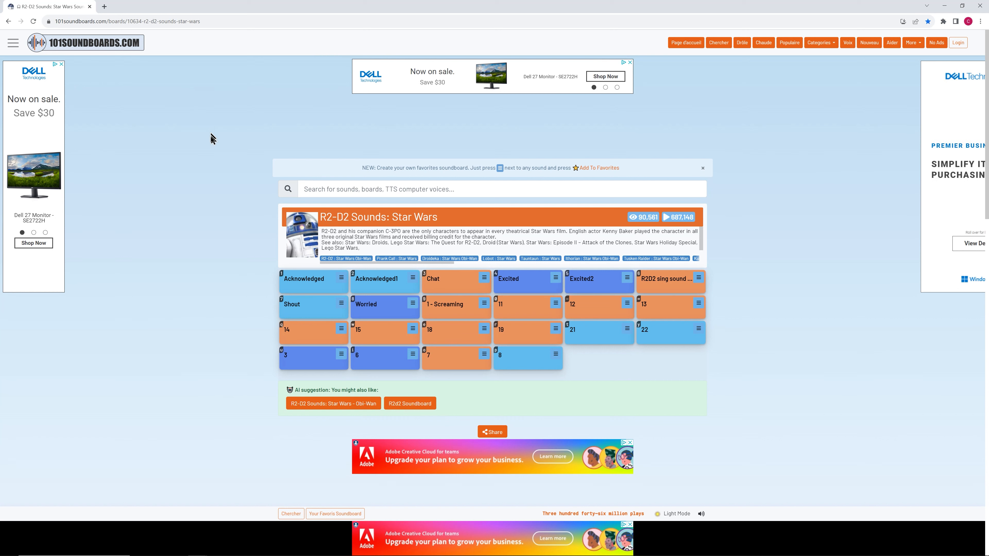
pyautogui.moveTo(249, 181)
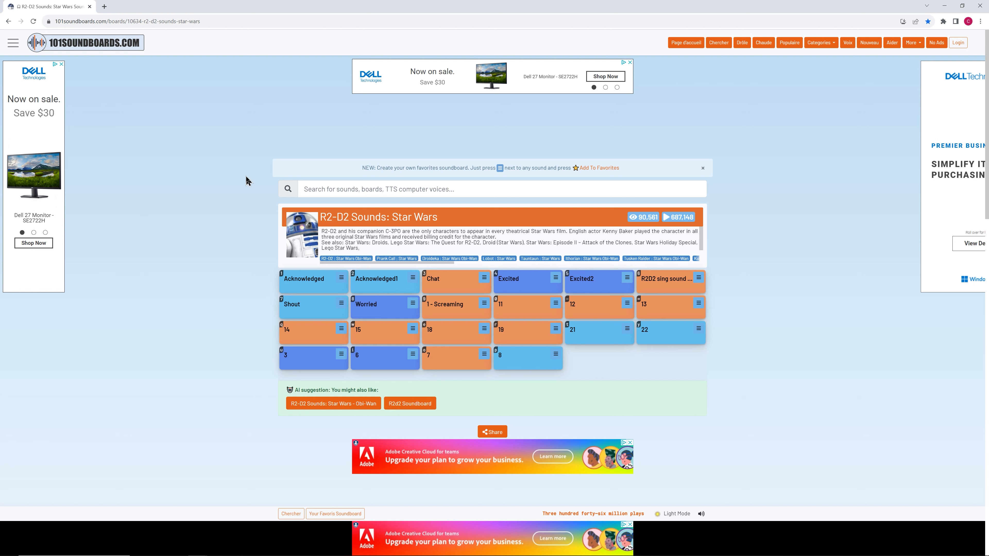
pyautogui.moveTo(246, 181)
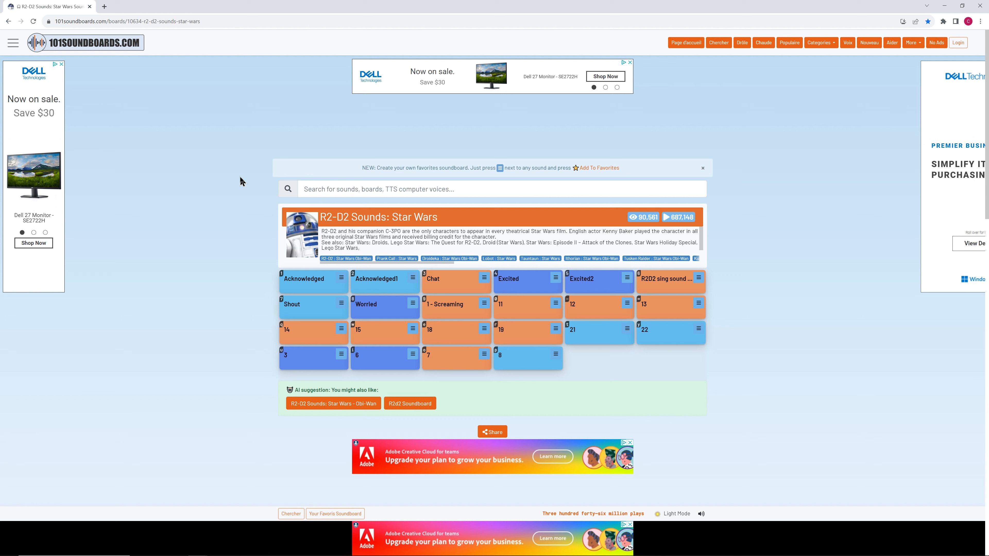
pyautogui.moveTo(274, 129)
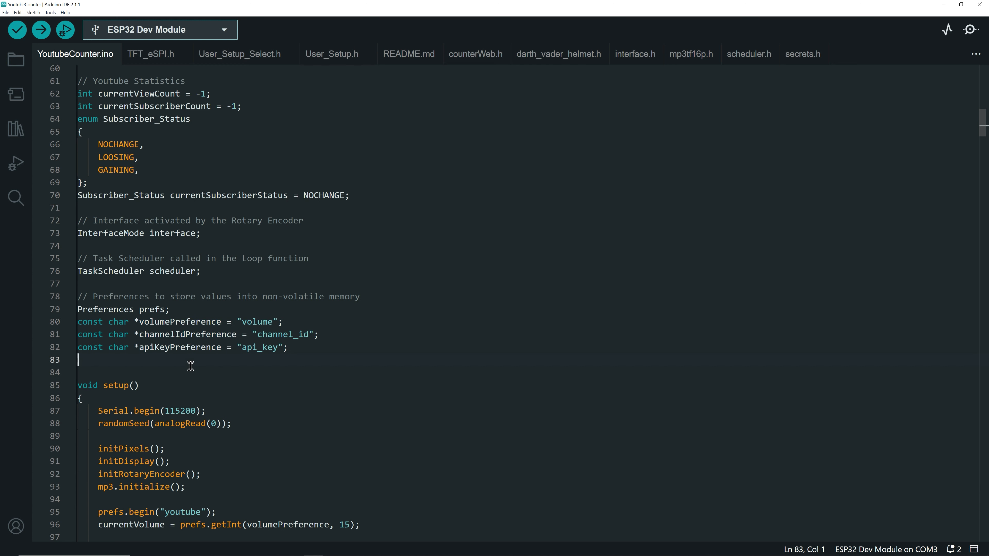
# Step: Highlight the apiKeyPreference constant in YoutubeCounter.ino to see where it is used
pyautogui.doubleClick(180, 321)
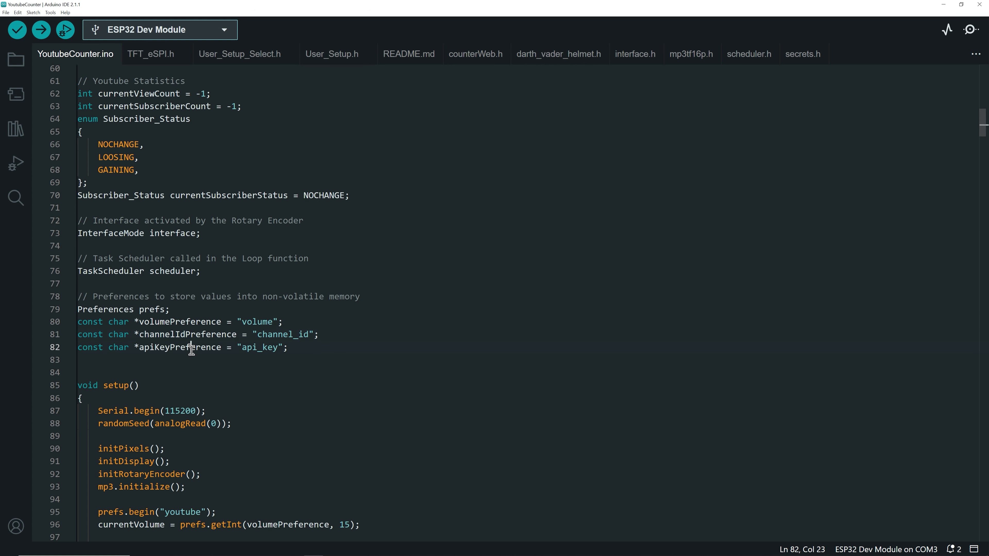
pyautogui.doubleClick(180, 346)
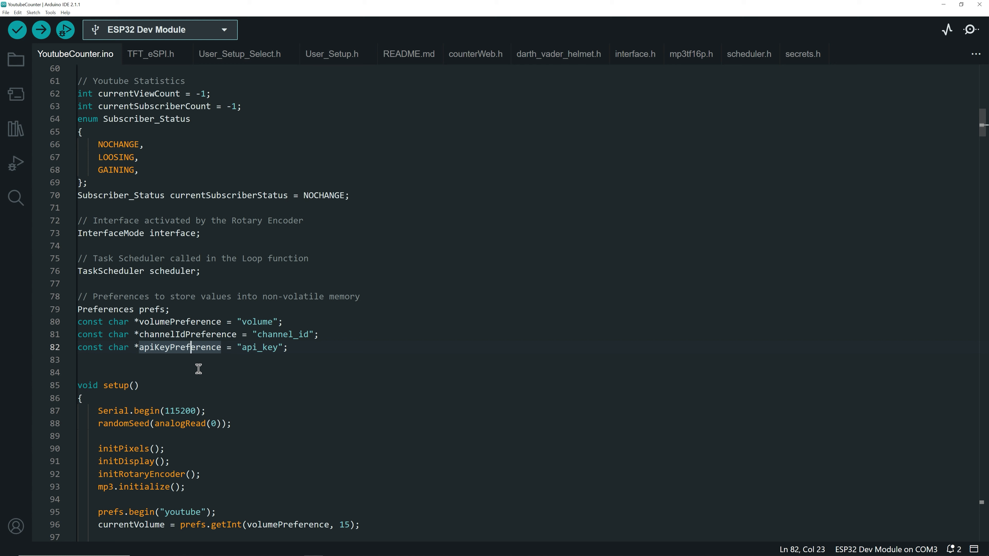
pyautogui.moveTo(301, 362)
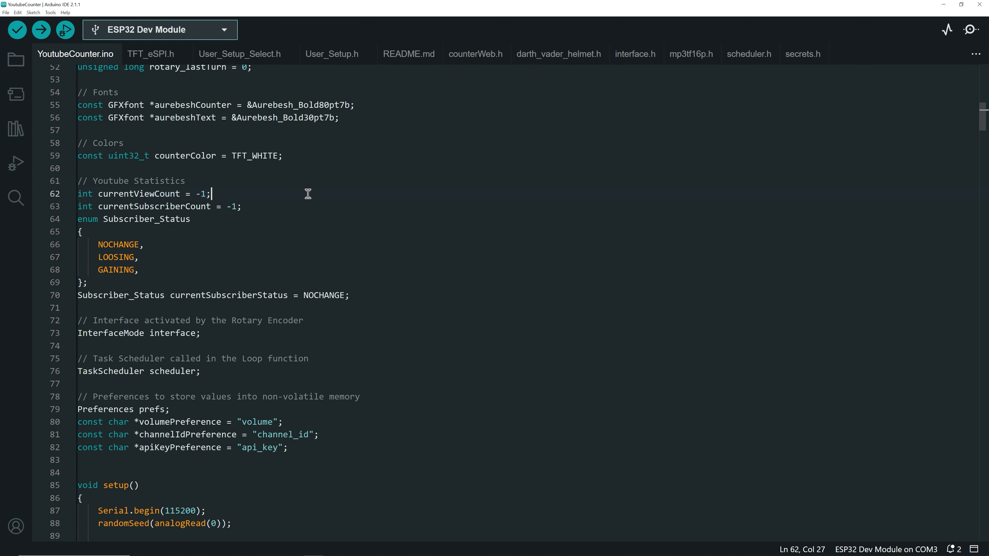
# Step: Check counterWeb.h's hostName value "youtube", then switch to the web browser
pyautogui.click(475, 54)
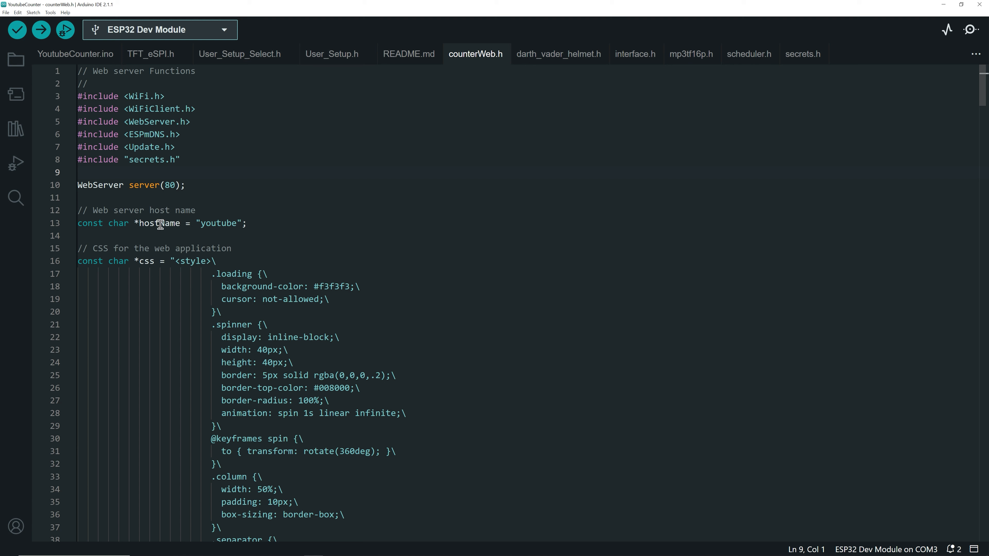
pyautogui.moveTo(160, 223)
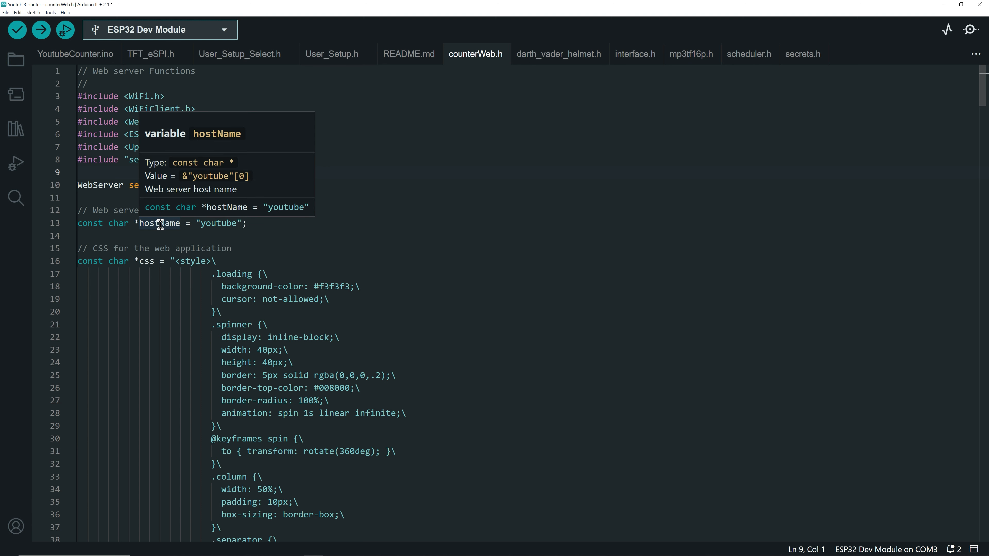
pyautogui.moveTo(208, 235)
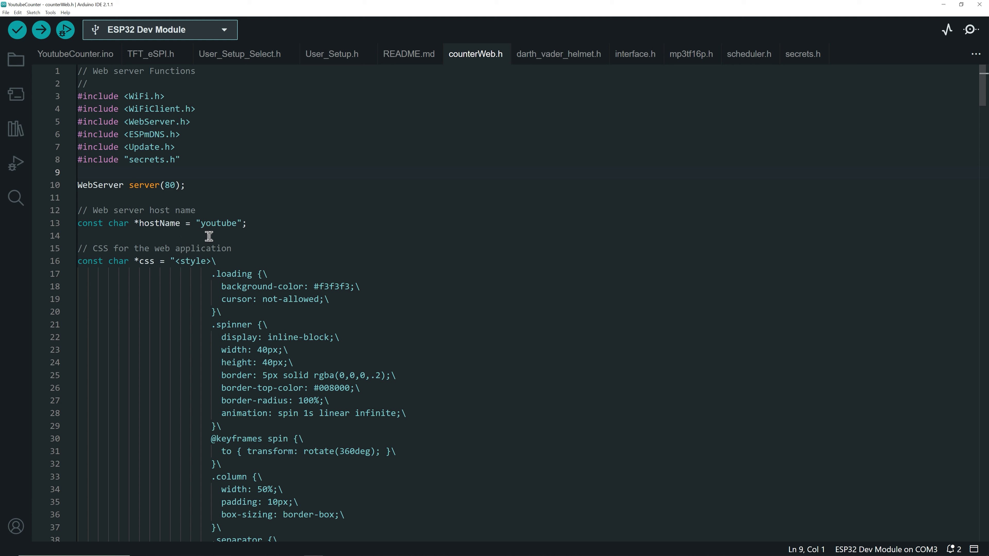
pyautogui.click(215, 223)
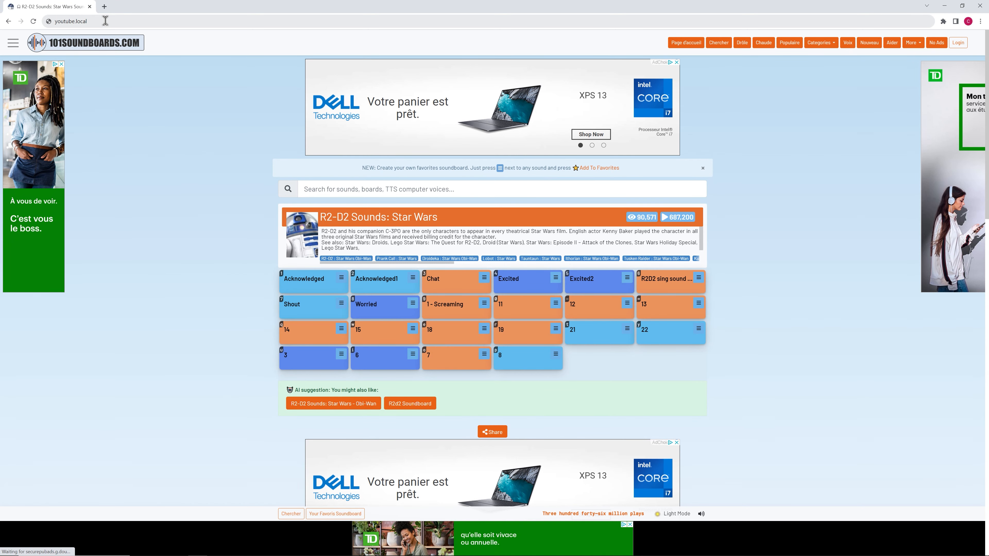
# Step: Load the youtube.local ESP32 control page in Chrome
pyautogui.click(70, 20)
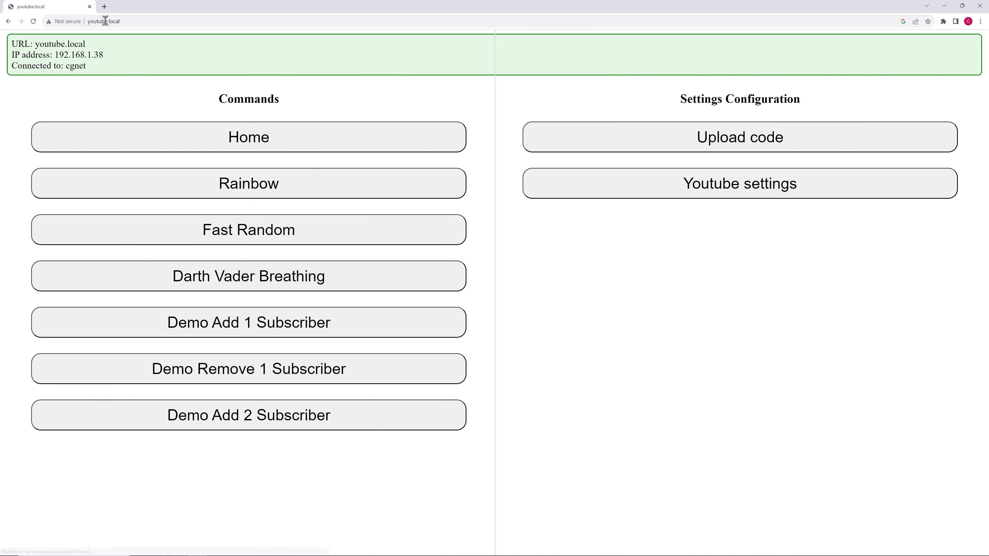
pyautogui.moveTo(689, 358)
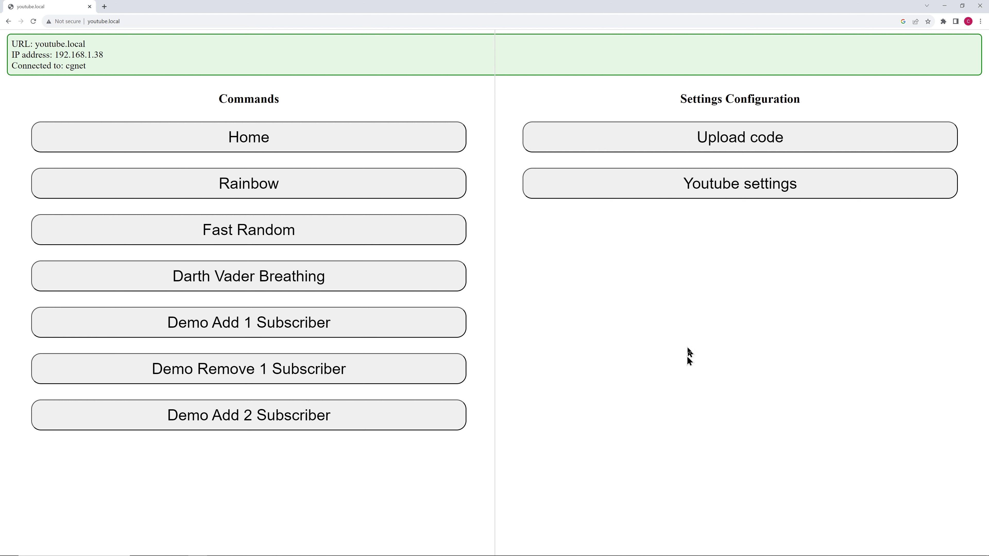
pyautogui.moveTo(691, 329)
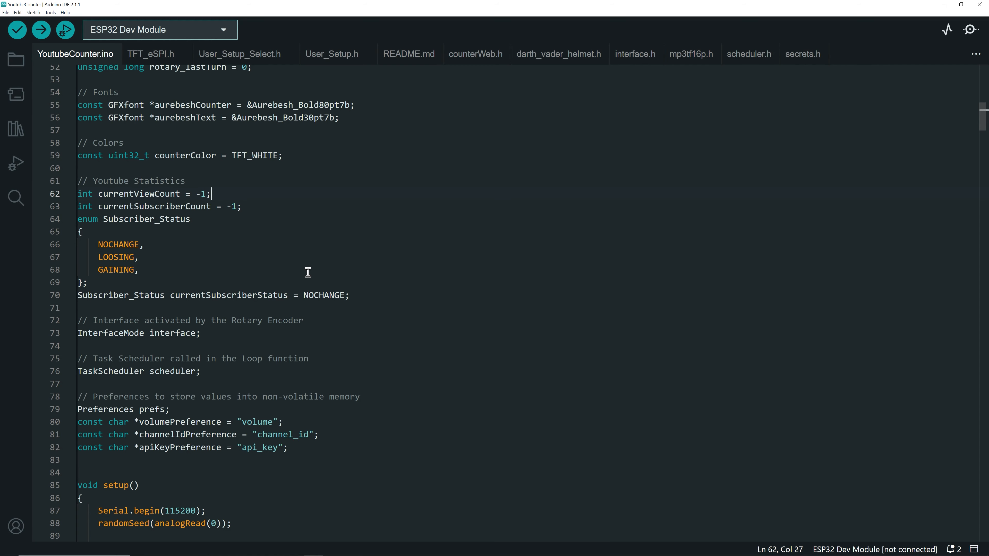
pyautogui.scroll(-3)
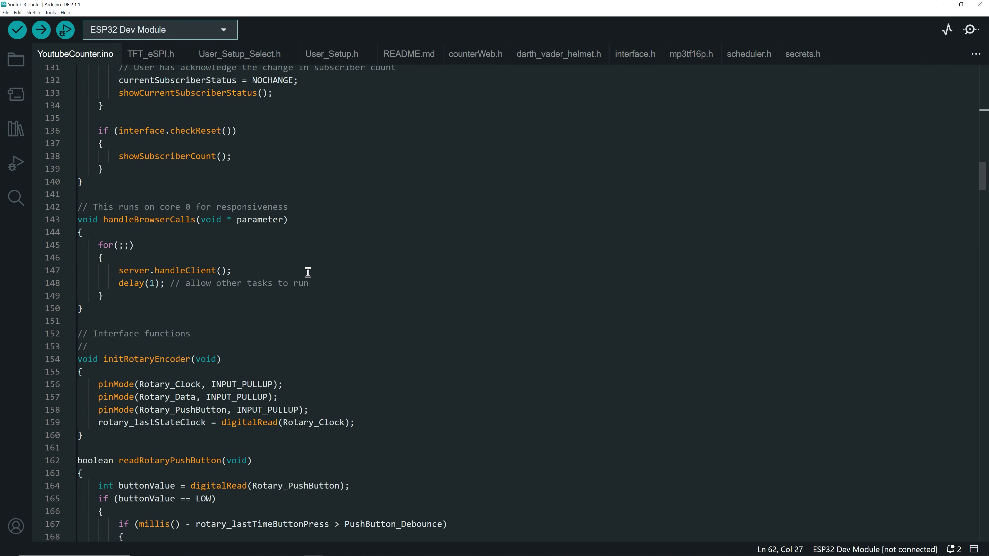
pyautogui.scroll(-3)
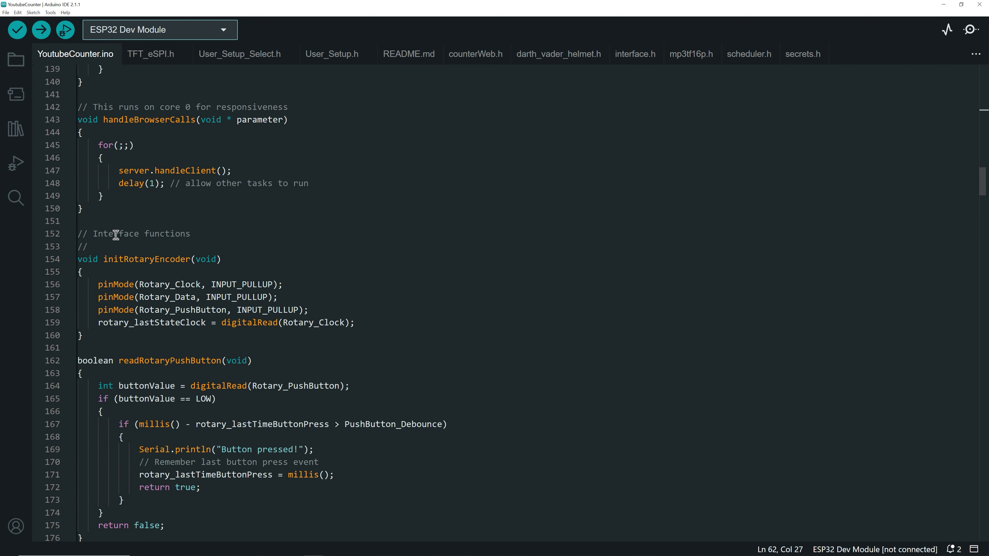
pyautogui.moveTo(82, 236)
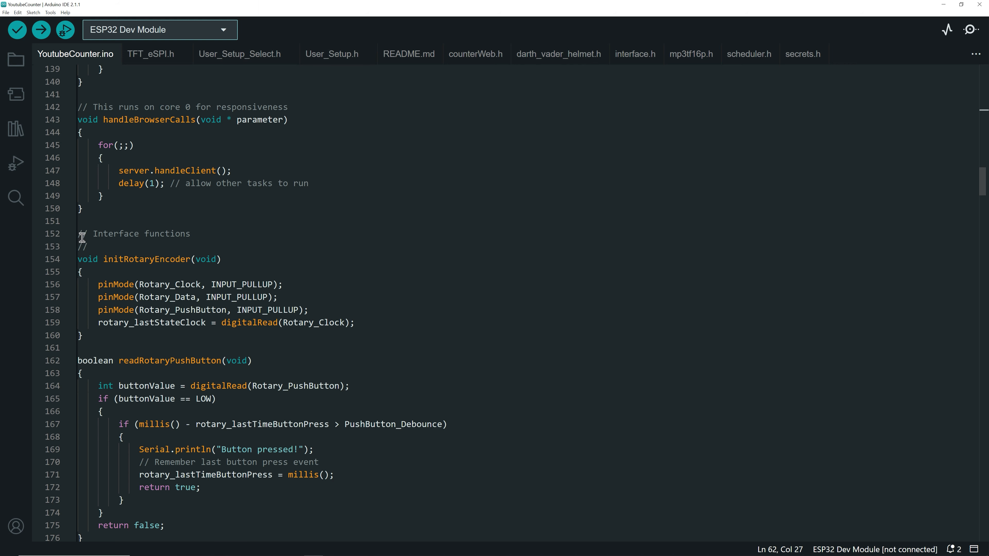
pyautogui.scroll(-3)
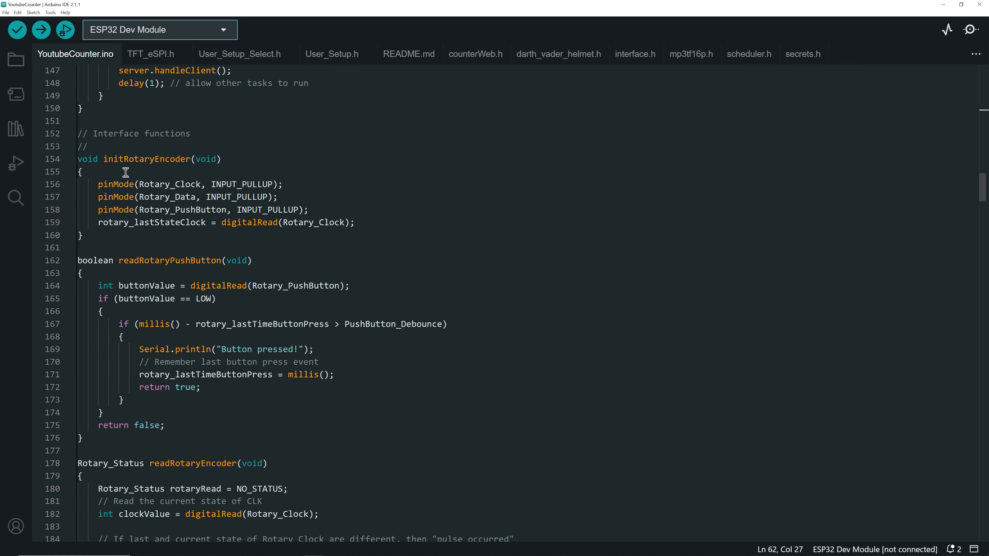
pyautogui.scroll(-3)
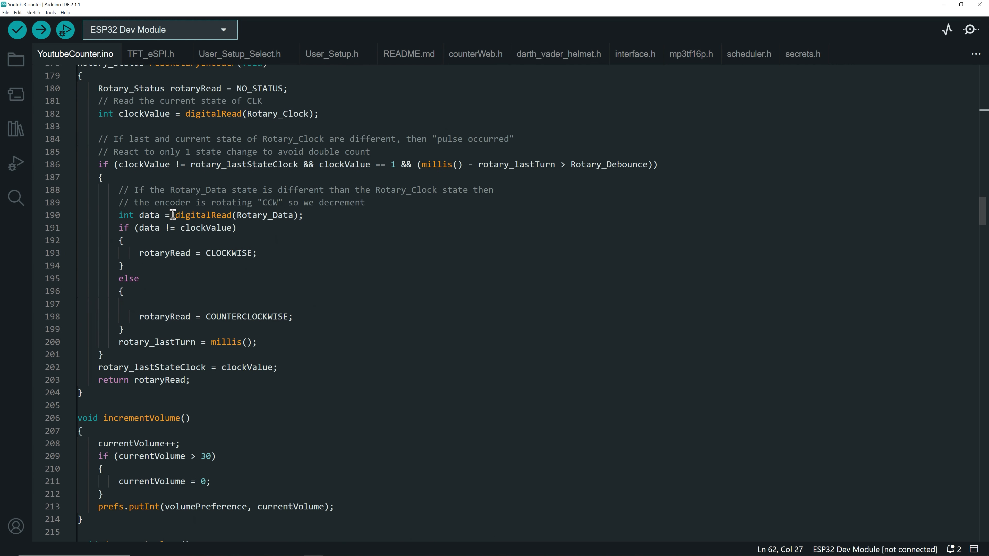
pyautogui.scroll(-3)
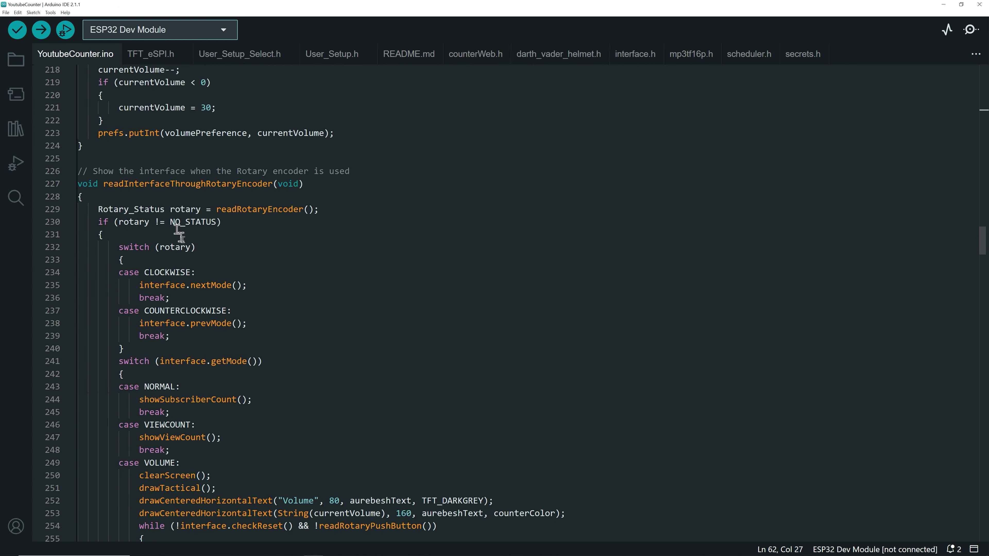
pyautogui.scroll(-3)
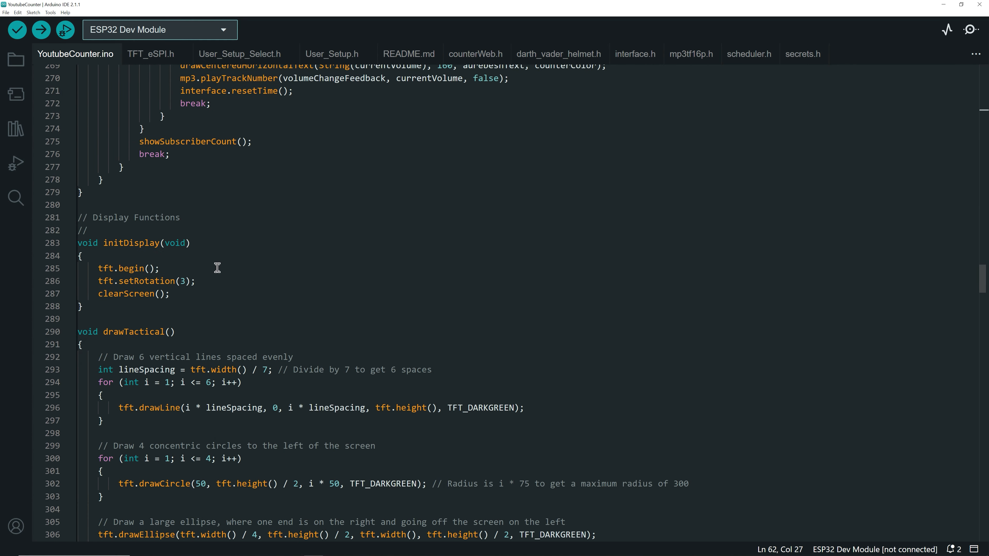
pyautogui.moveTo(214, 246)
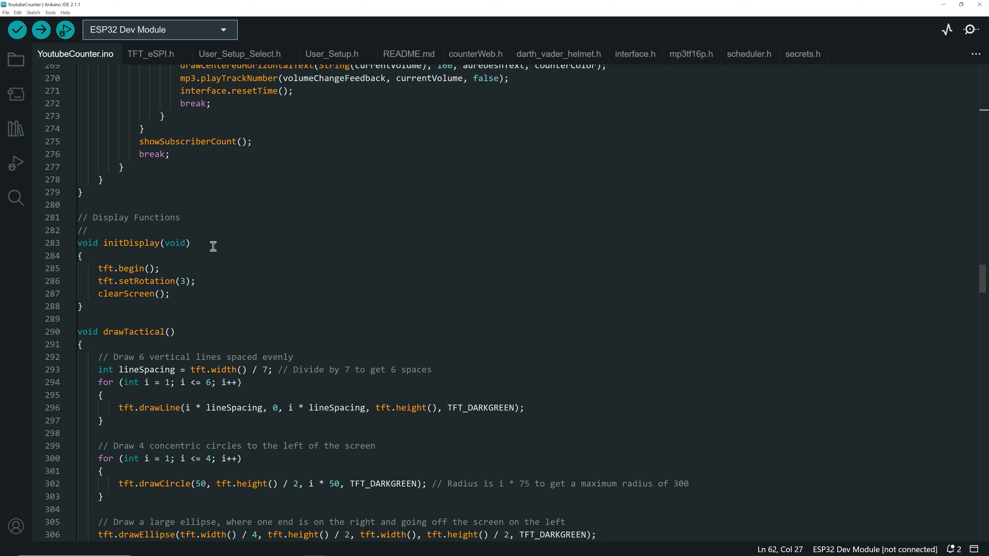
pyautogui.scroll(-3)
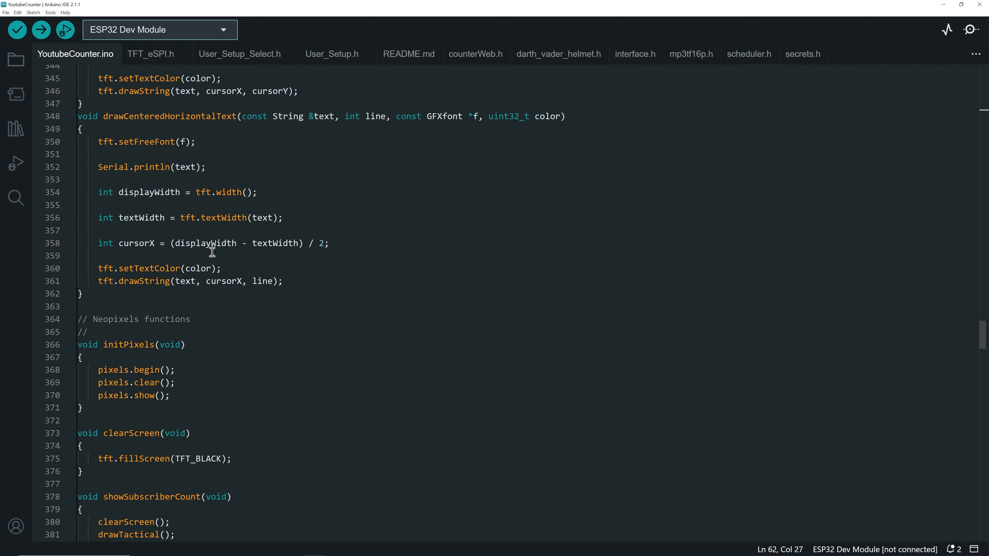
pyautogui.scroll(-3)
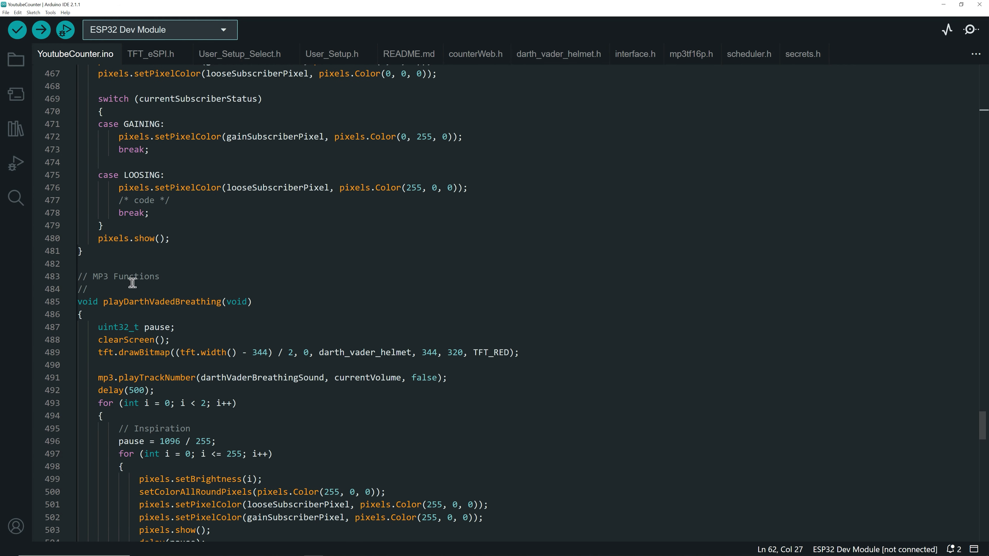
pyautogui.scroll(-3)
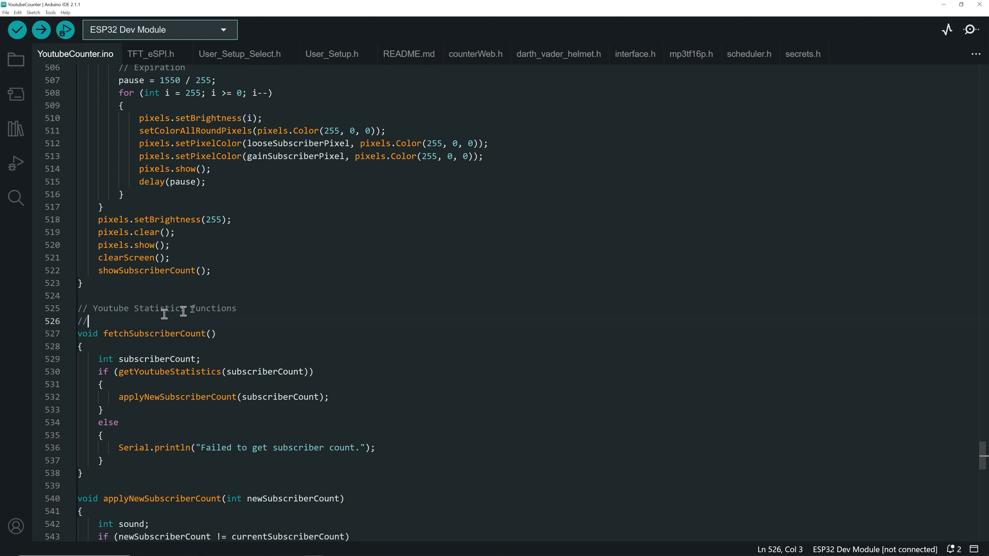
pyautogui.moveTo(239, 289)
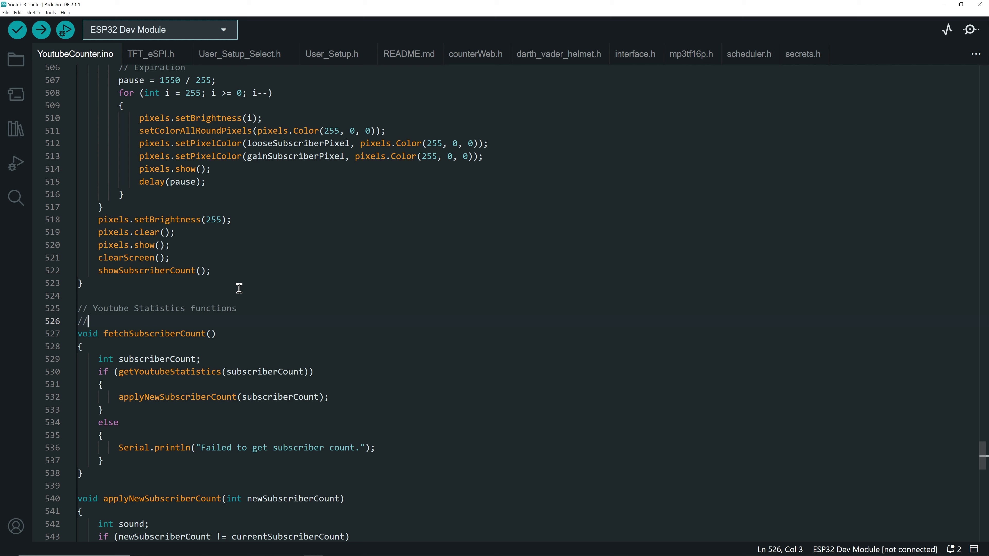
pyautogui.scroll(-3)
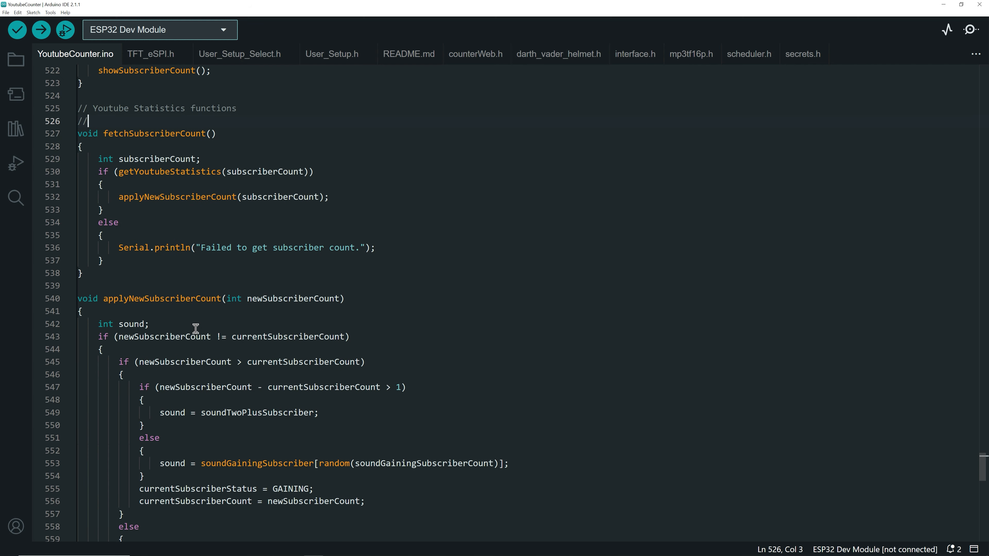
pyautogui.scroll(-3)
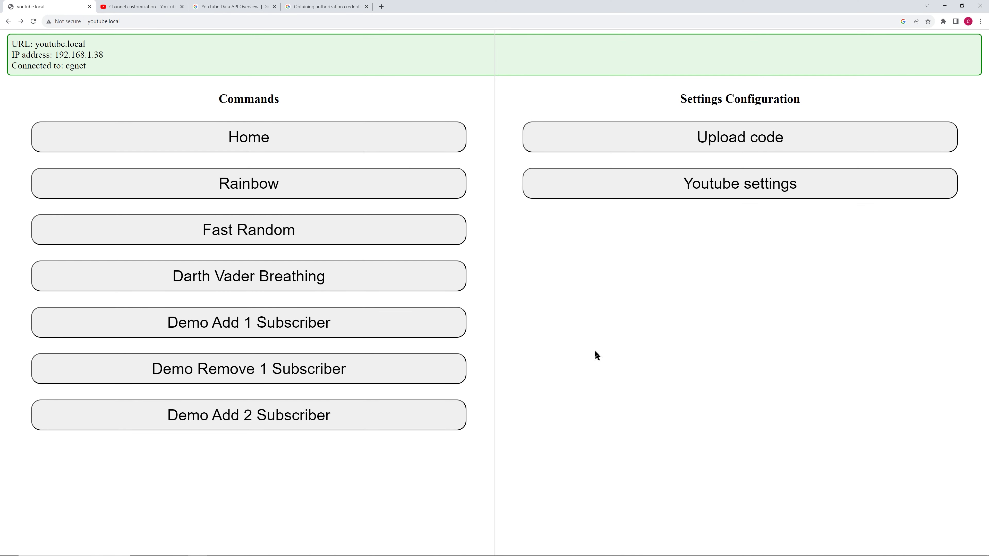
pyautogui.moveTo(735, 232)
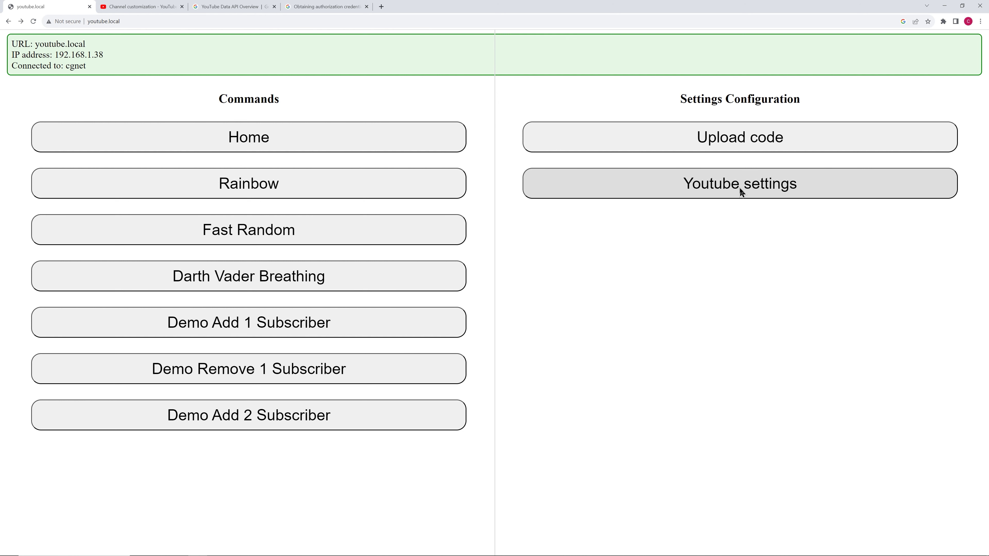
# Step: Open the device's YouTube settings form and start on the Channel ID field
pyautogui.click(739, 183)
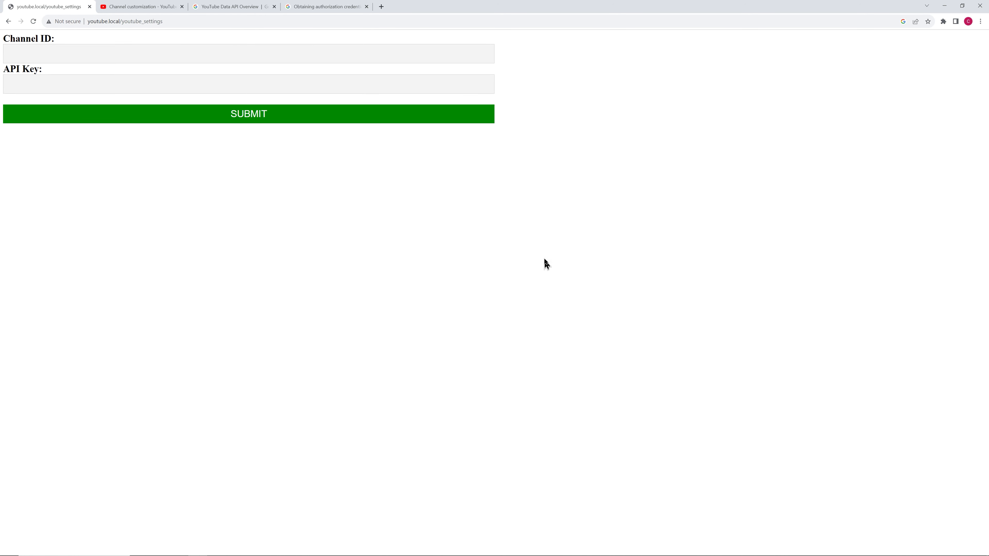
pyautogui.moveTo(546, 264)
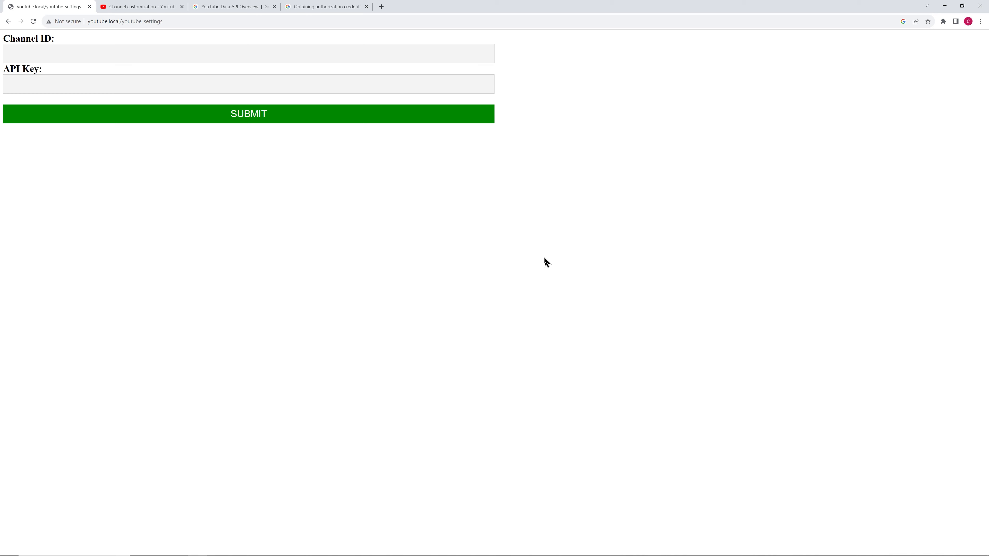
pyautogui.moveTo(129, 56)
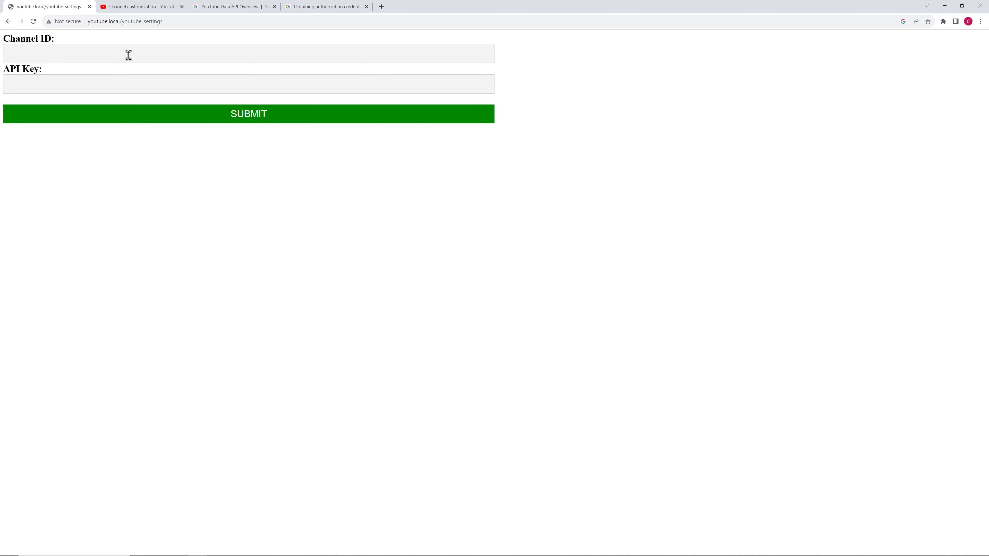
pyautogui.moveTo(112, 56)
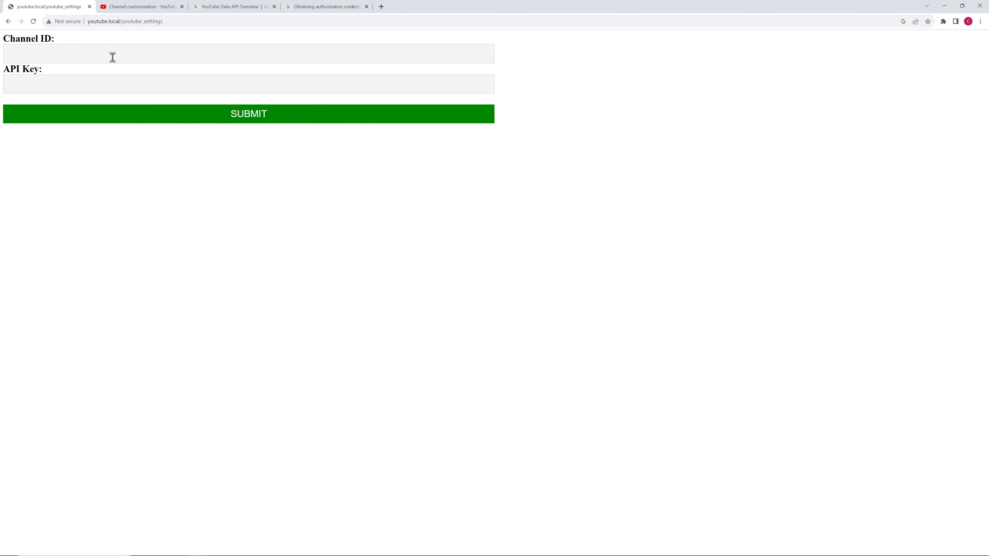
pyautogui.click(142, 7)
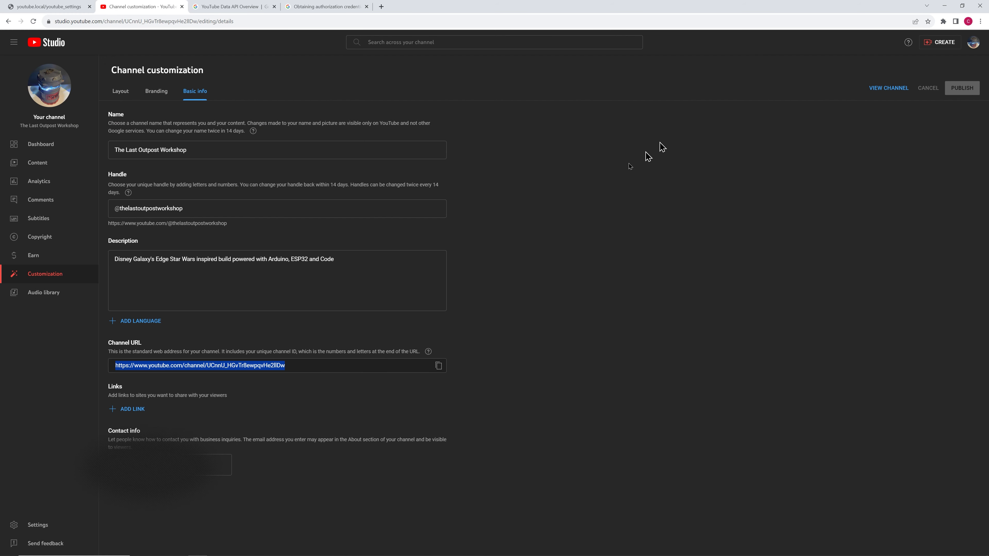
pyautogui.moveTo(124, 267)
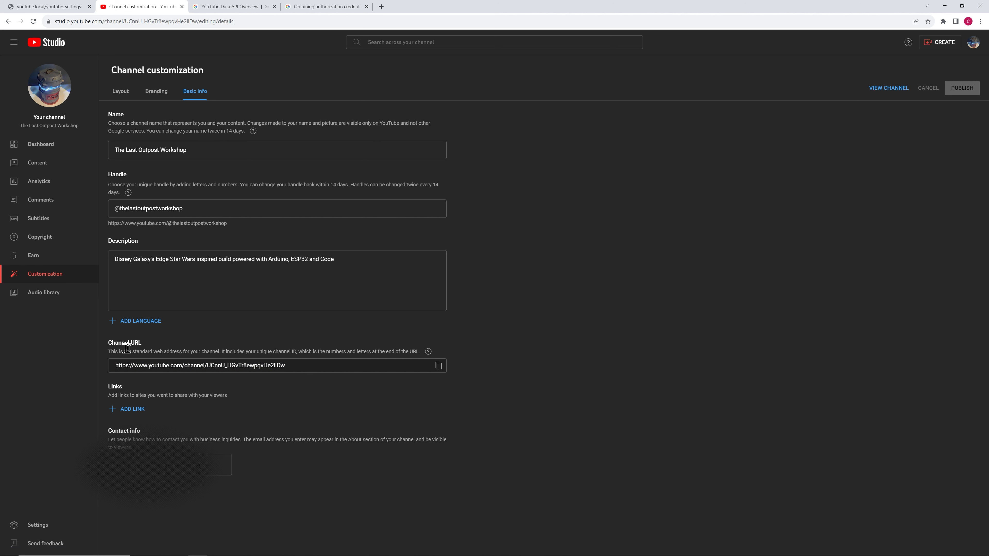
pyautogui.moveTo(206, 368)
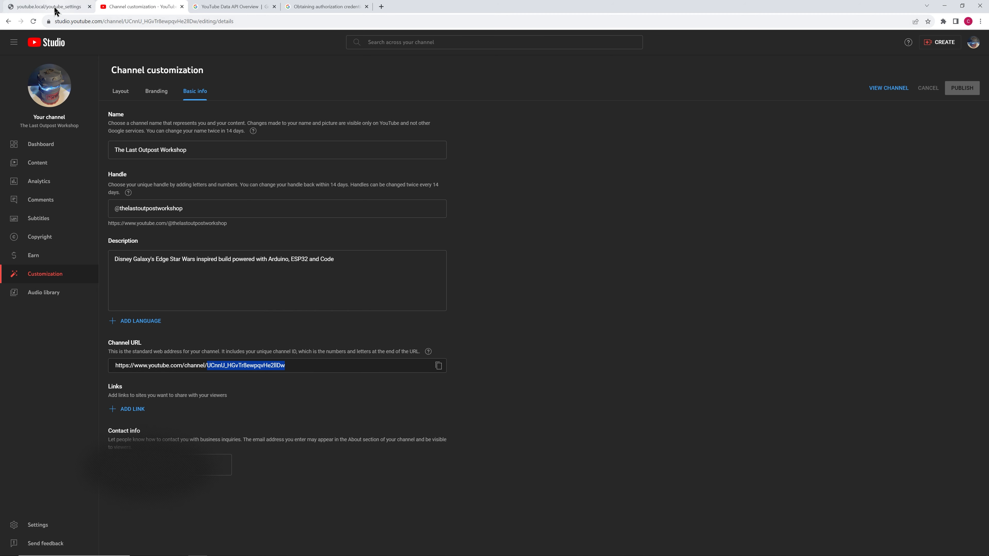
# Step: Return to the youtube_settings form, then view the YouTube Data API overview docs
pyautogui.click(47, 6)
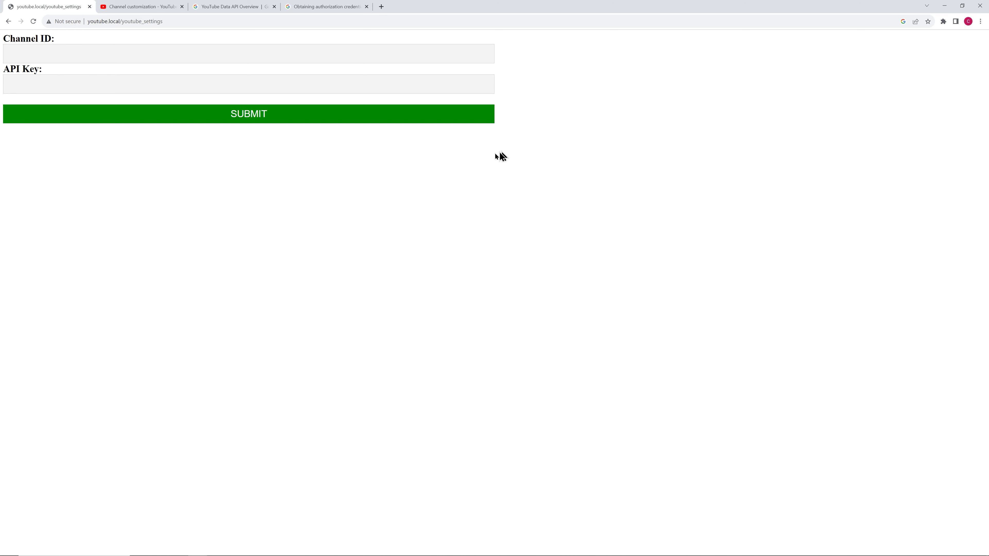
pyautogui.moveTo(25, 72)
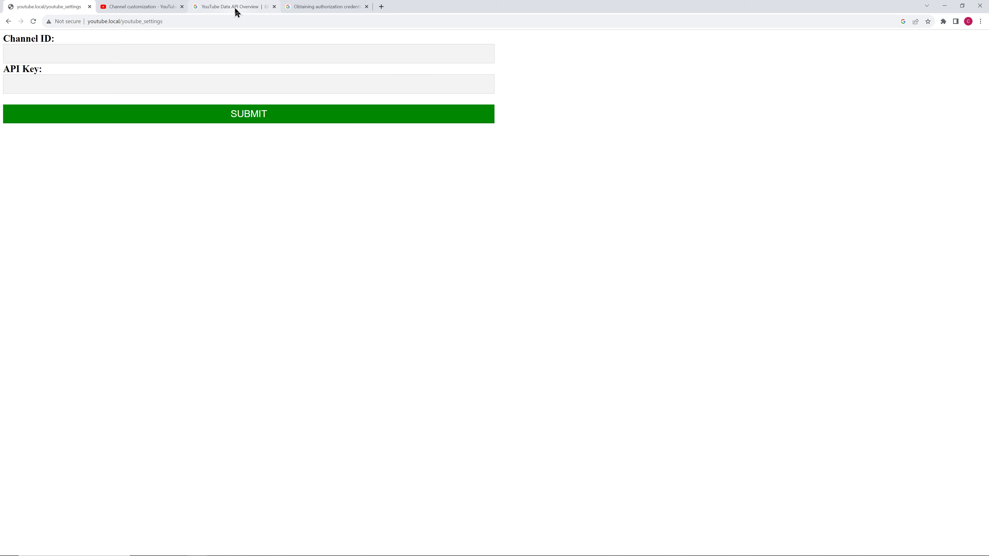
pyautogui.click(231, 6)
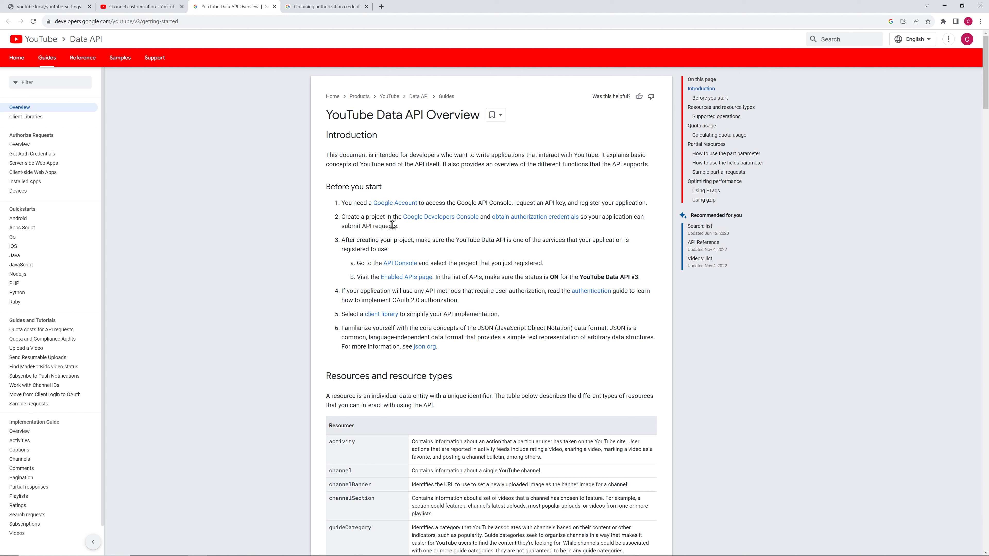
pyautogui.moveTo(448, 226)
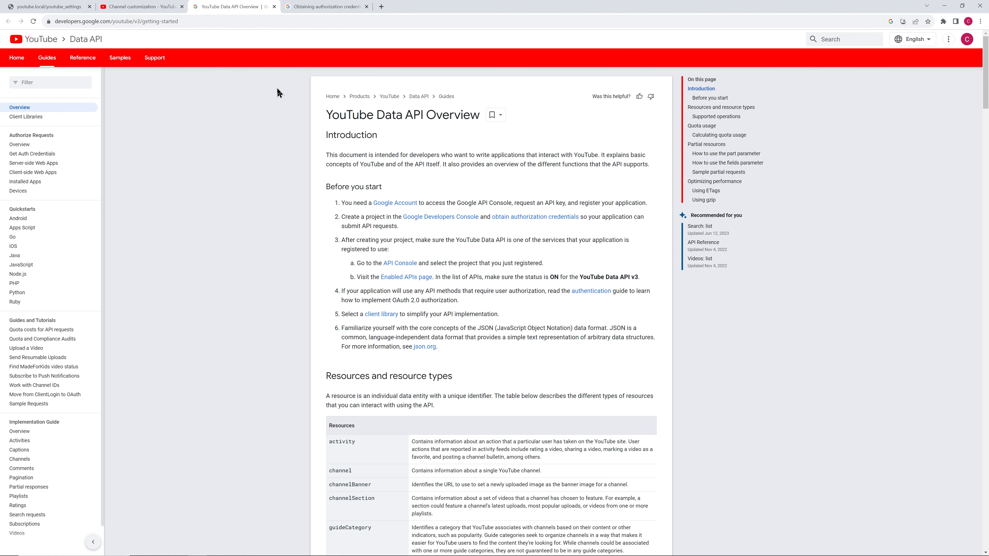
# Step: Read the Obtaining authorization credentials guide, then return to the youtube.local home page
pyautogui.click(325, 7)
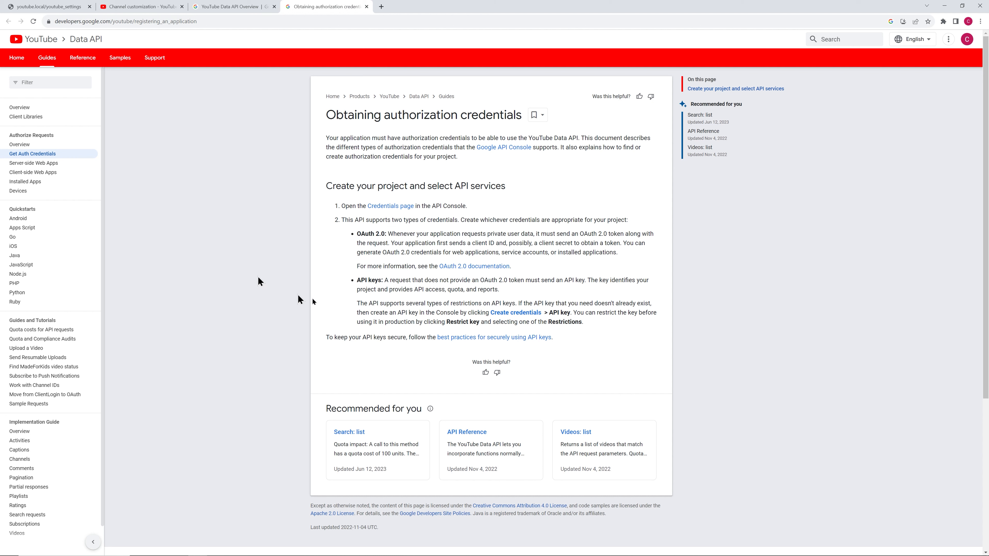
pyautogui.moveTo(651, 293)
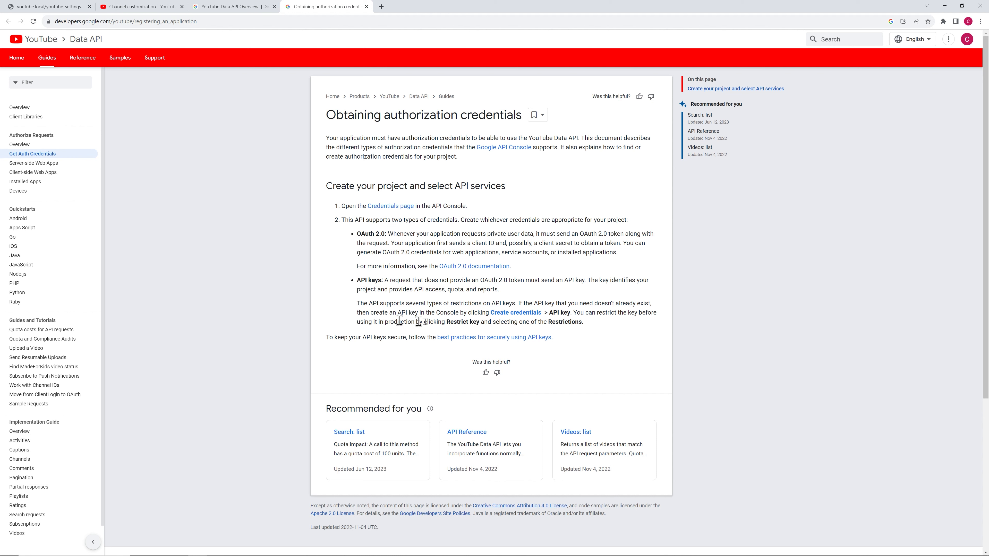
pyautogui.moveTo(328, 313)
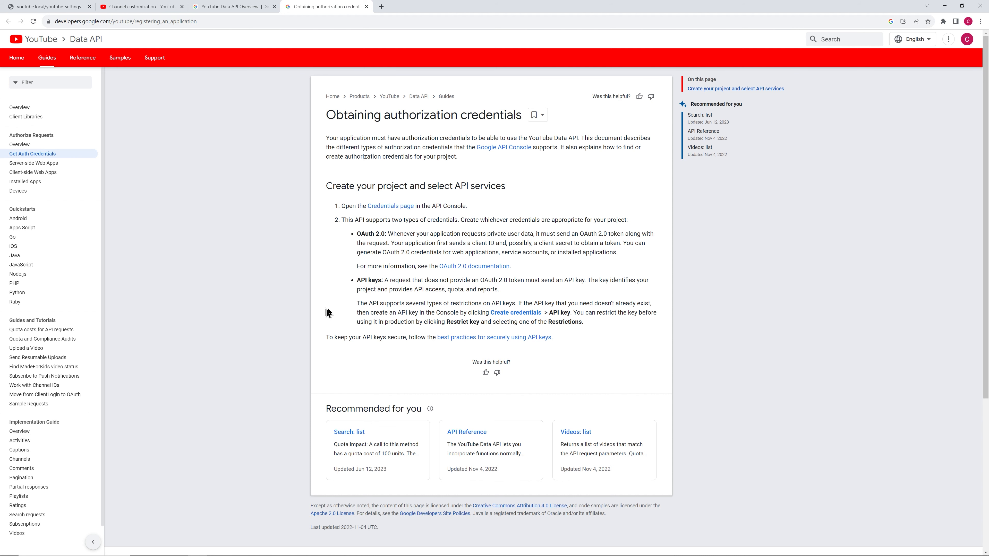
pyautogui.moveTo(561, 335)
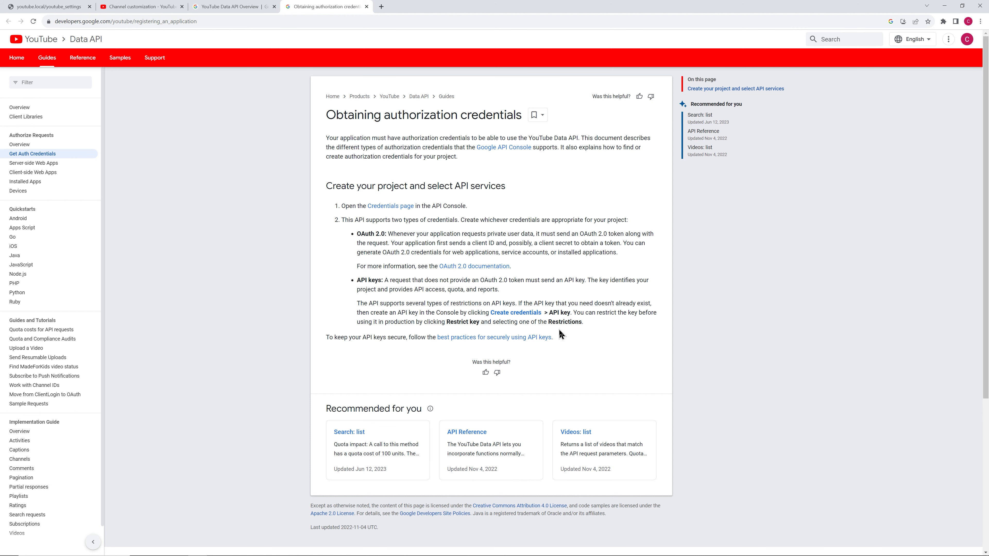
pyautogui.click(47, 7)
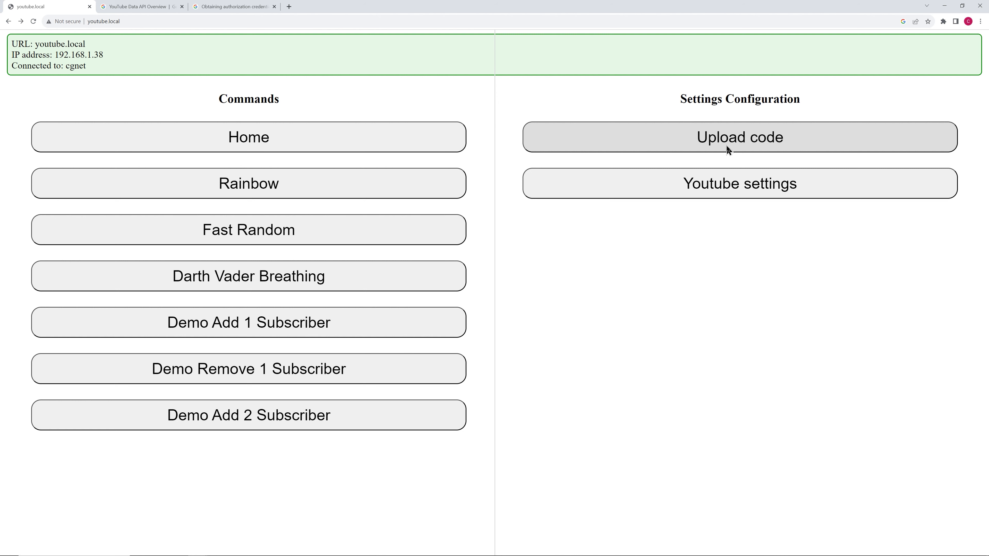
pyautogui.moveTo(616, 258)
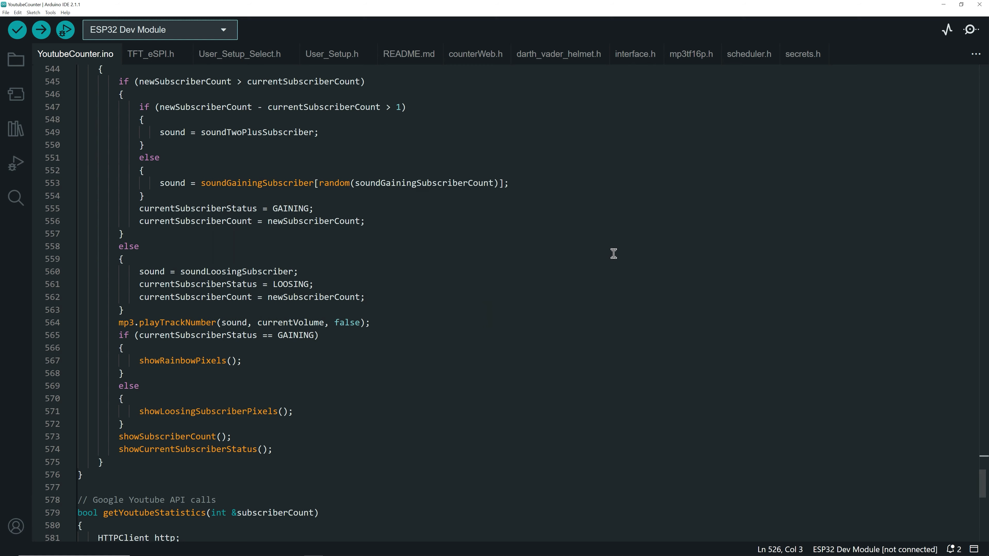
pyautogui.moveTo(620, 255)
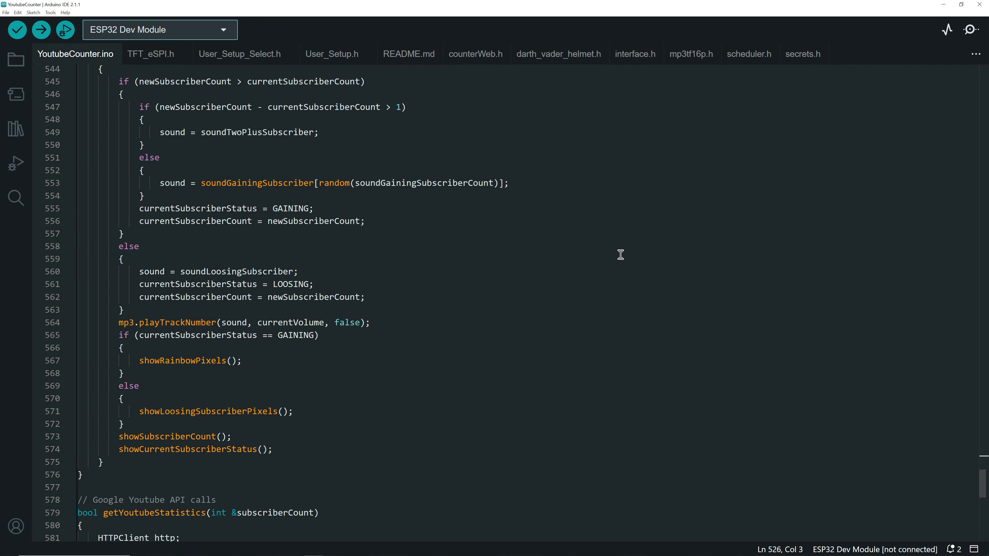
pyautogui.moveTo(465, 176)
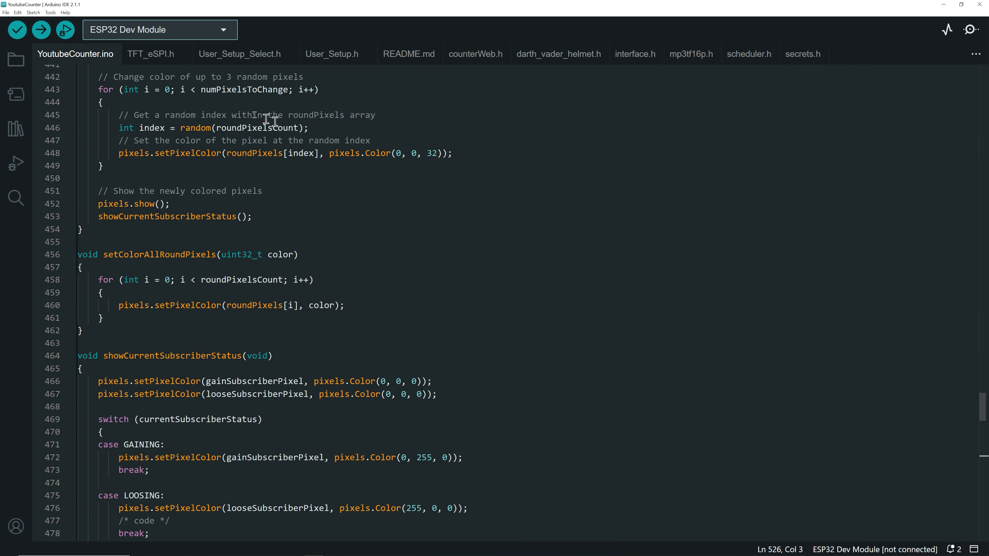
# Step: Export the YoutubeCounter sketch as a compiled binary via Sketch > Export Compiled Binary
pyautogui.click(33, 11)
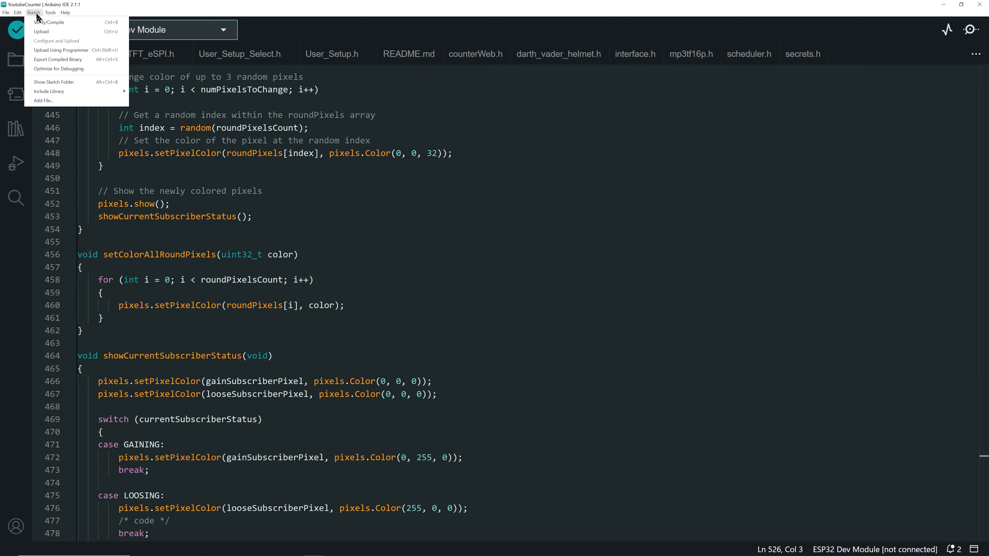
pyautogui.moveTo(60, 59)
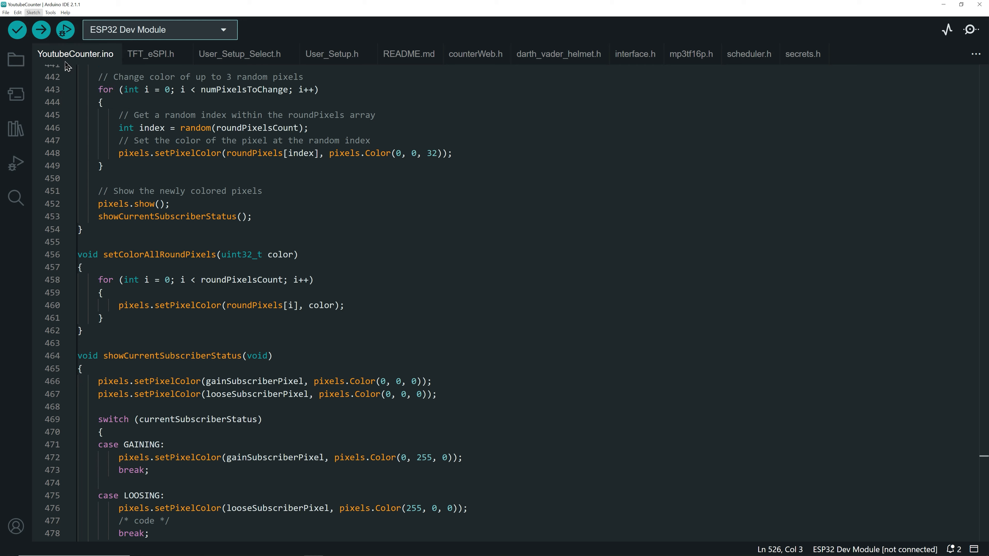
pyautogui.click(16, 30)
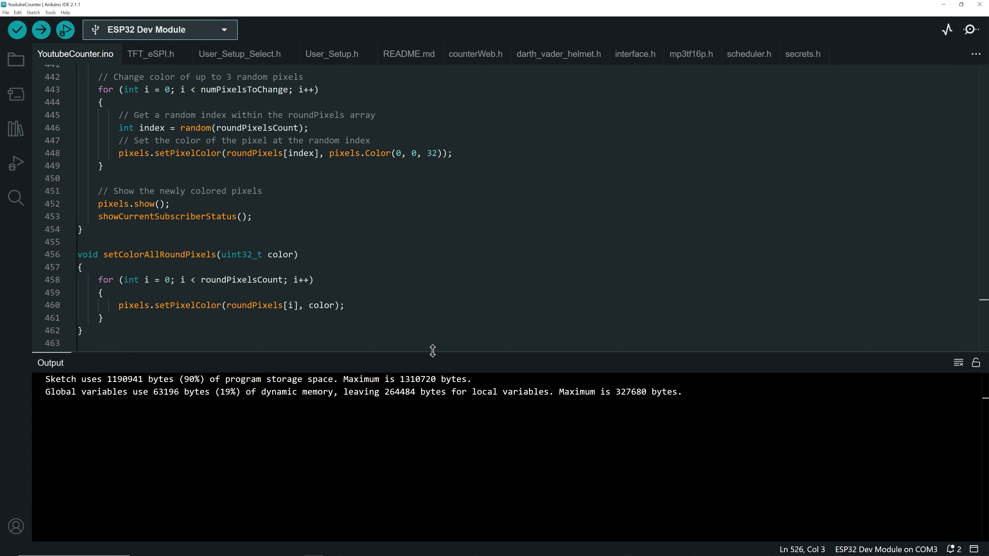
pyautogui.moveTo(39, 19)
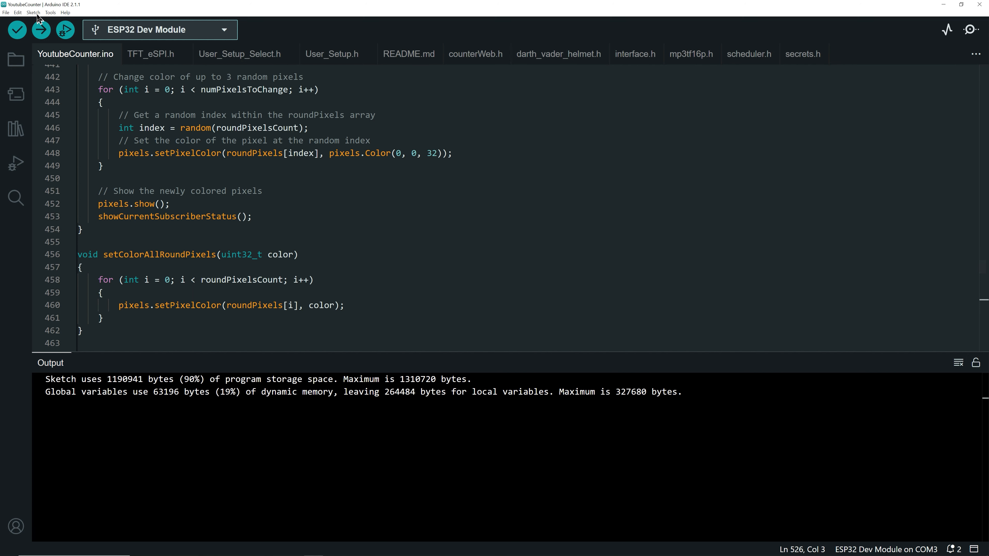
pyautogui.click(33, 12)
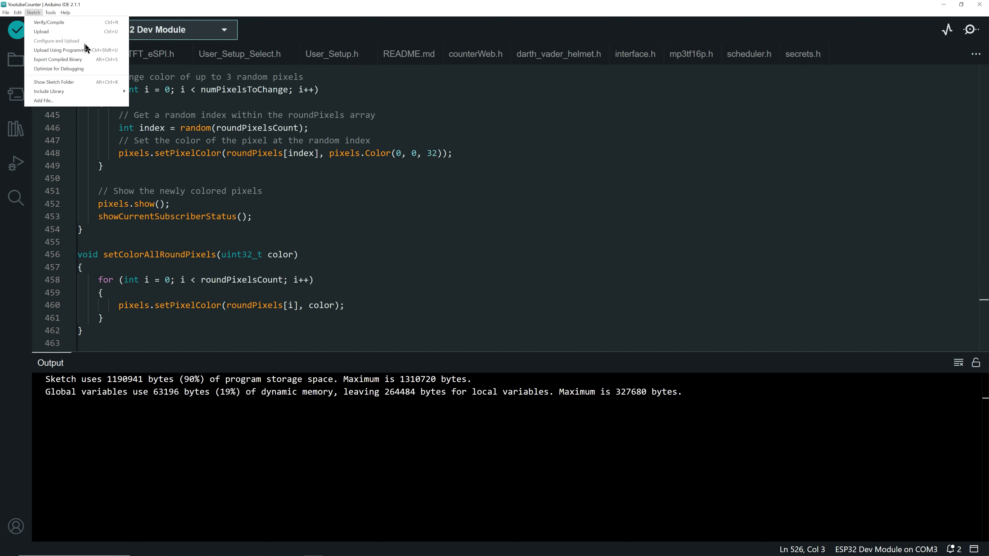
pyautogui.moveTo(56, 82)
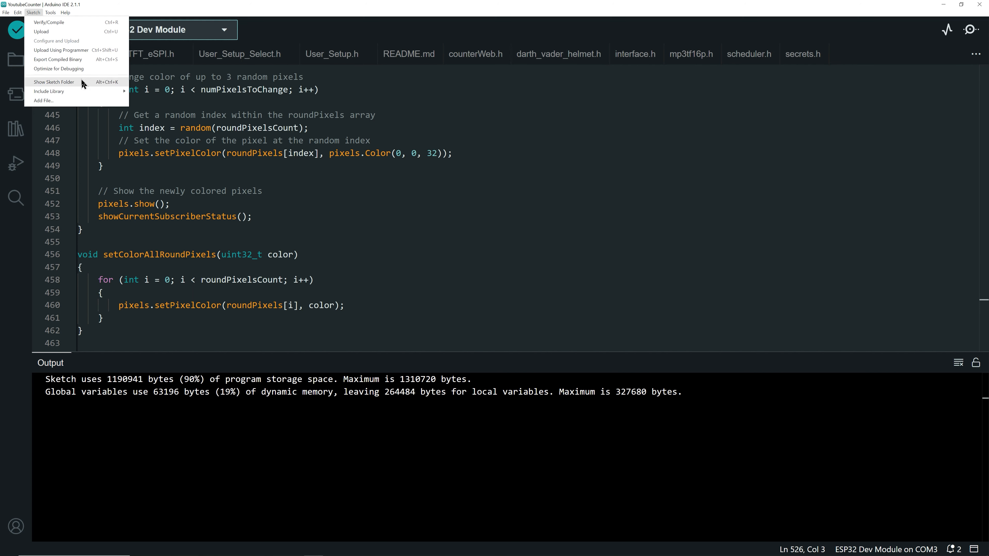
# Step: Browse from the sketch folder into build/esp32.esp32.esp32 to locate YoutubeCounter.ino.bin
pyautogui.click(55, 82)
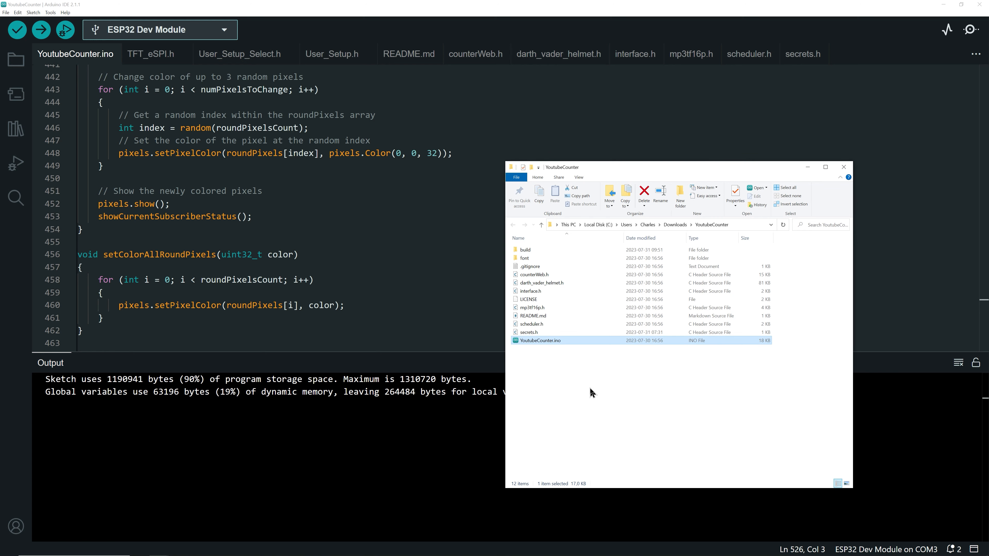
pyautogui.click(525, 250)
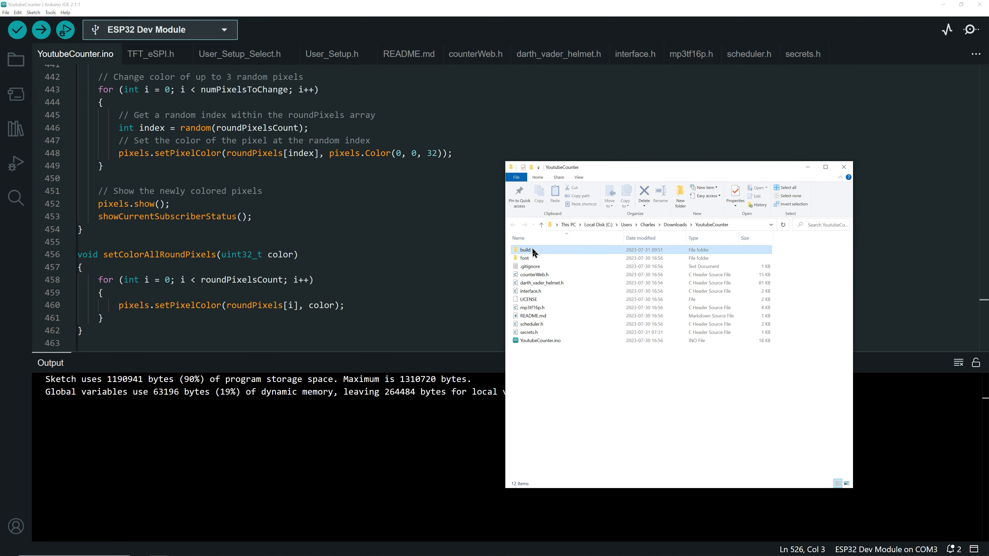
pyautogui.doubleClick(525, 249)
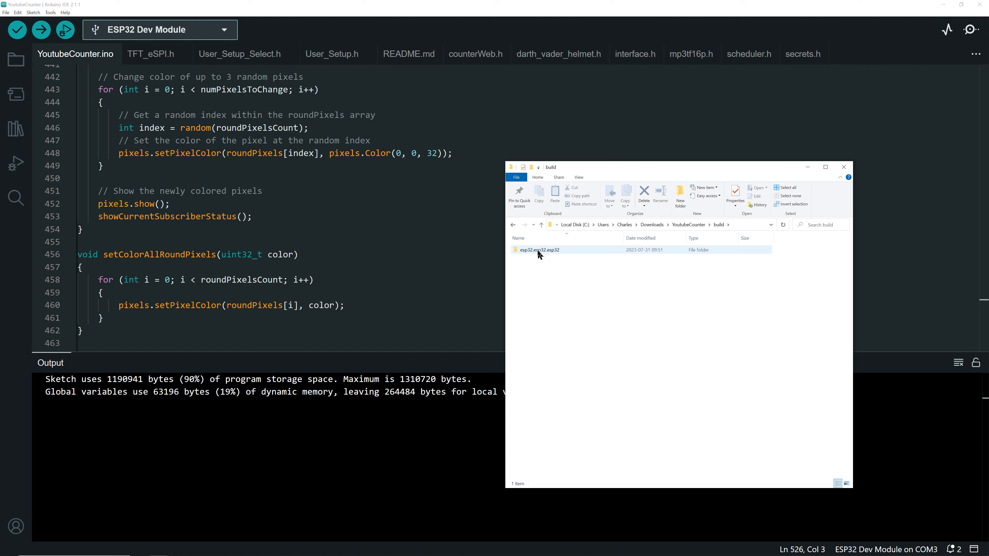
pyautogui.doubleClick(536, 249)
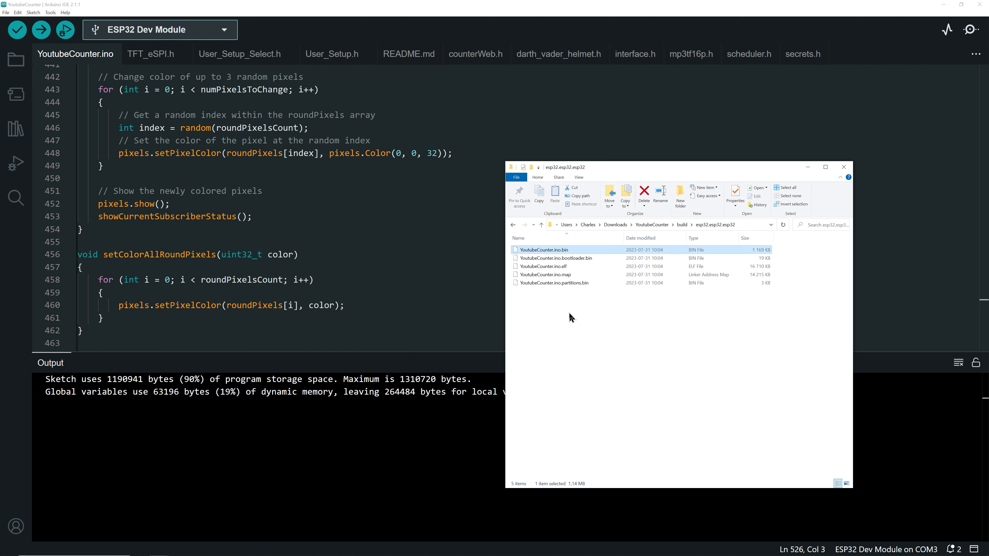
pyautogui.moveTo(684, 318)
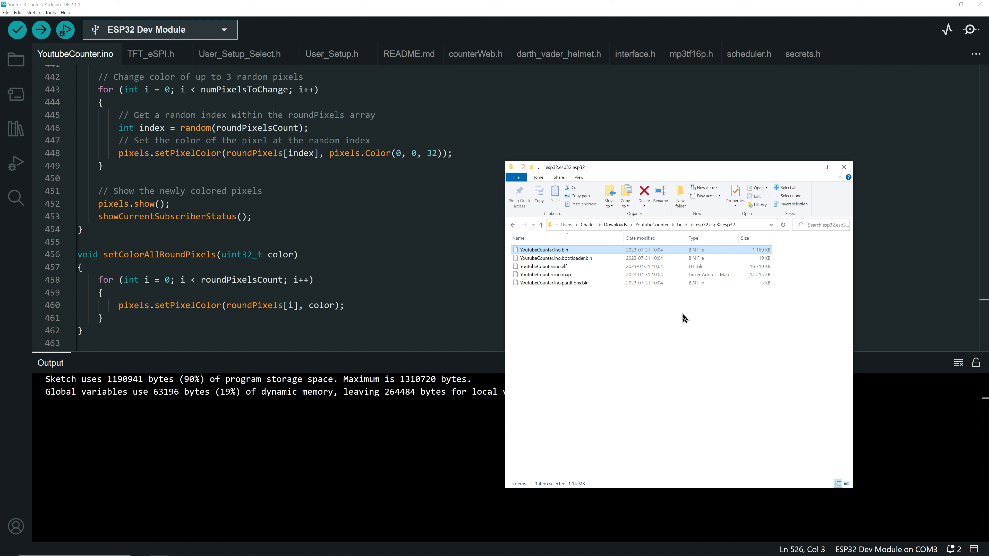
pyautogui.click(630, 225)
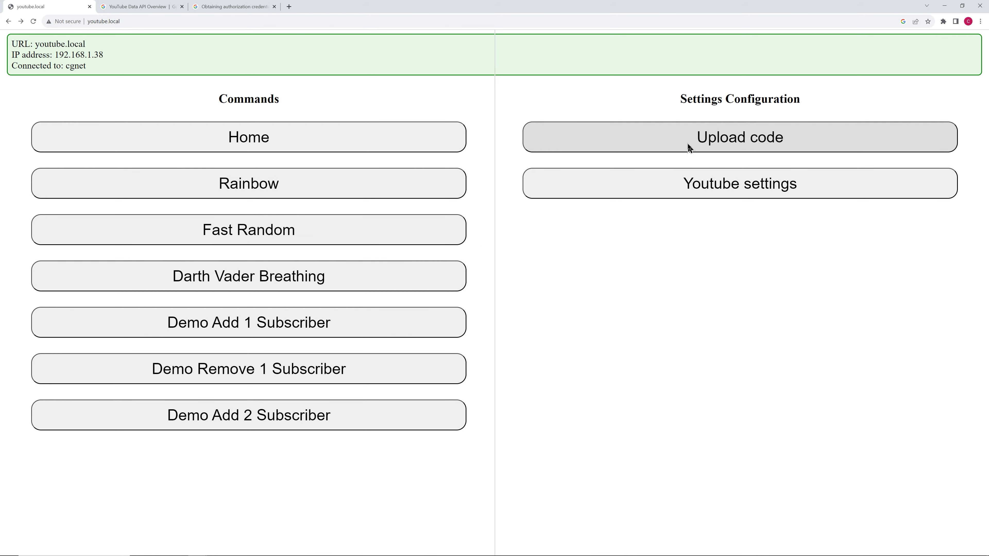
# Step: Choose YoutubeCounter.ino.bin from the build folder on the upload page and start the Update
pyautogui.click(739, 137)
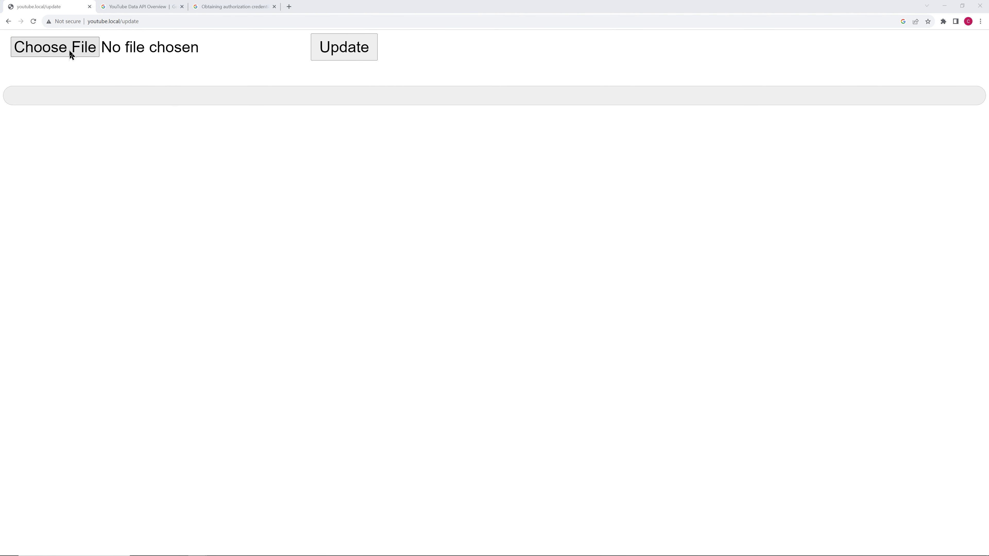
pyautogui.click(54, 47)
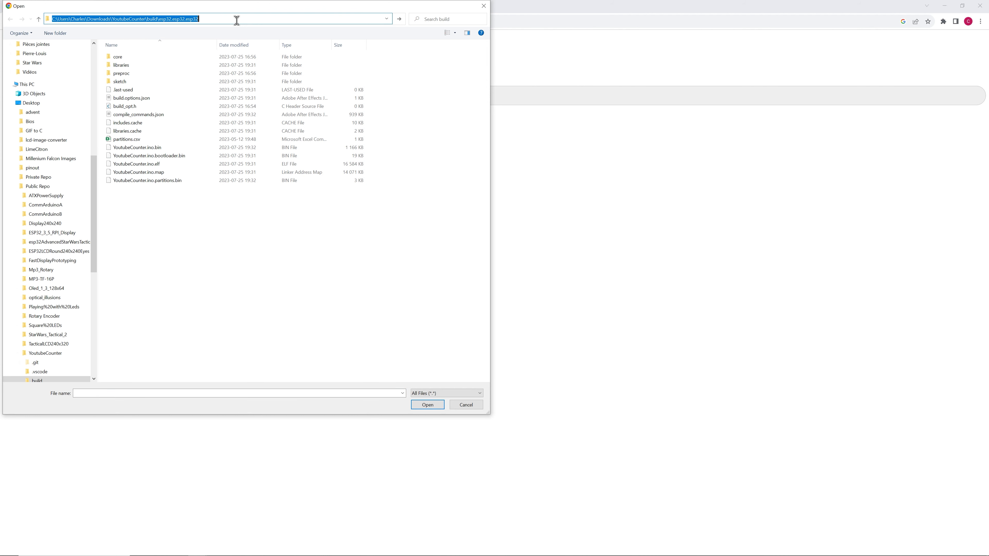
pyautogui.press('Enter')
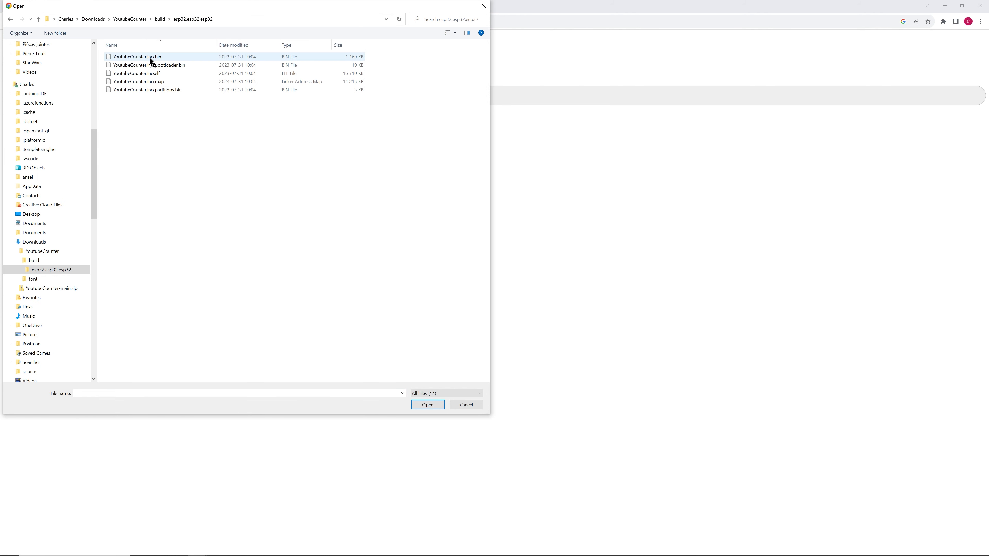
pyautogui.click(136, 56)
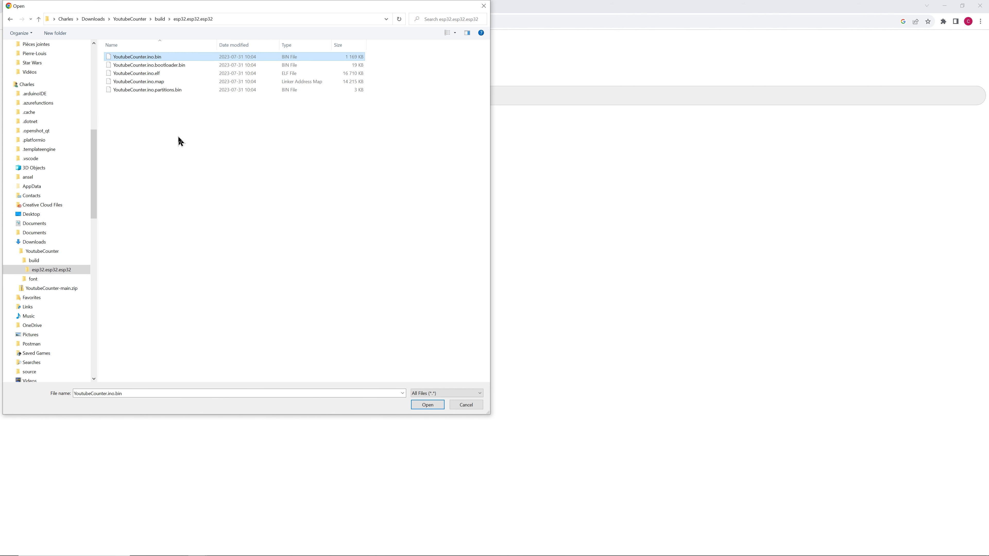
pyautogui.moveTo(360, 332)
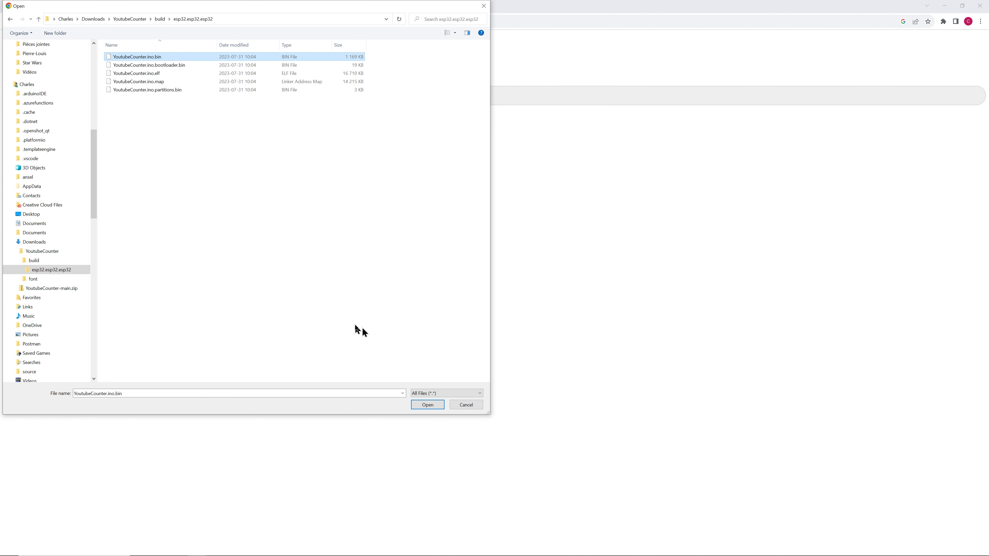
pyautogui.click(427, 404)
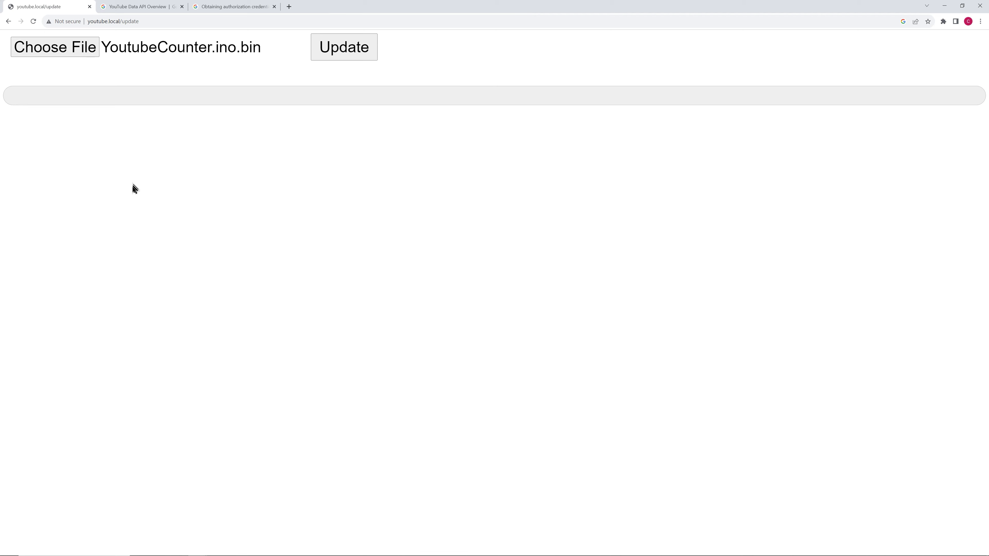
pyautogui.moveTo(148, 53)
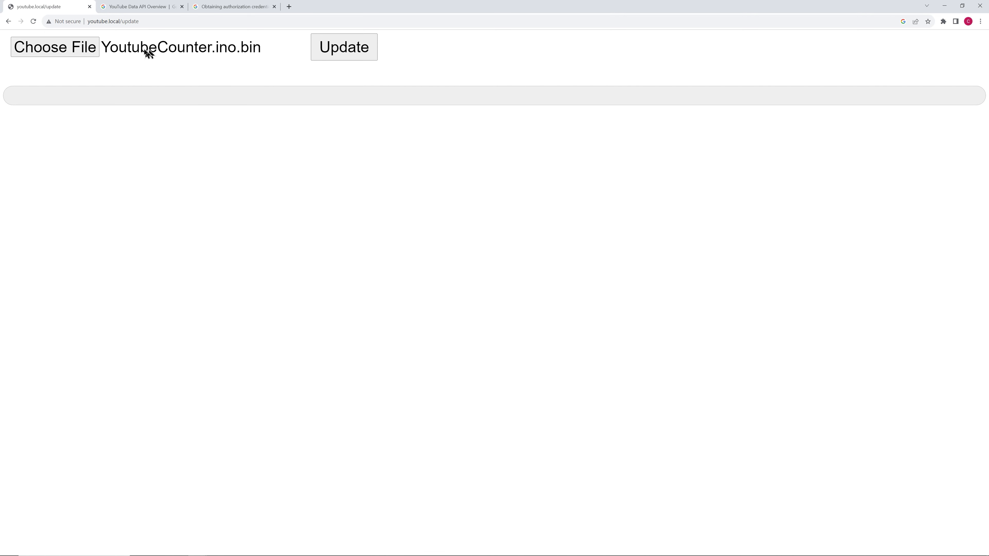
pyautogui.click(344, 47)
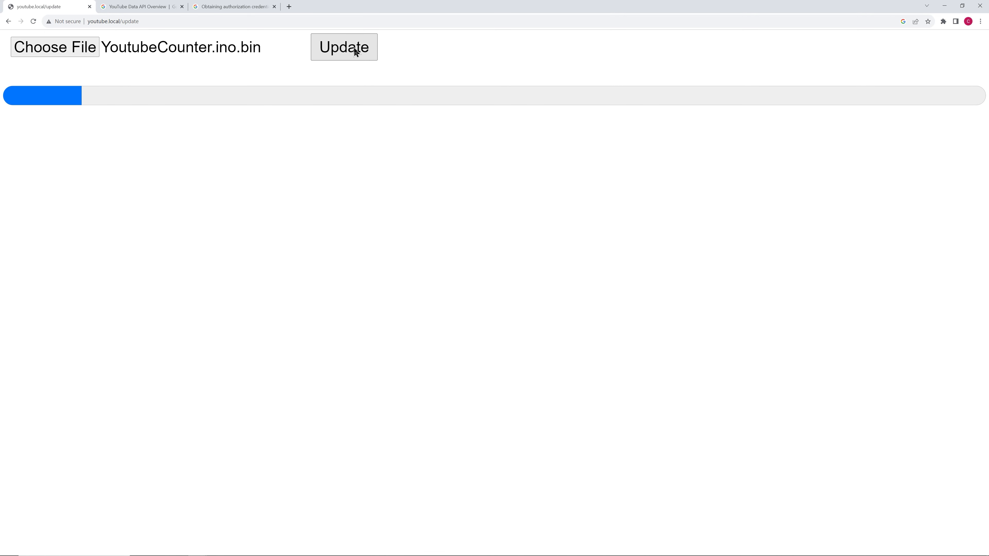